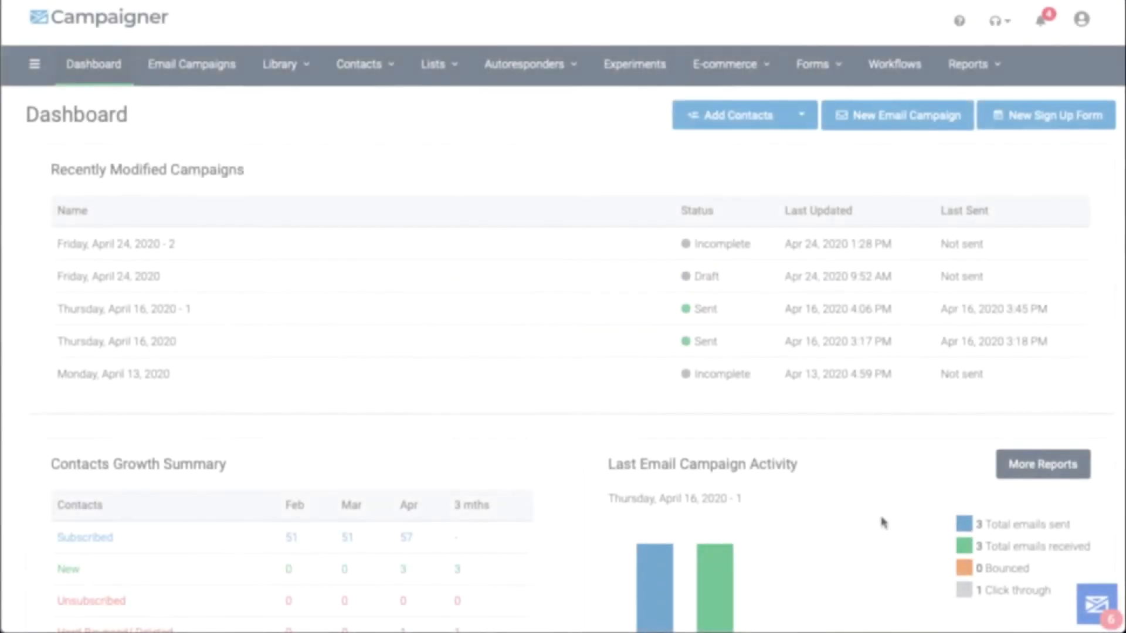
# Step: Open the Campaigner help knowledge base from the header
pyautogui.click(1092, 604)
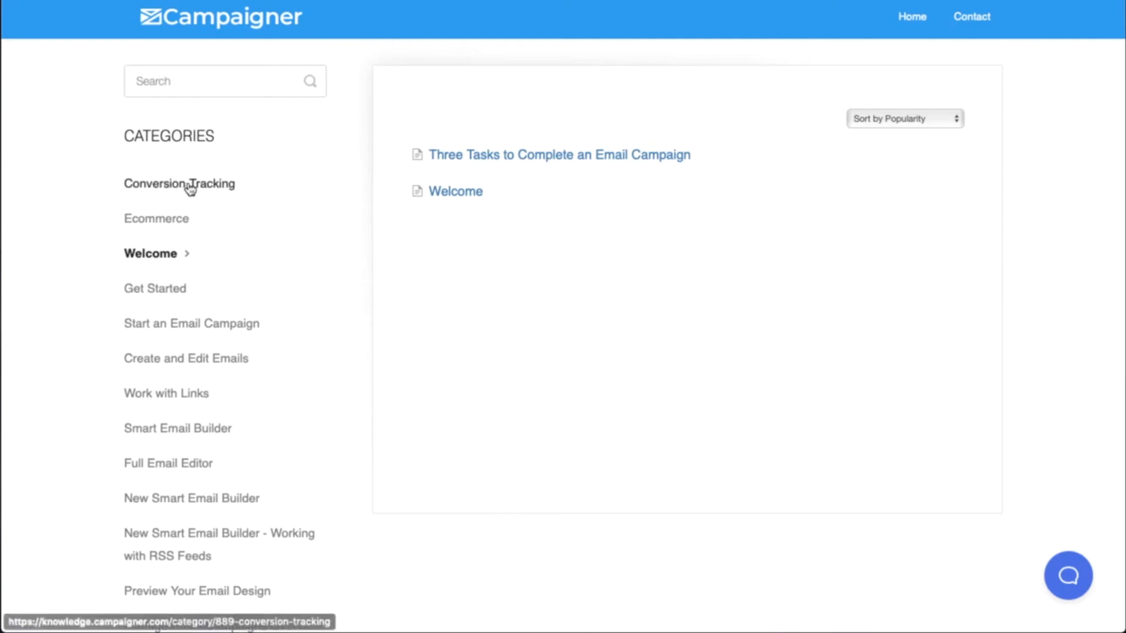
# Step: Read the Conversion Tracking Overview article in the Conversion Tracking category, including its website code examples
pyautogui.click(178, 183)
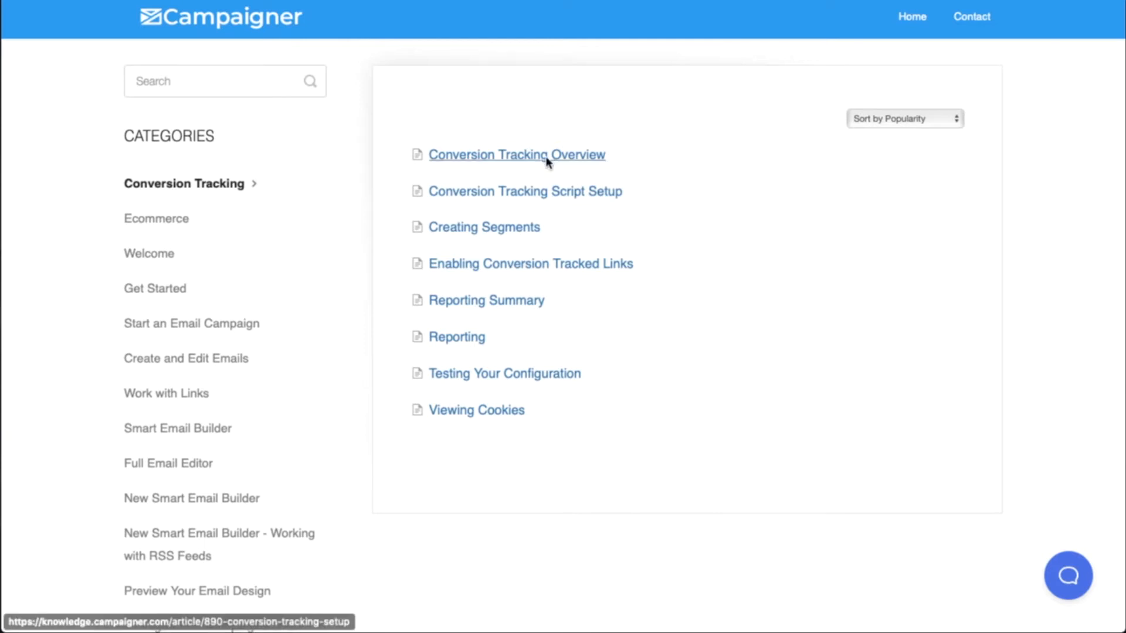
pyautogui.click(516, 155)
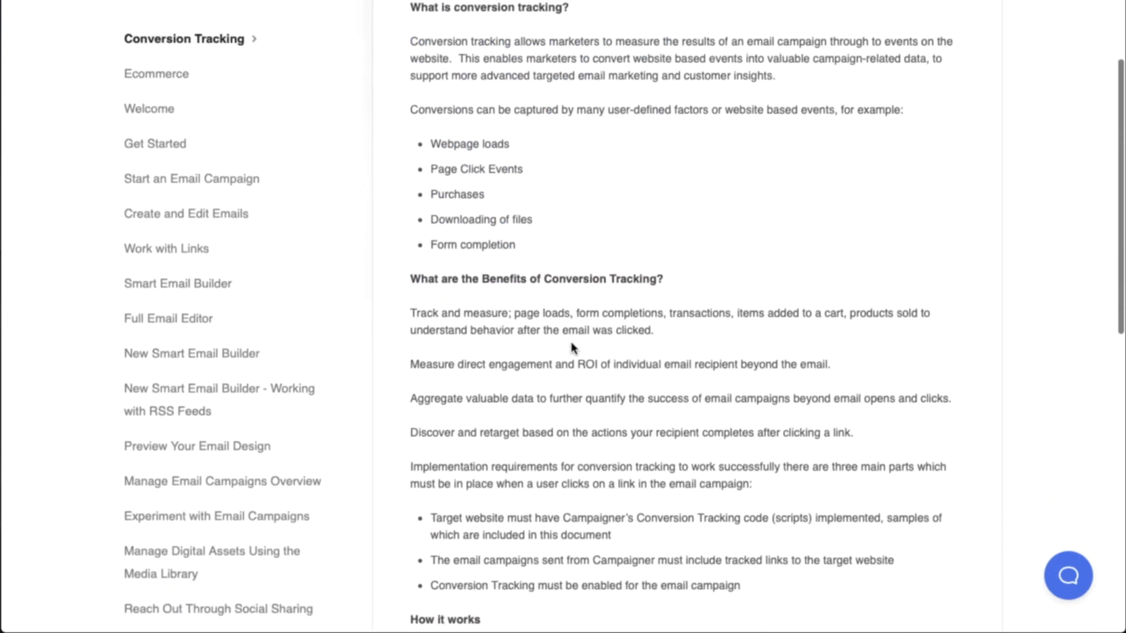
pyautogui.scroll(-3)
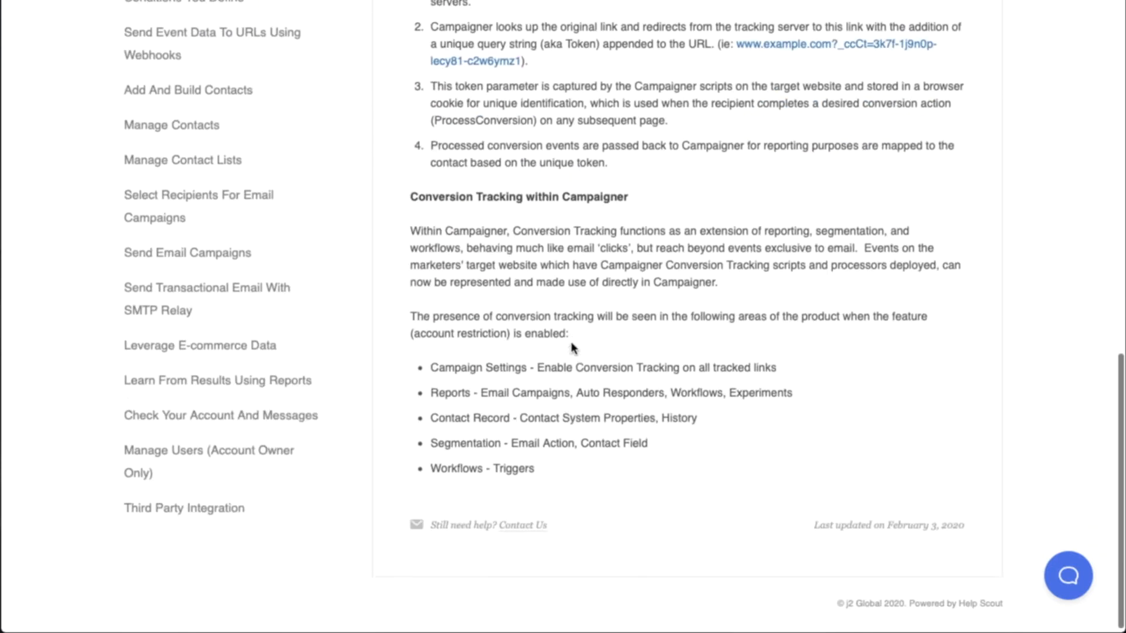
pyautogui.scroll(3)
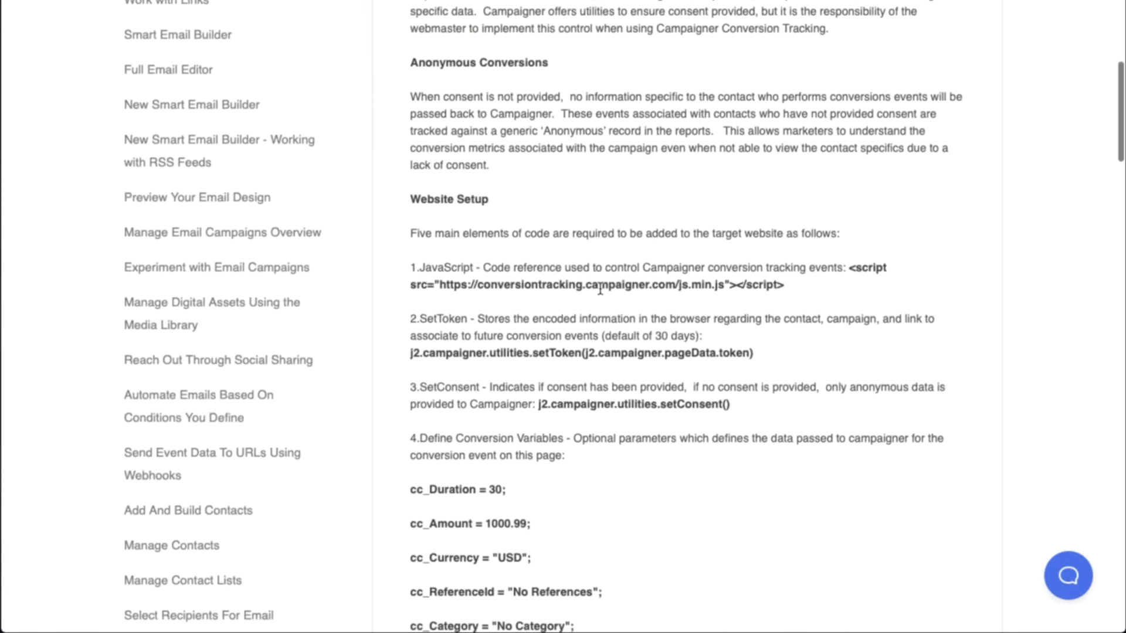
pyautogui.scroll(-3)
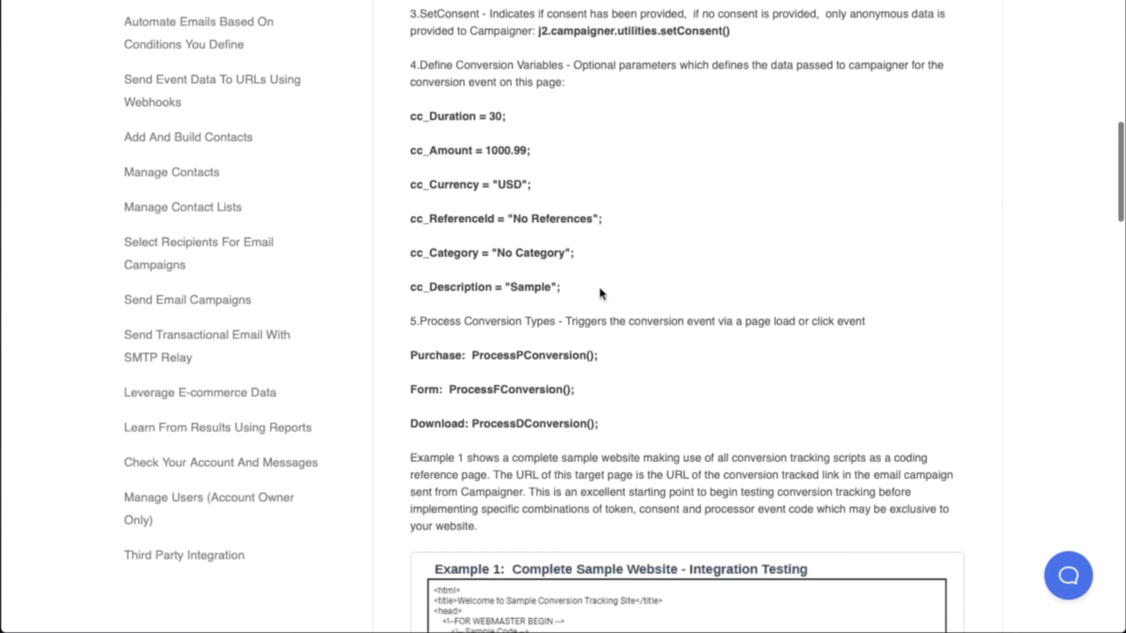
pyautogui.scroll(-3)
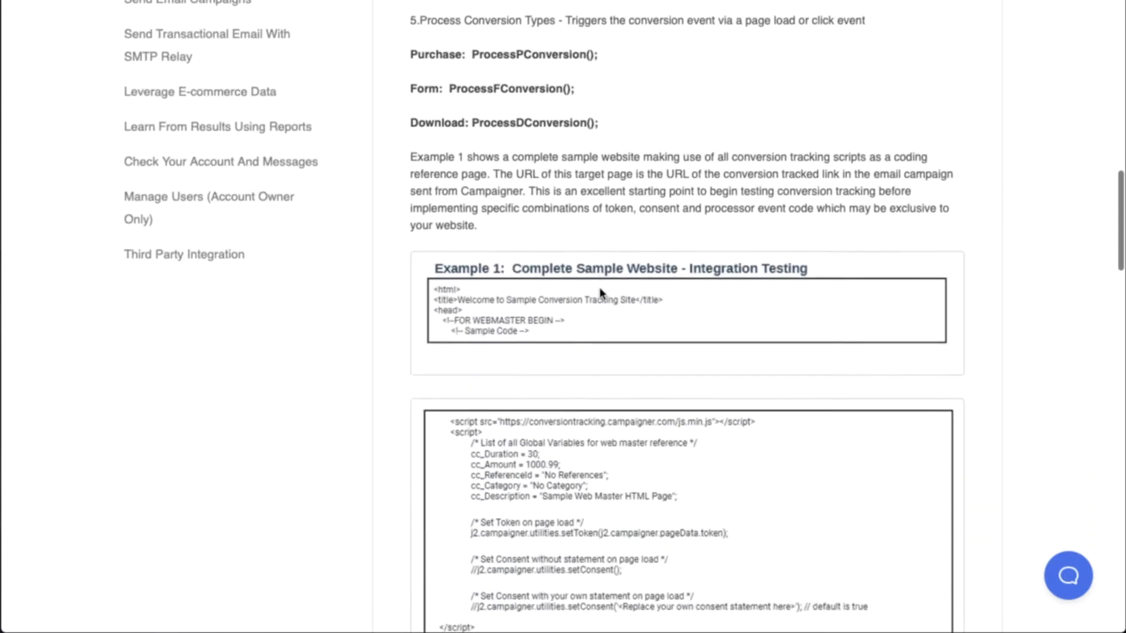
pyautogui.scroll(-3)
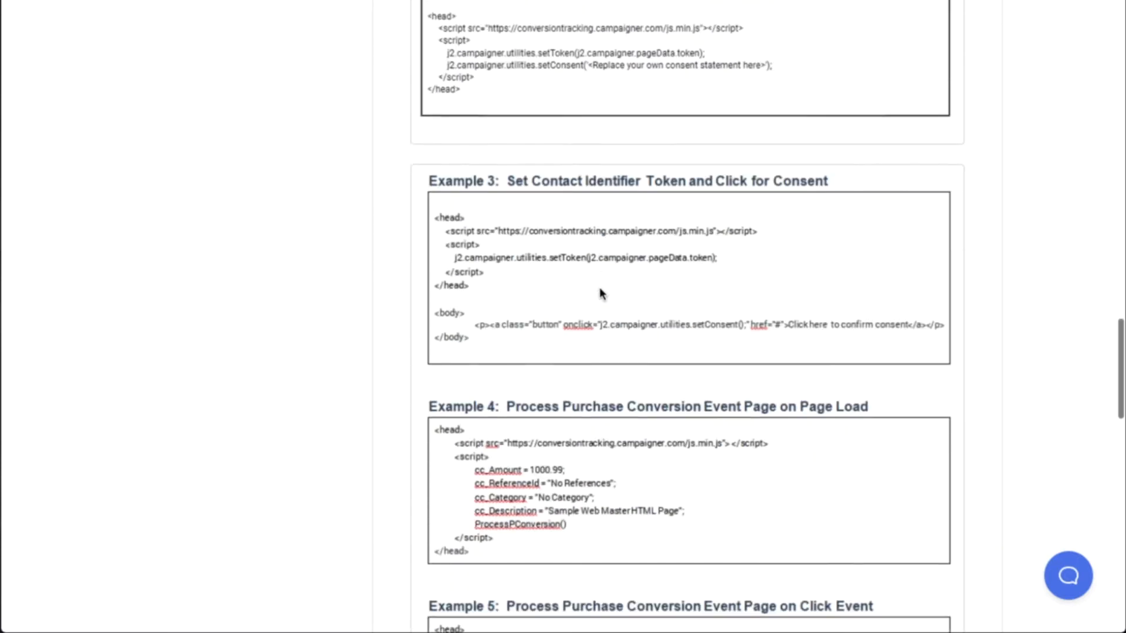
pyautogui.scroll(-3)
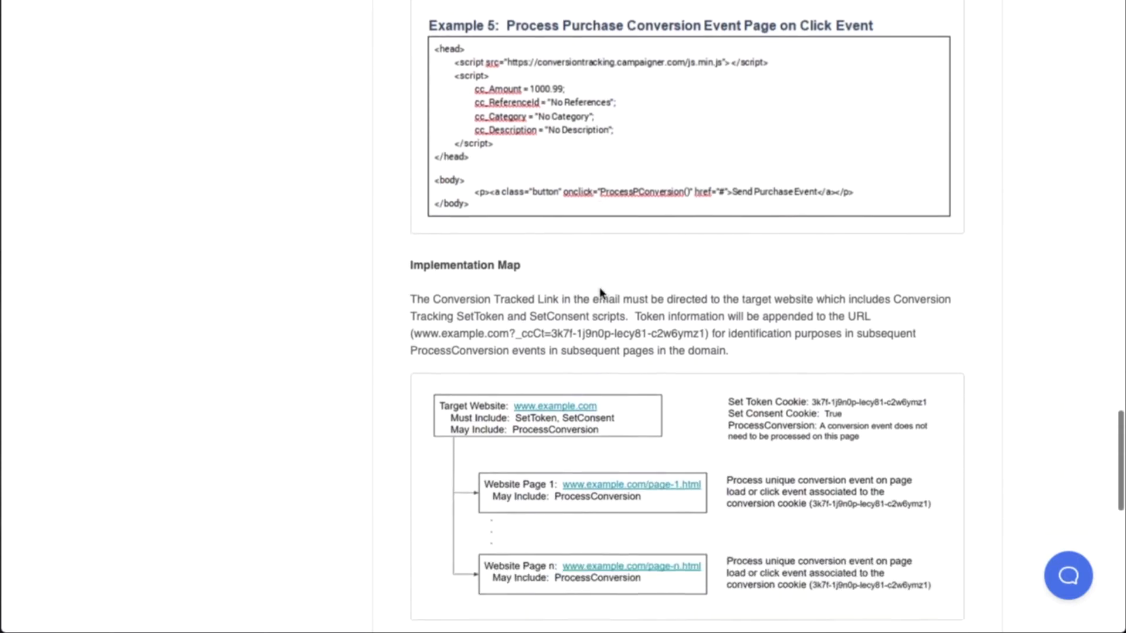
pyautogui.scroll(-3)
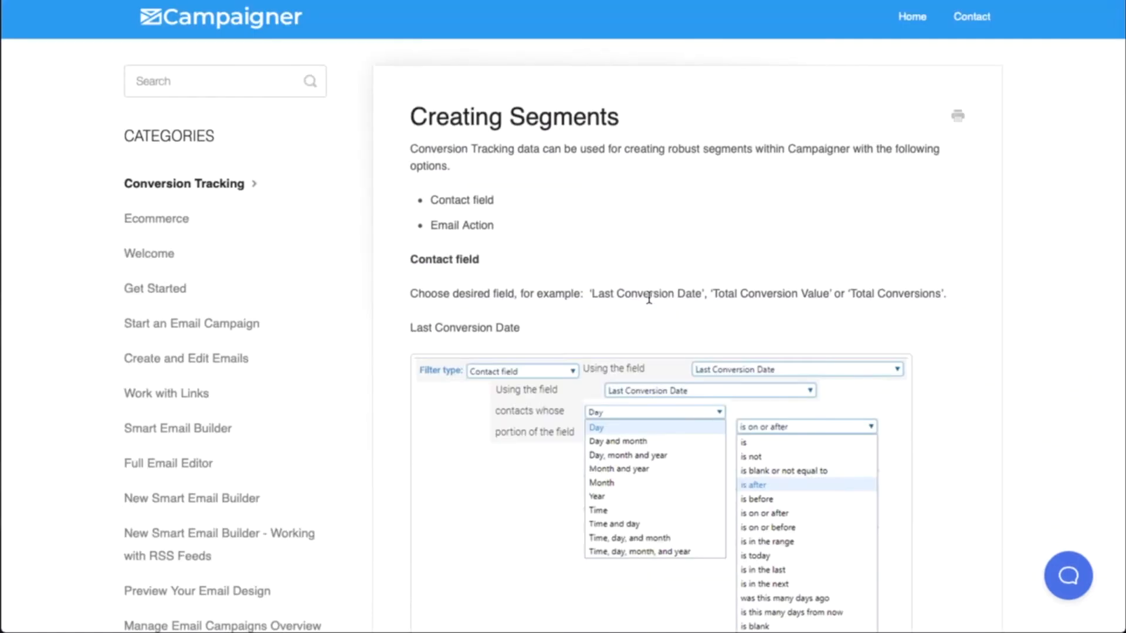
# Step: Read through the Contact field, Email Action and WorkFlows sections of Creating Segments
pyautogui.scroll(-3)
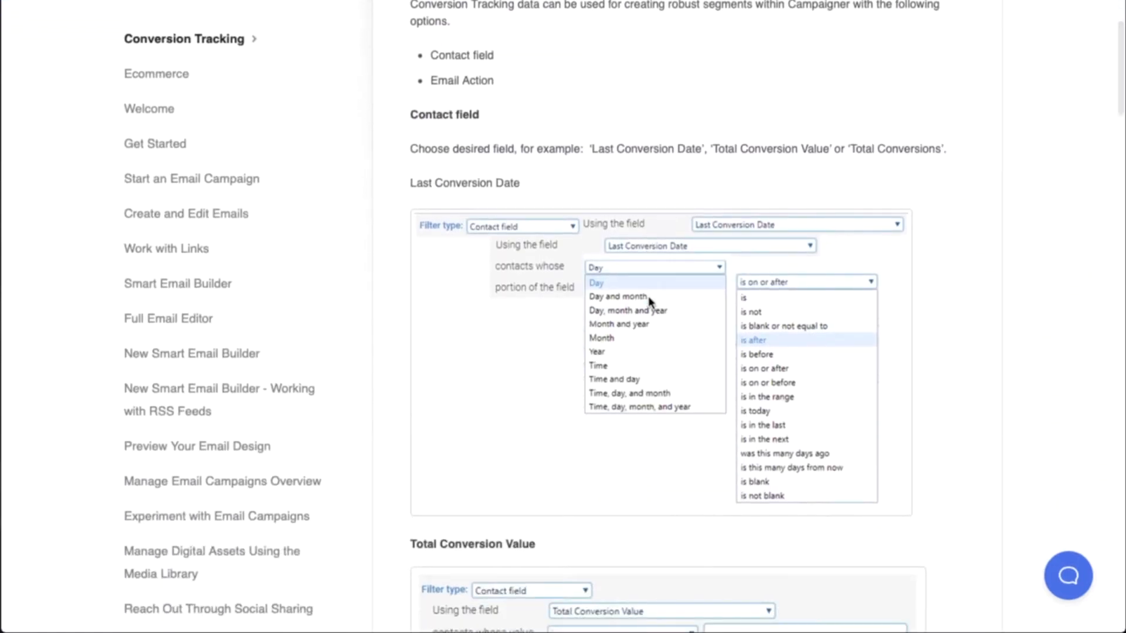
pyautogui.scroll(-3)
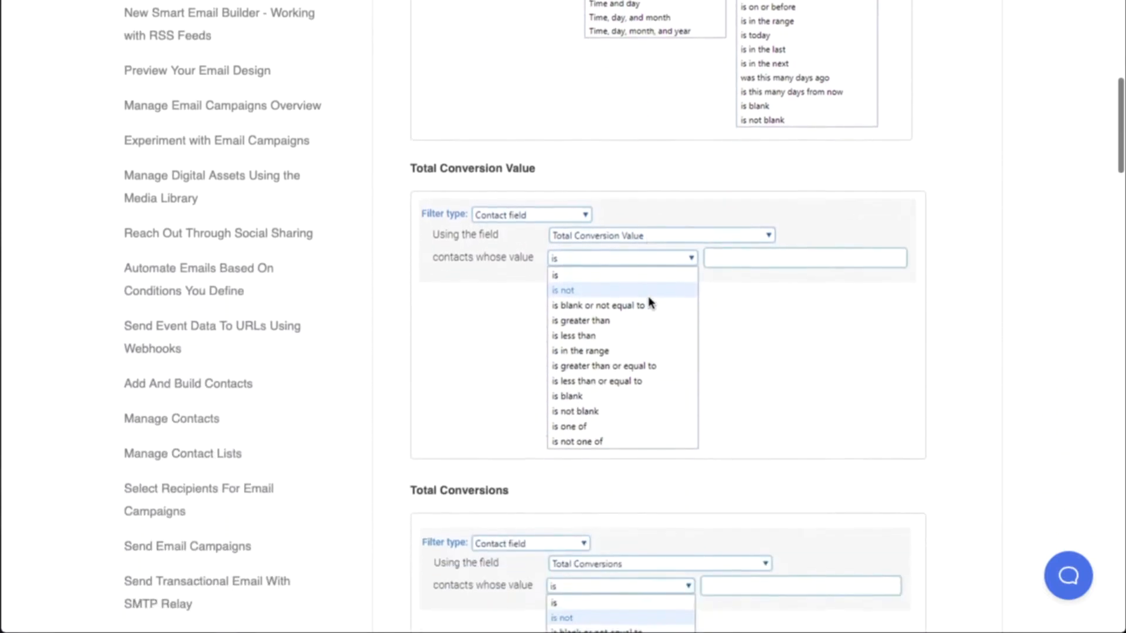
pyautogui.scroll(-3)
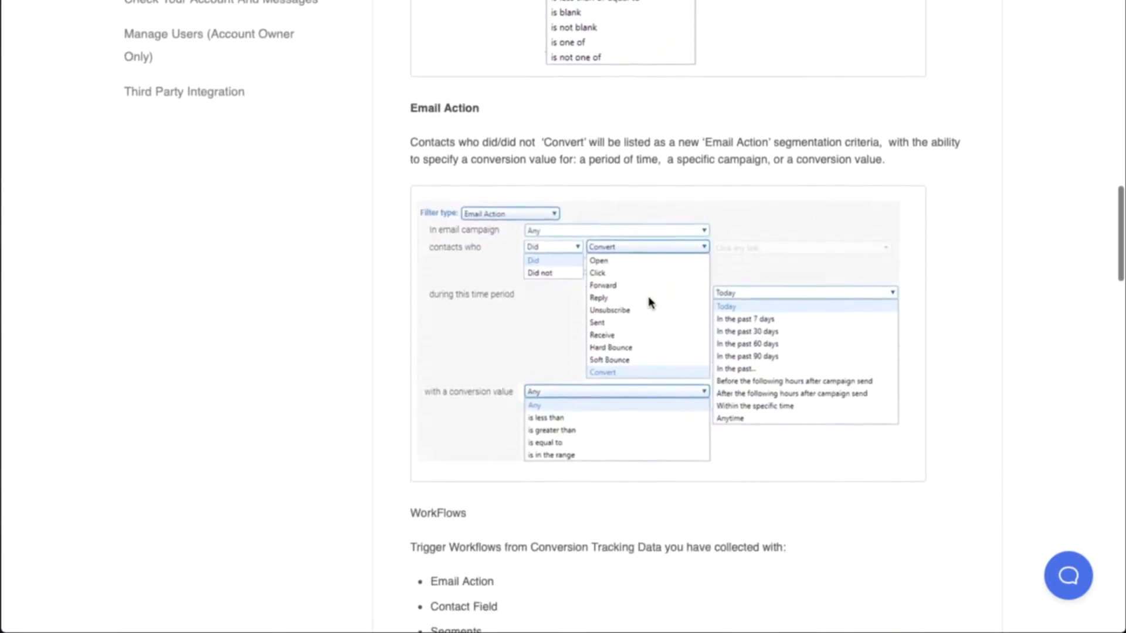
pyautogui.scroll(-3)
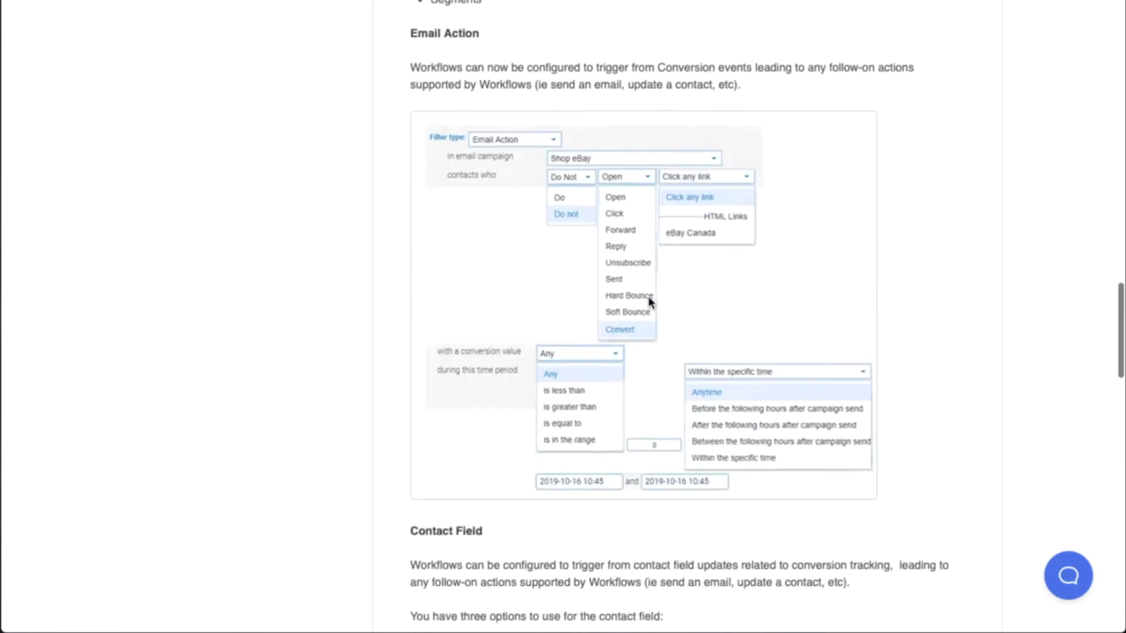
pyautogui.scroll(-3)
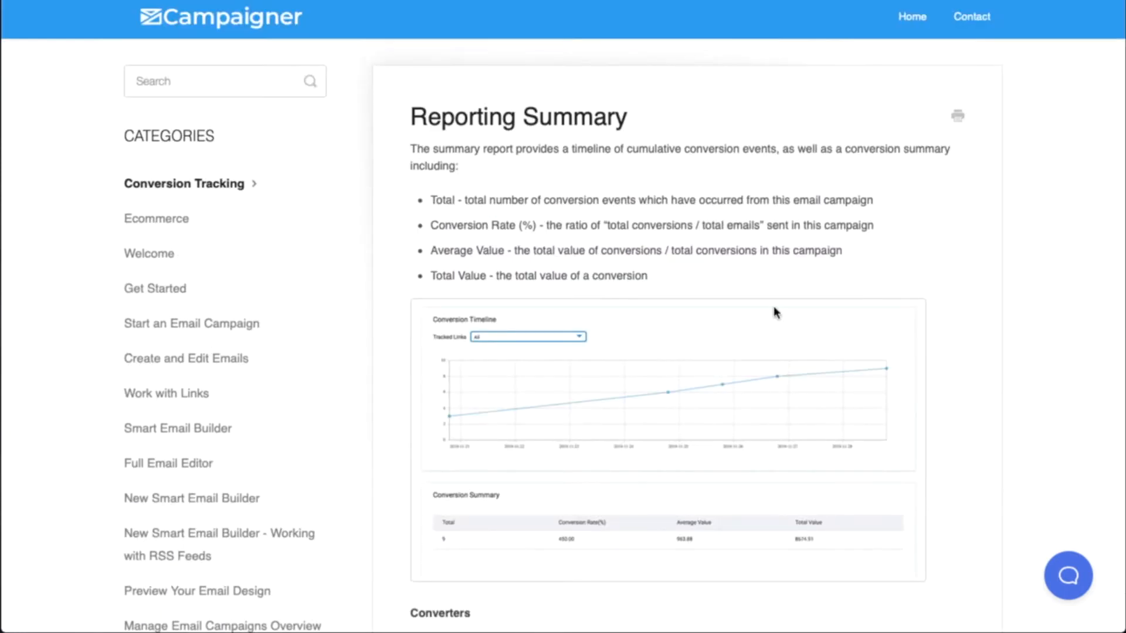
# Step: Read the Reporting Summary article's Converters, By Domain and By Device sections
pyautogui.scroll(-3)
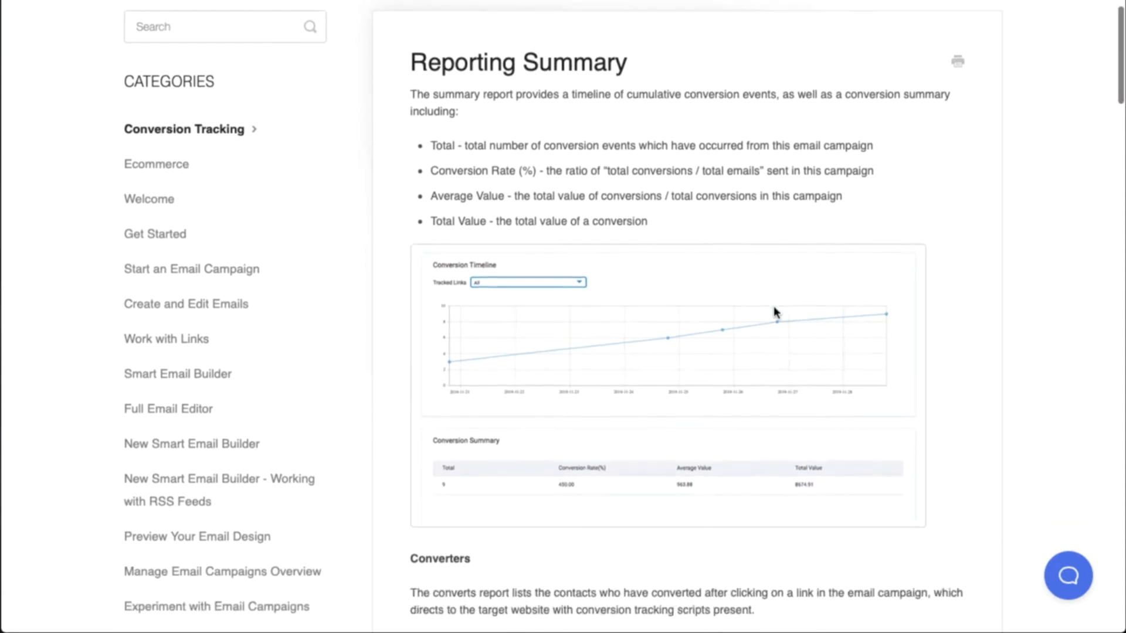
pyautogui.scroll(-3)
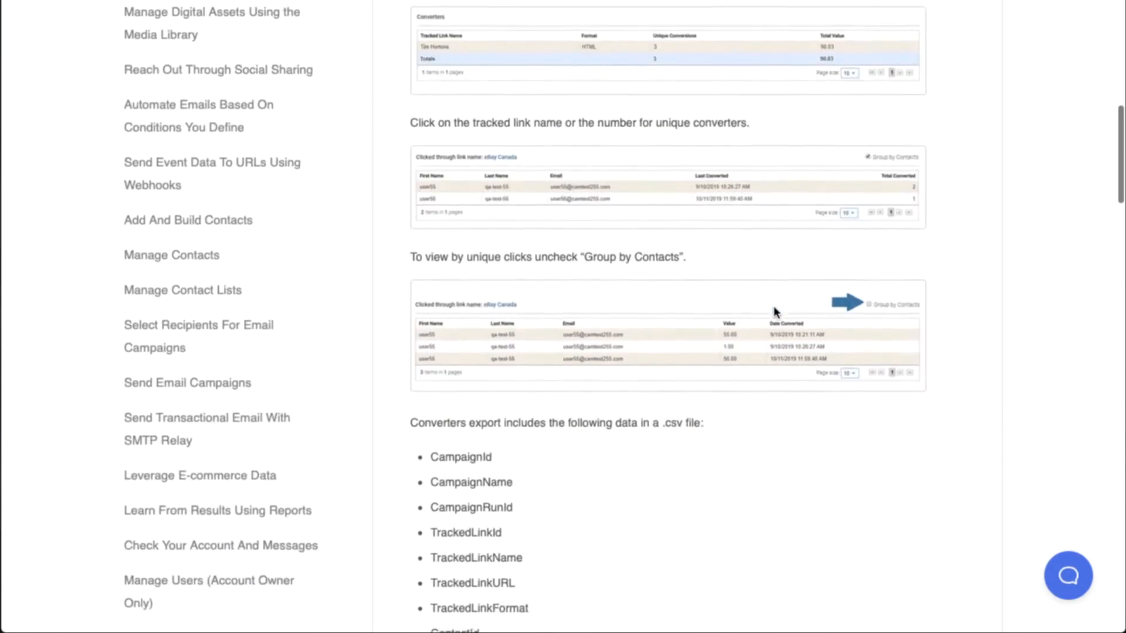
pyautogui.scroll(-3)
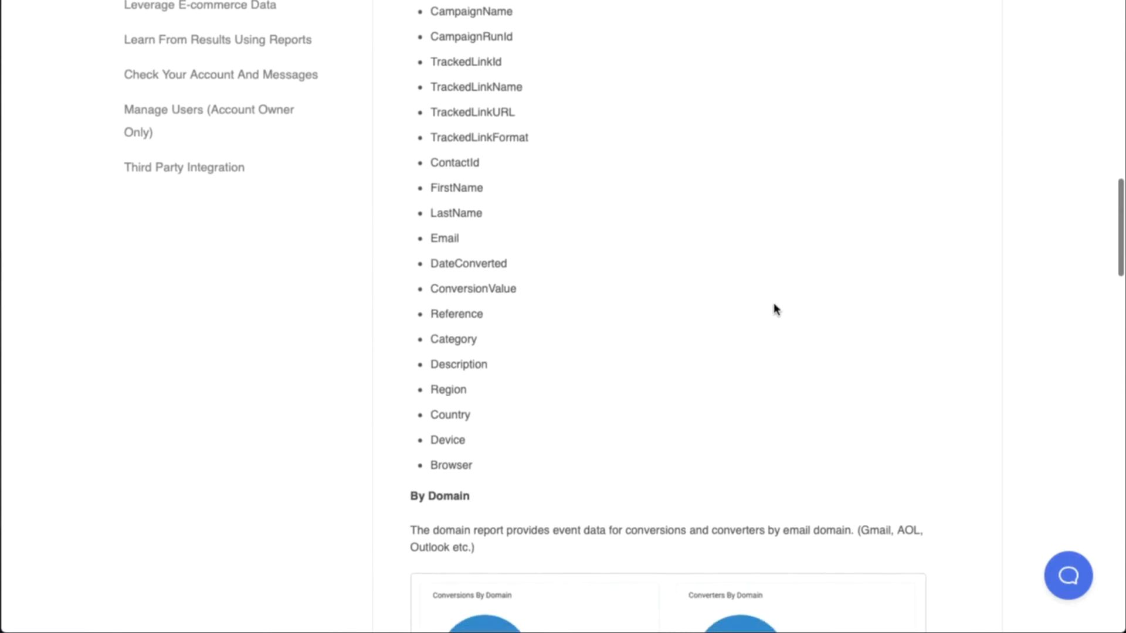
pyautogui.scroll(-3)
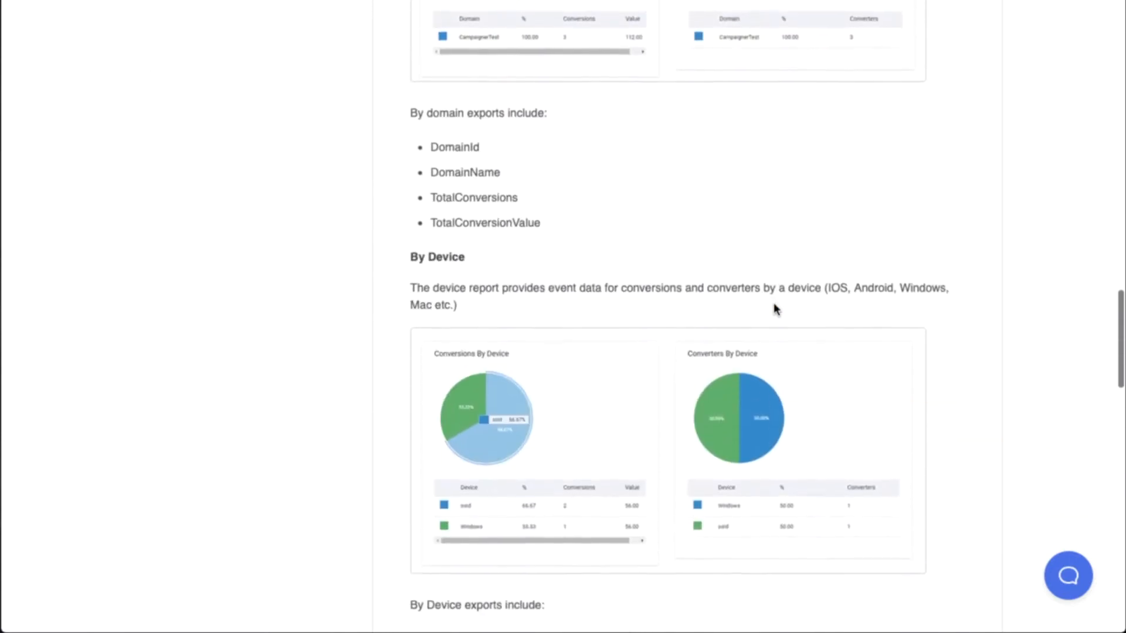
pyautogui.scroll(-3)
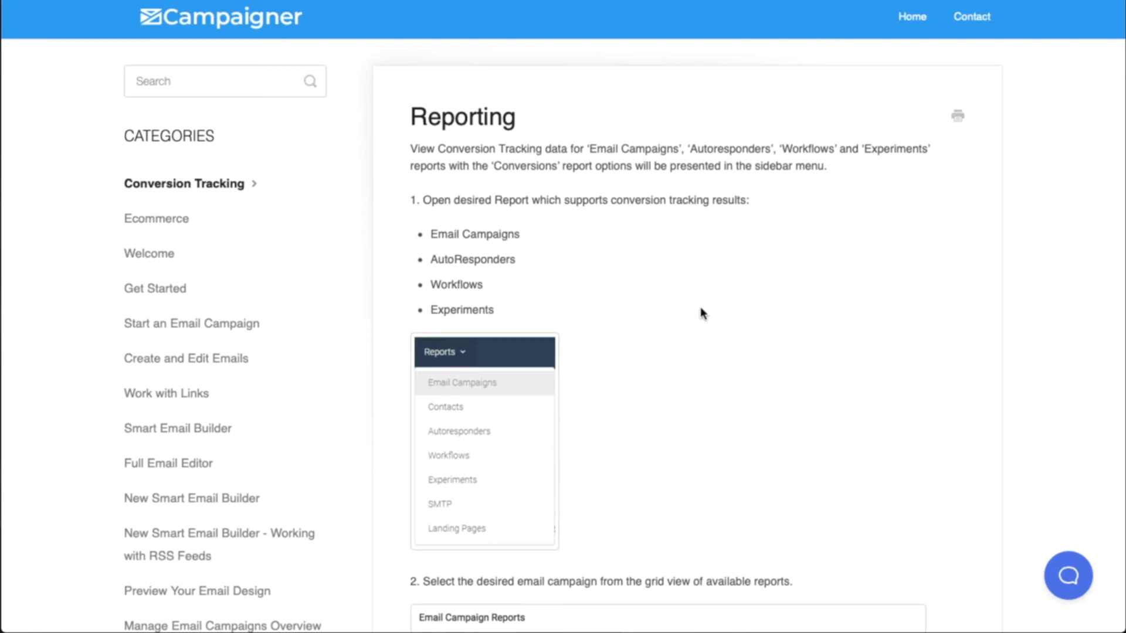
# Step: Read the Reporting article's steps 1–3 and its list of five conversion reports
pyautogui.scroll(-3)
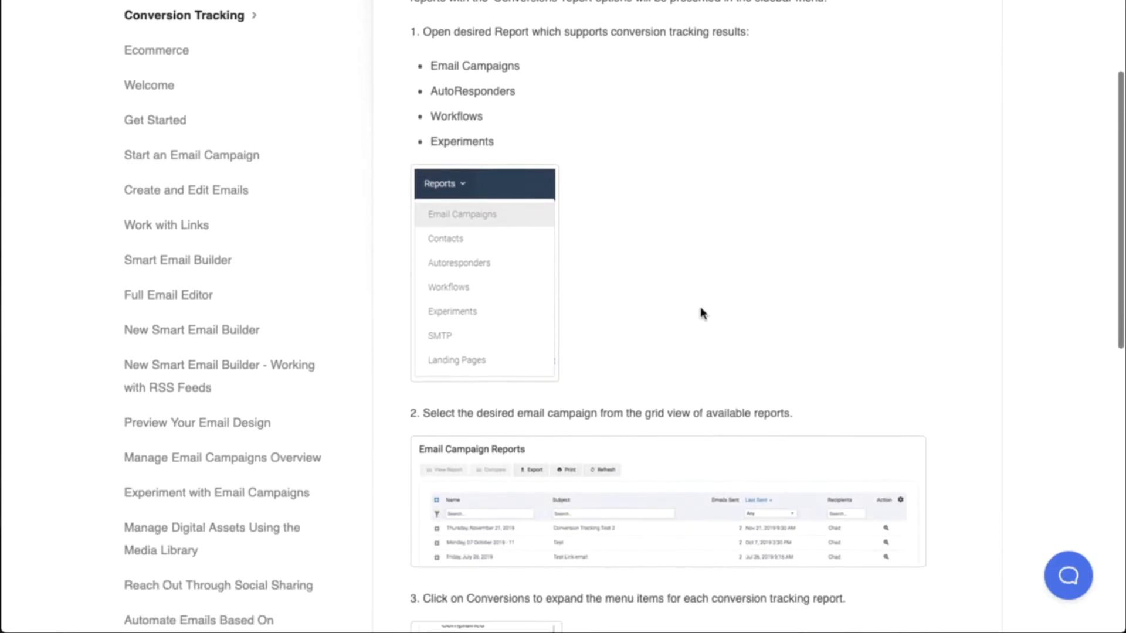
pyautogui.scroll(-3)
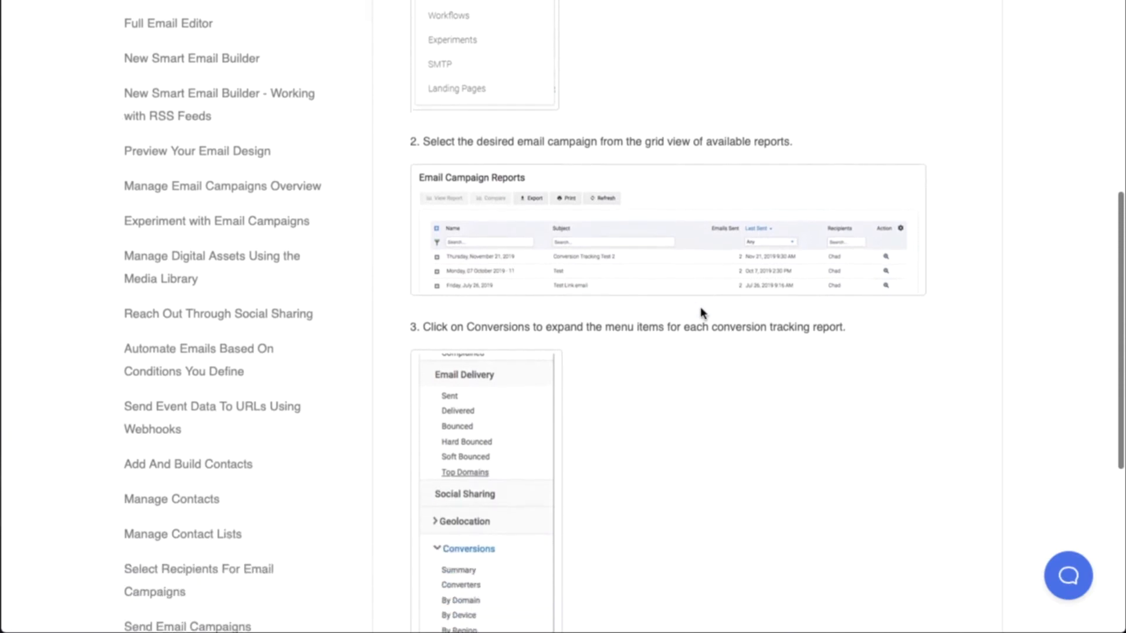
pyautogui.scroll(-3)
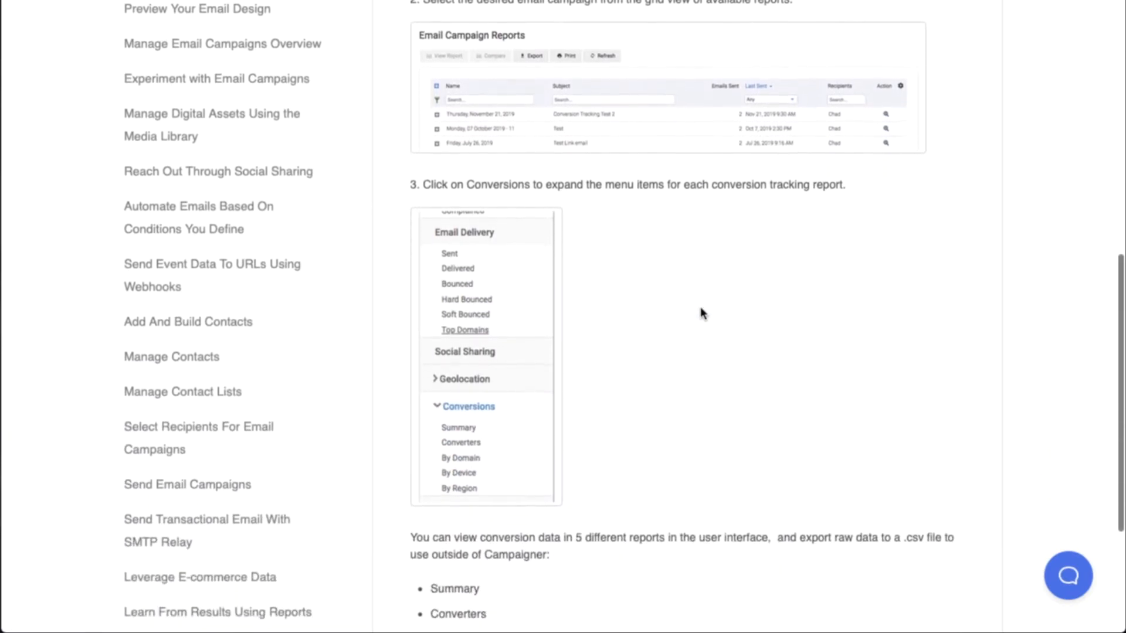
pyautogui.scroll(-3)
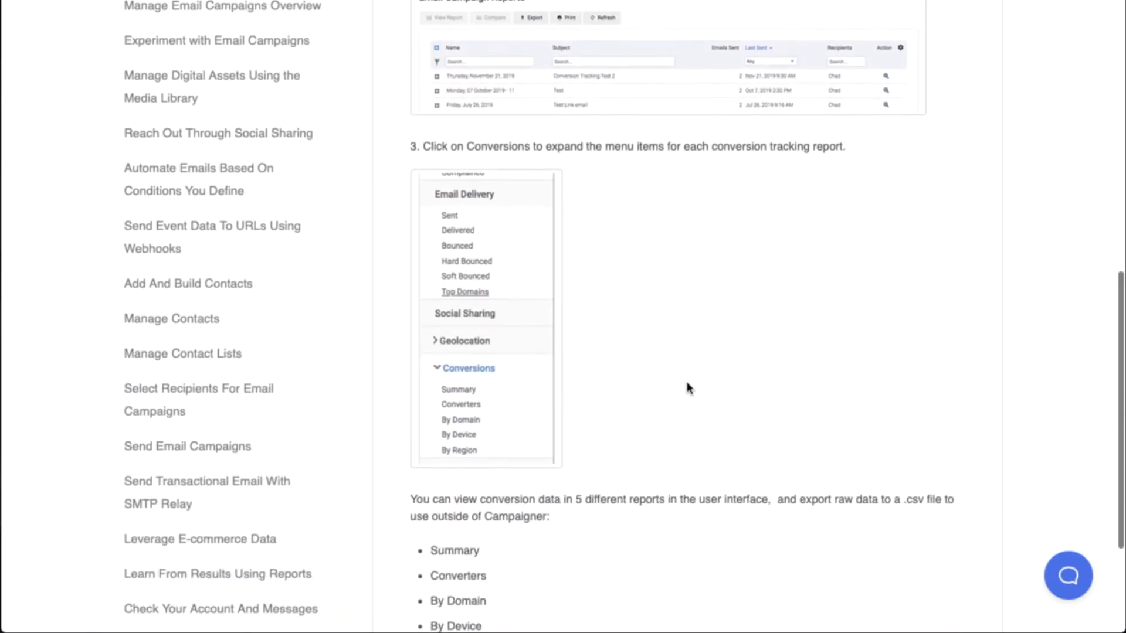
pyautogui.scroll(-3)
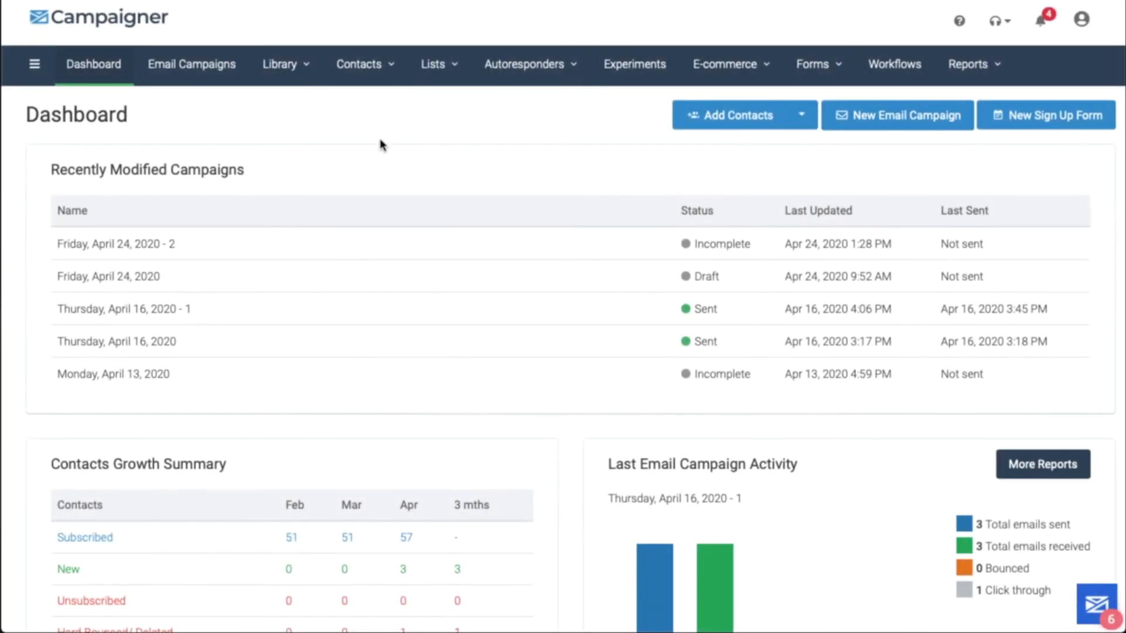
pyautogui.moveTo(192, 63)
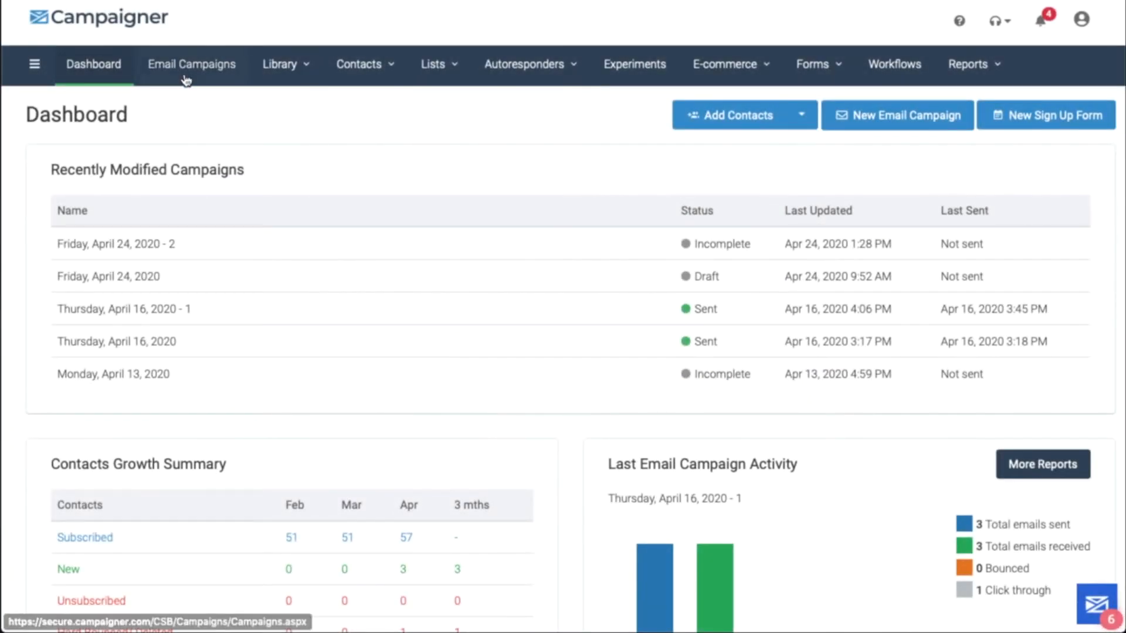
# Step: Start a new email campaign from Email Campaigns using a Tripster Travels layout
pyautogui.click(192, 64)
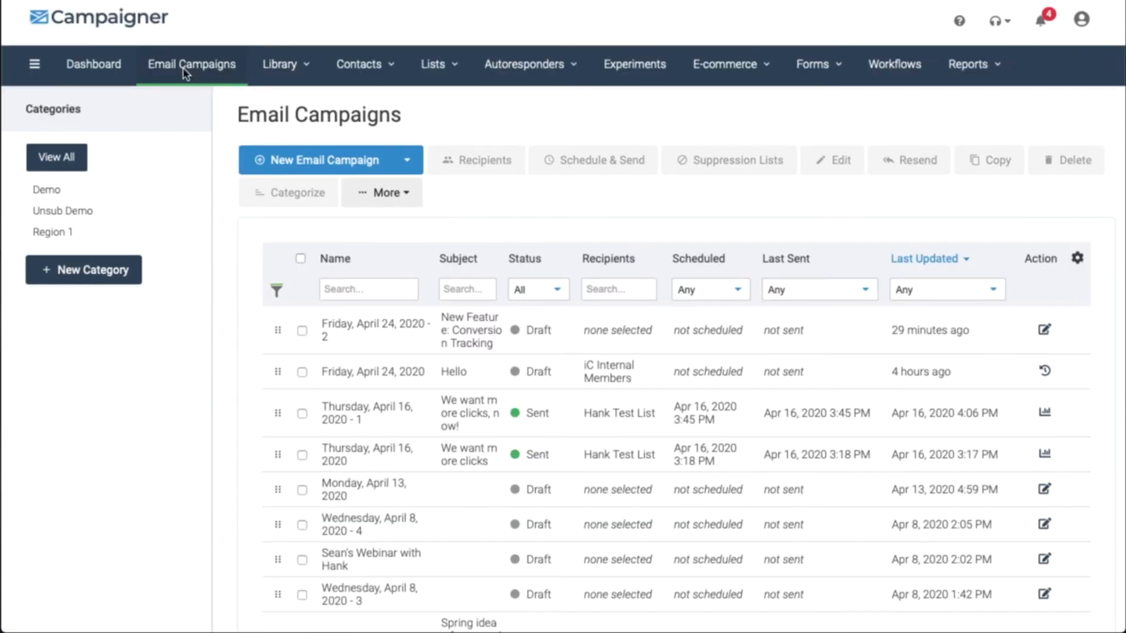
pyautogui.click(323, 159)
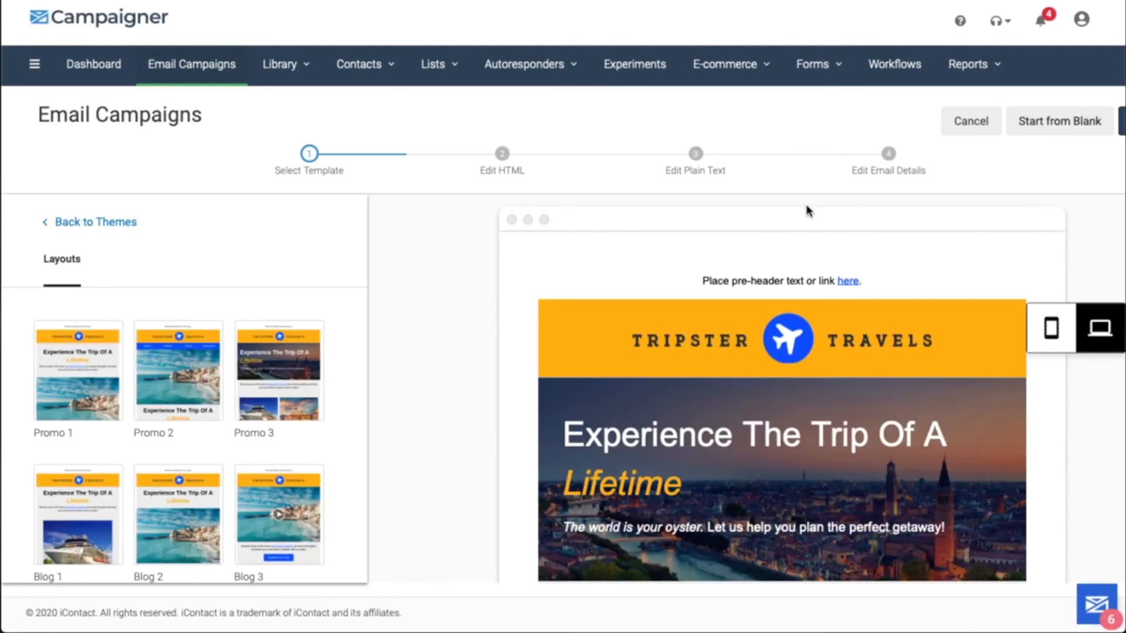
pyautogui.moveTo(794, 214)
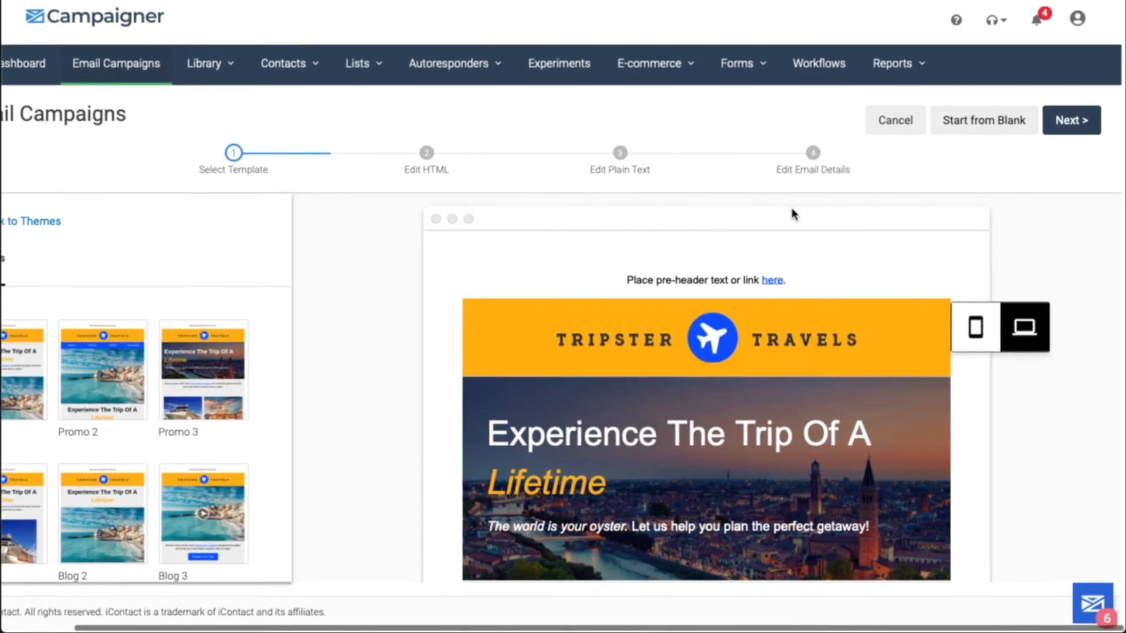
pyautogui.click(1070, 119)
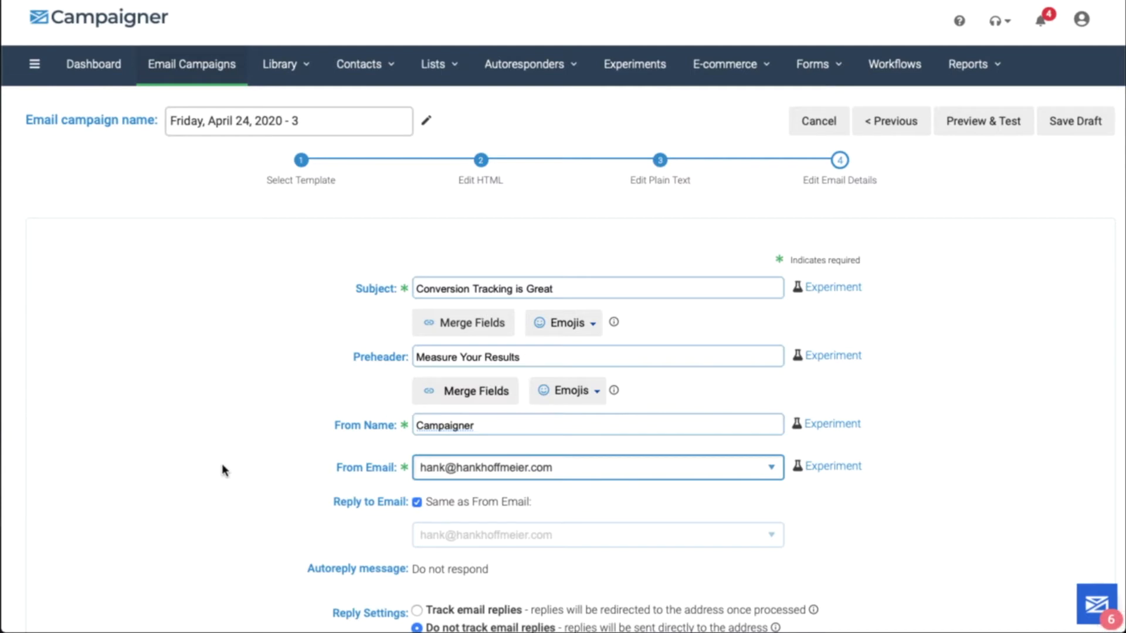
# Step: Enable Conversion Tracking under Analytics in the campaign's email details
pyautogui.scroll(-3)
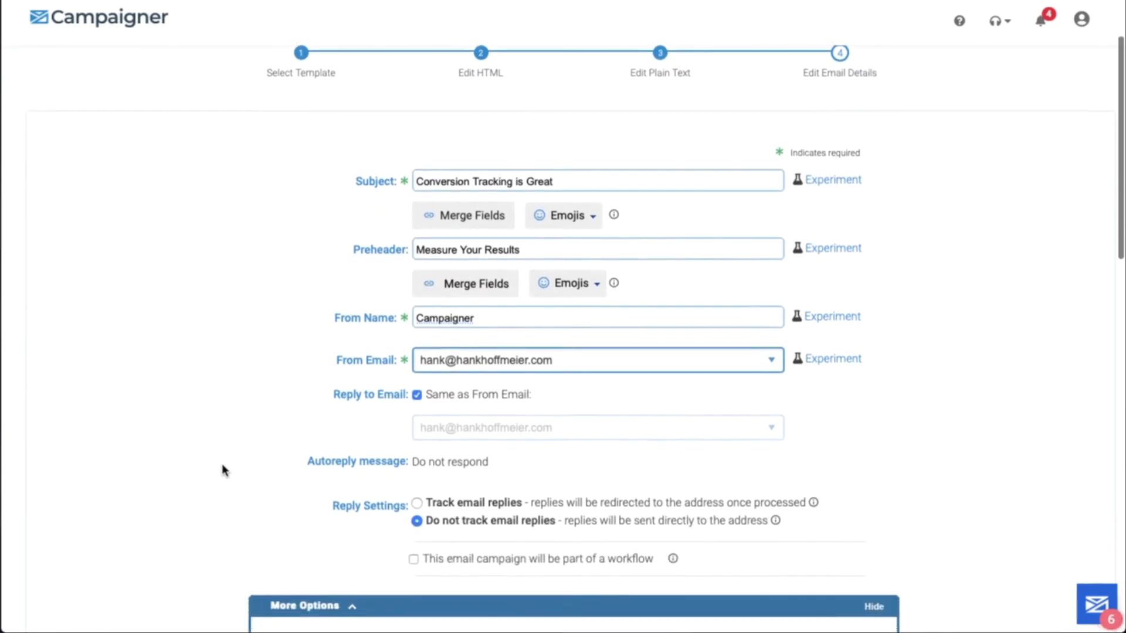
pyautogui.scroll(-3)
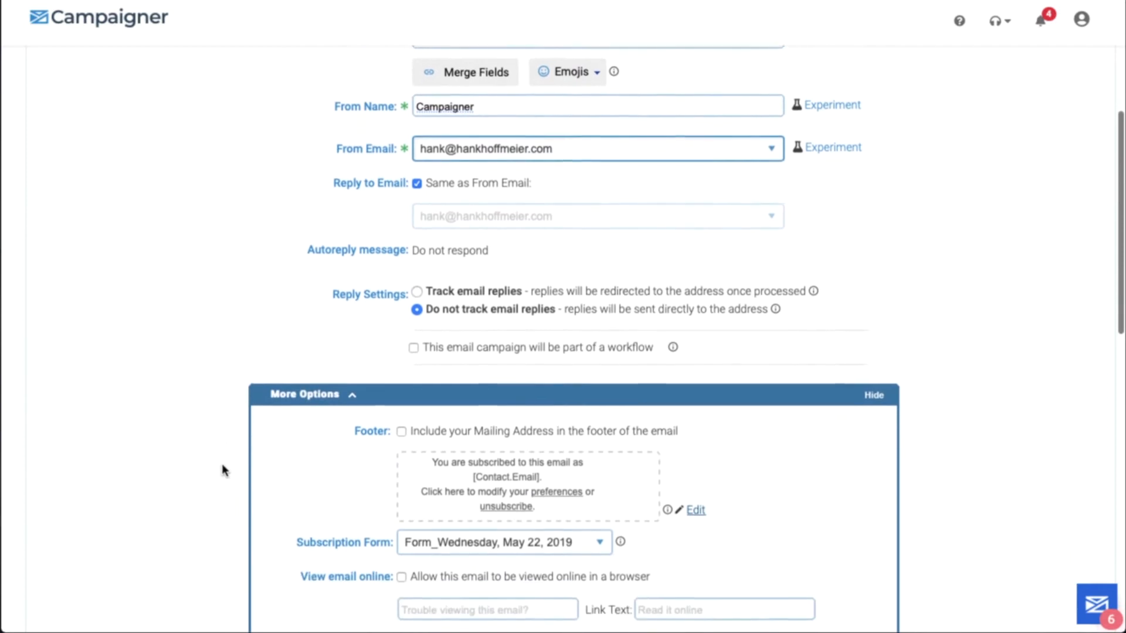
pyautogui.scroll(-3)
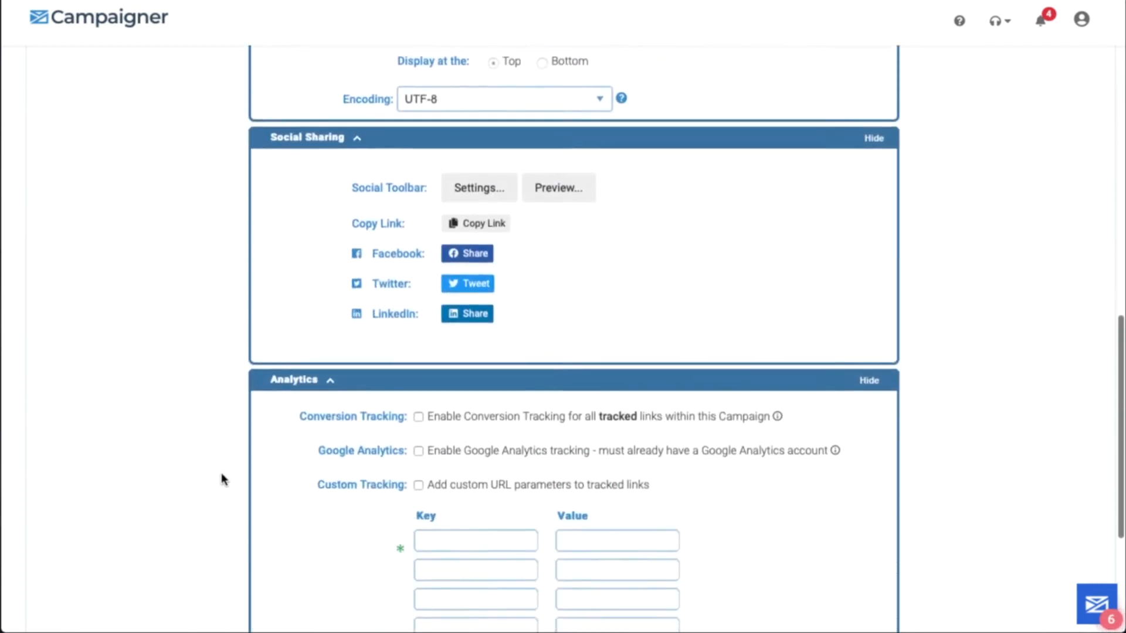
pyautogui.scroll(-3)
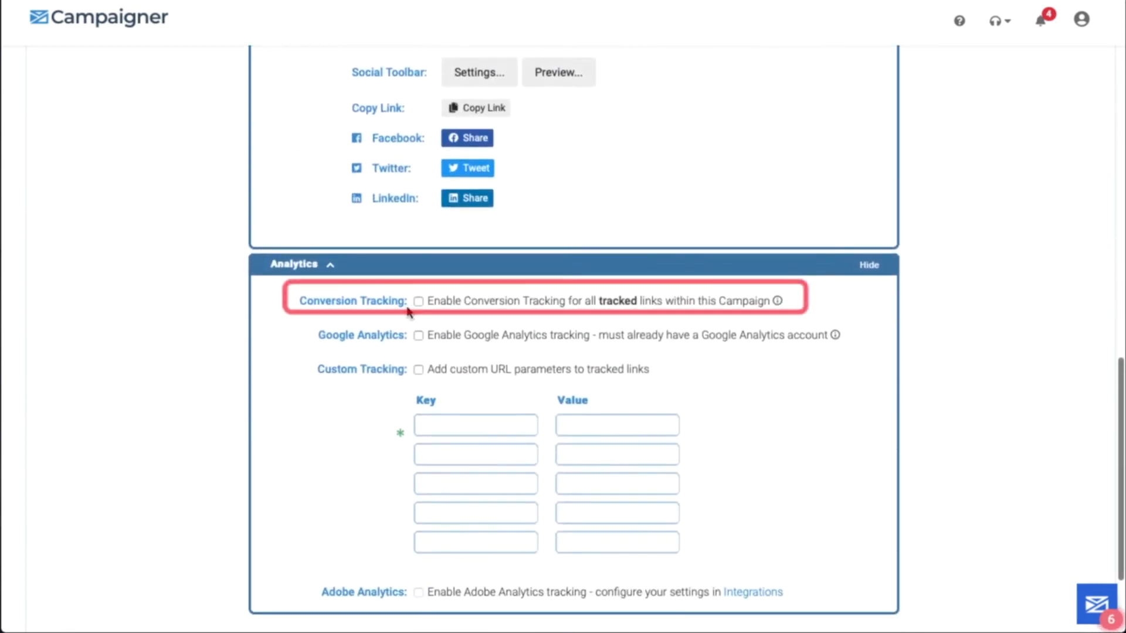
pyautogui.click(418, 301)
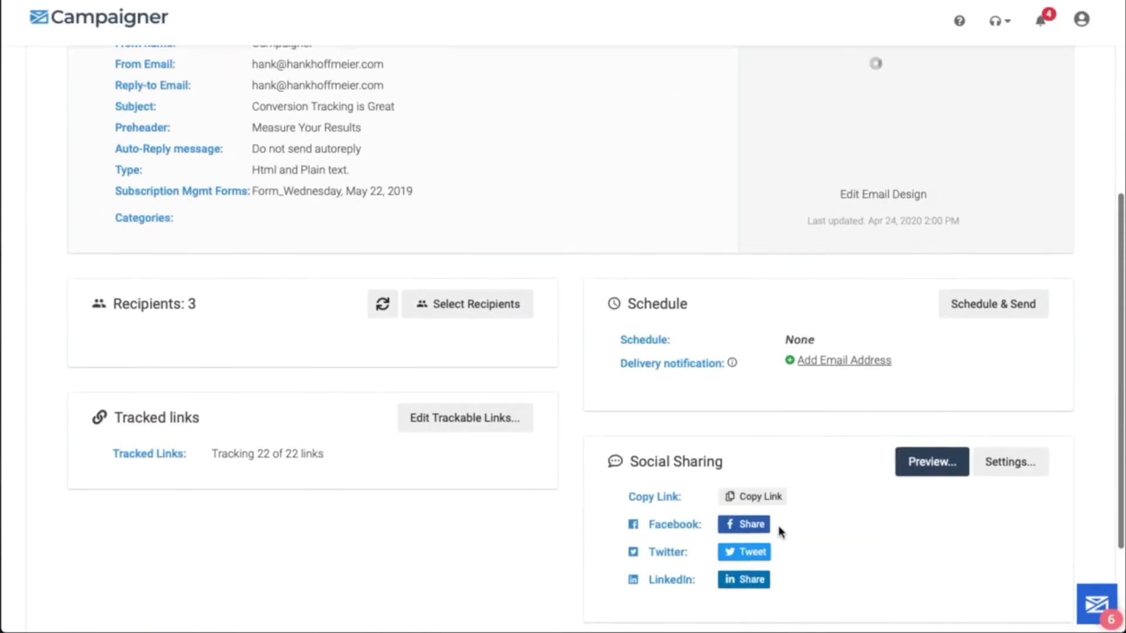
# Step: Schedule the Friday, April 24, 2020 - 3 campaign to send one time, now
pyautogui.click(992, 303)
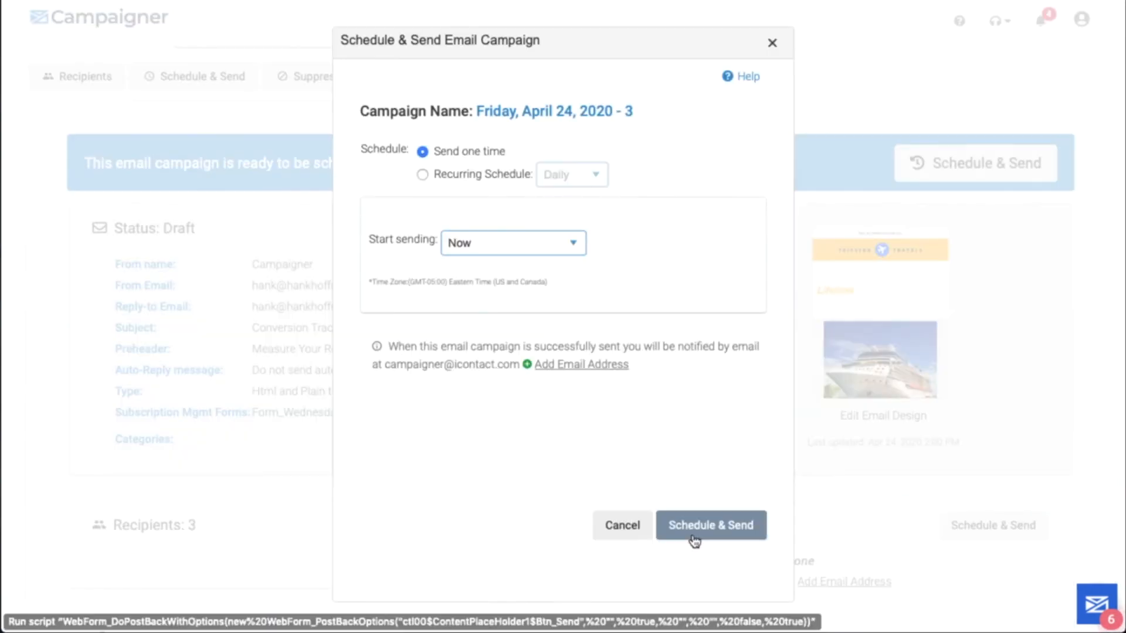
pyautogui.click(710, 526)
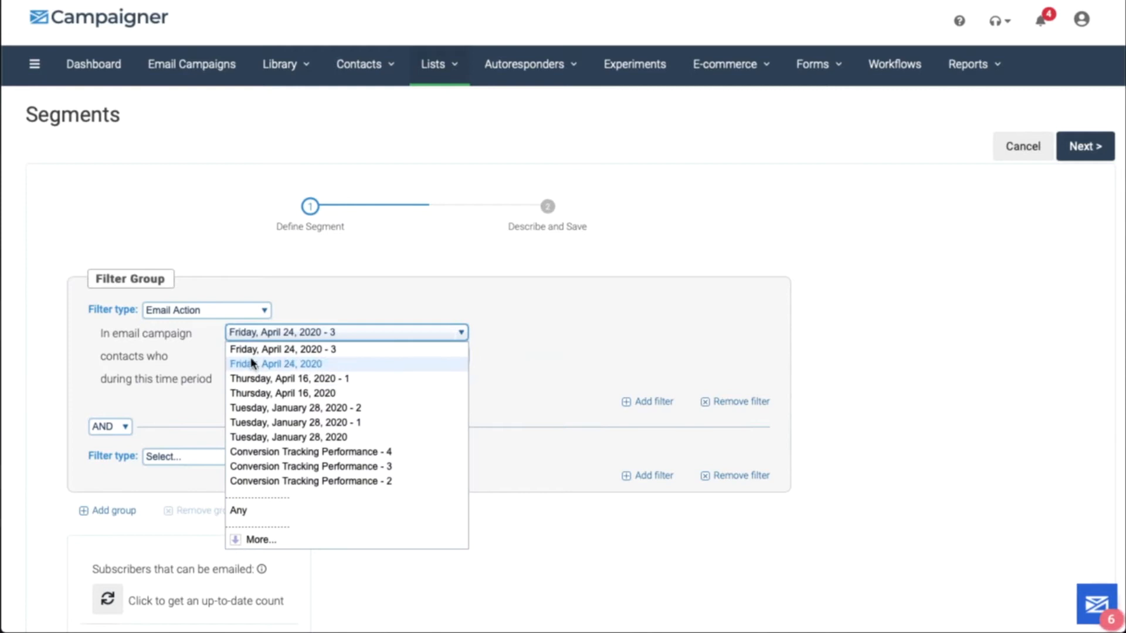
# Step: Set an Email Action filter: Friday, April 24, 2020 - 3 campaign, Did Convert, any link, Today
pyautogui.click(287, 350)
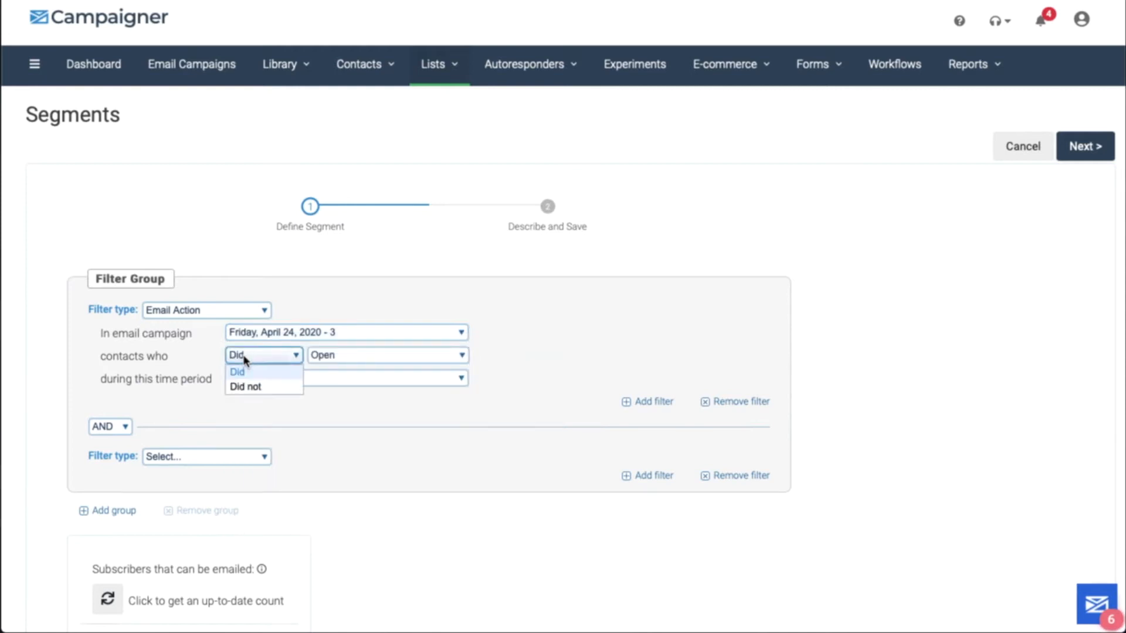
pyautogui.click(386, 354)
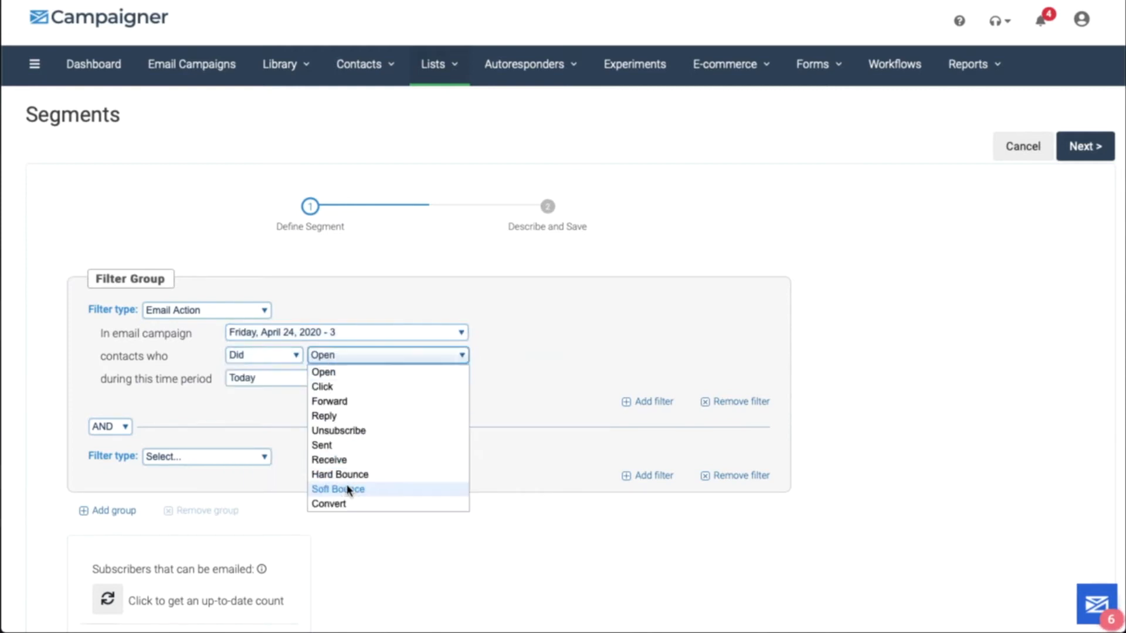
pyautogui.click(328, 503)
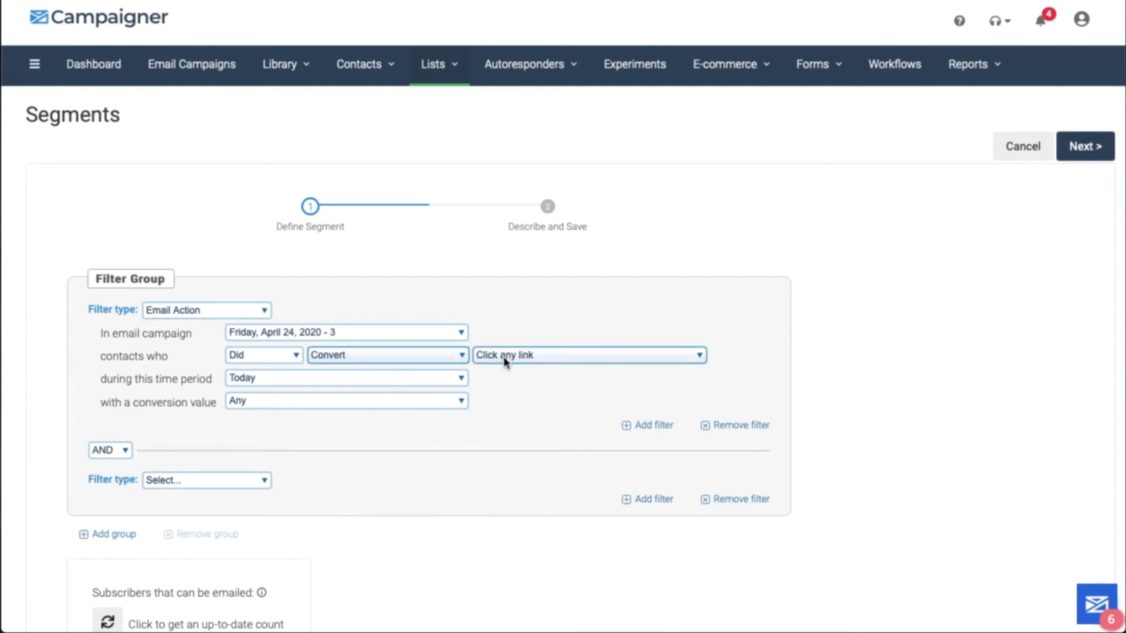
pyautogui.click(586, 354)
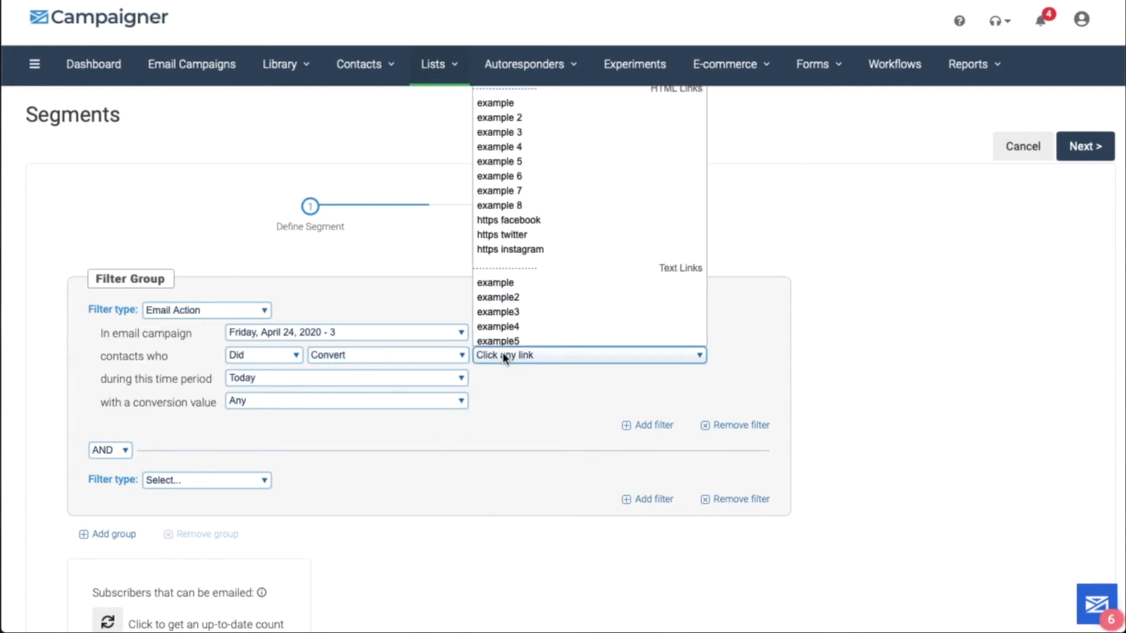
pyautogui.click(344, 378)
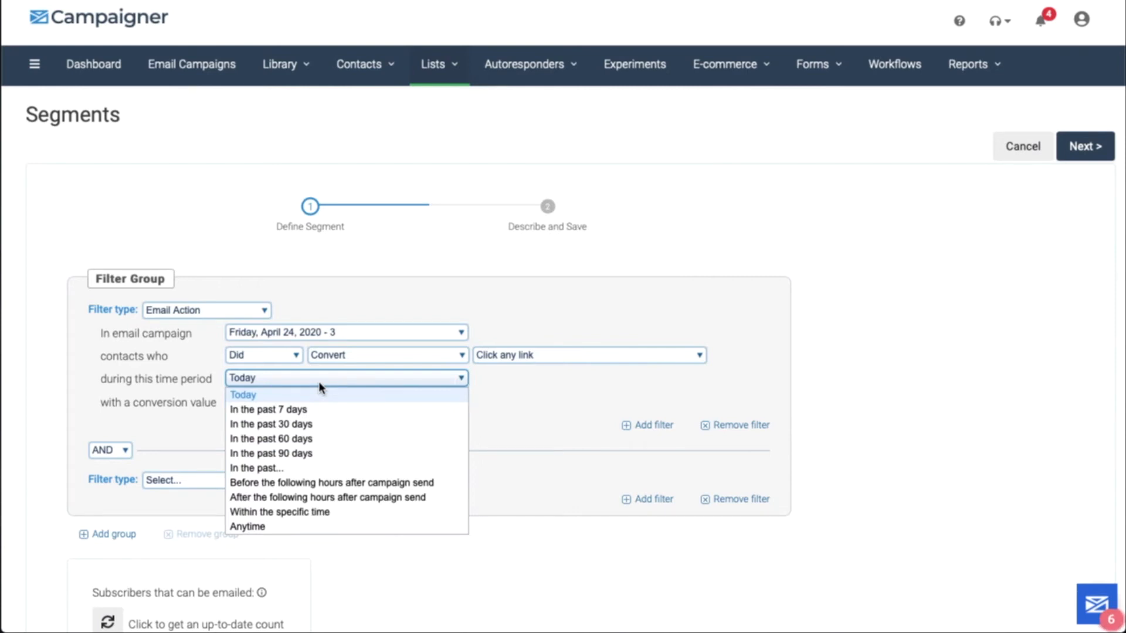
pyautogui.moveTo(338, 388)
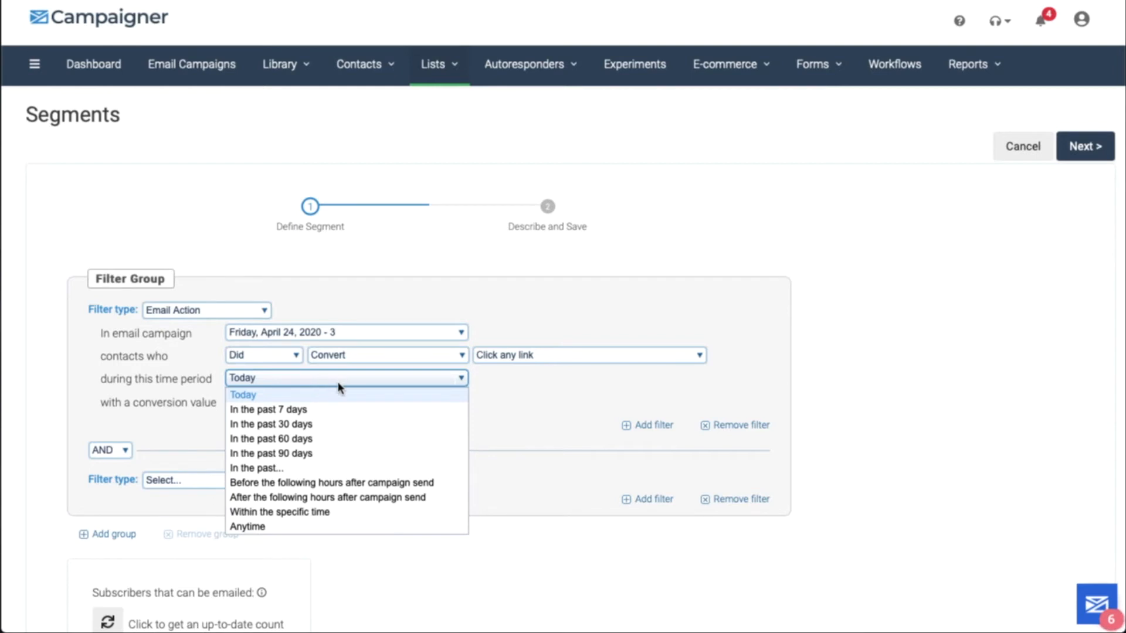
pyautogui.click(243, 395)
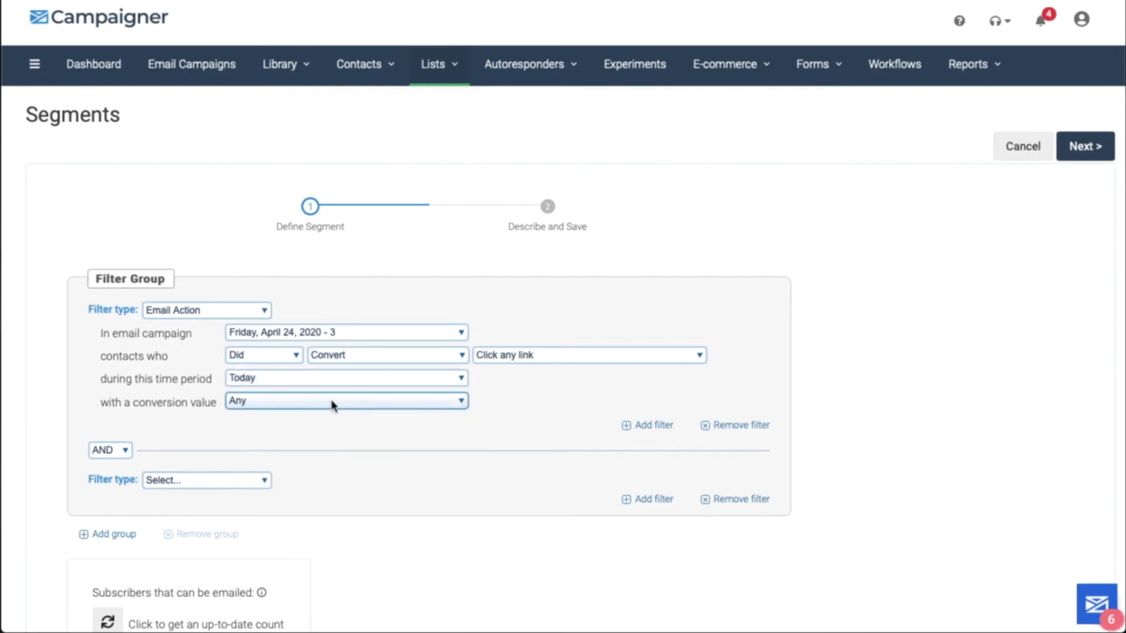
pyautogui.click(206, 310)
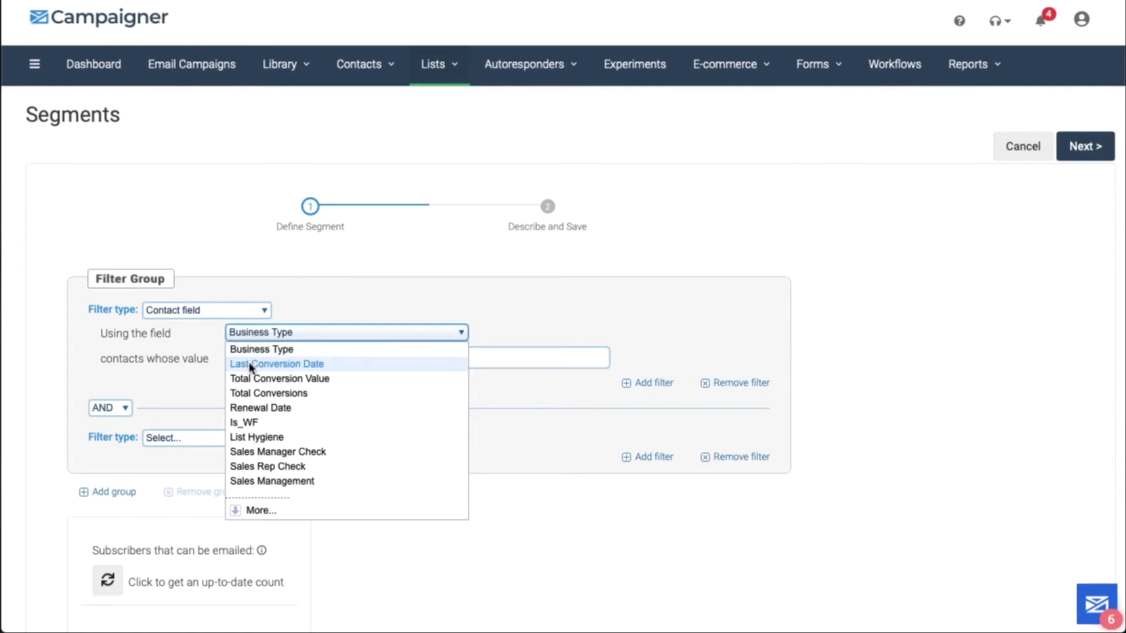
pyautogui.moveTo(279, 379)
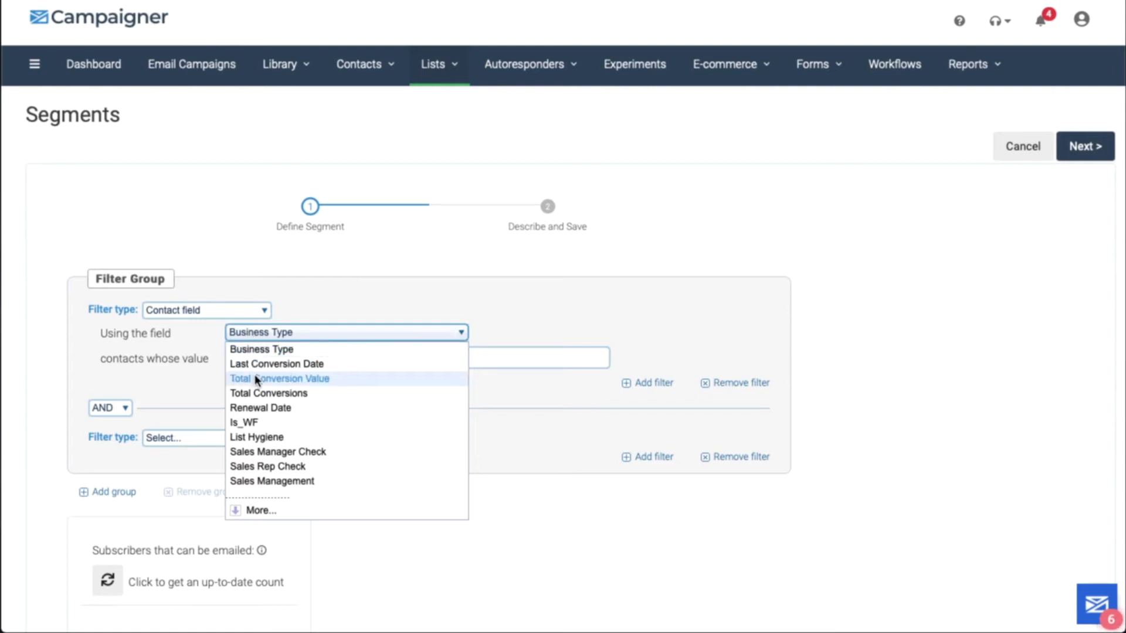
# Step: Filter on Last Conversion Date 'was this many days ago' with value 5
pyautogui.click(277, 364)
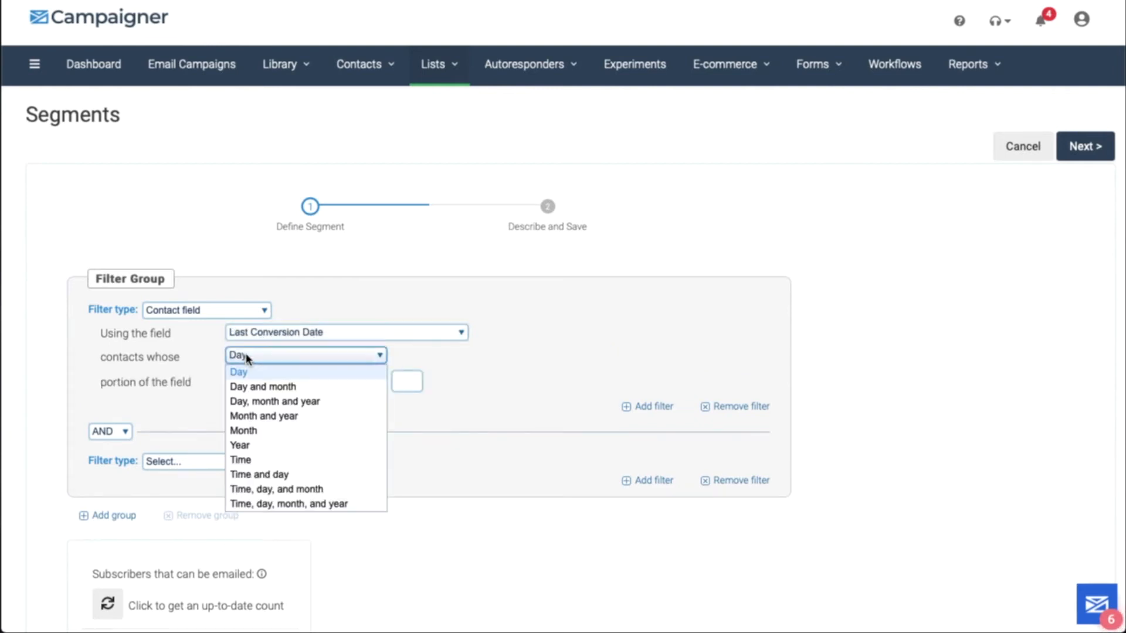
pyautogui.click(243, 431)
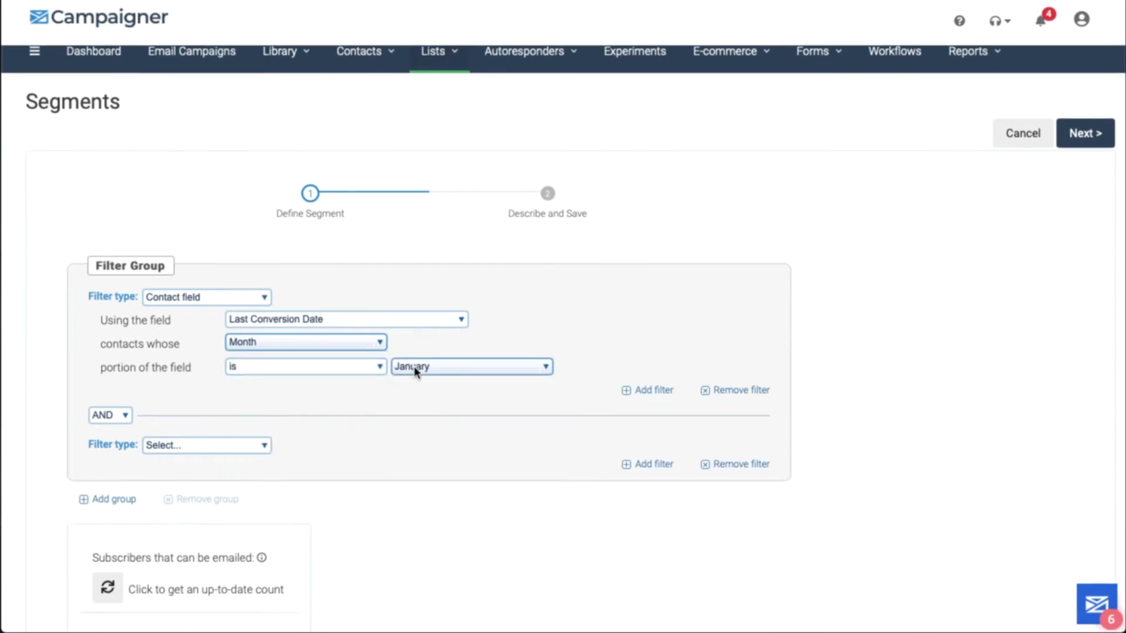
pyautogui.click(470, 366)
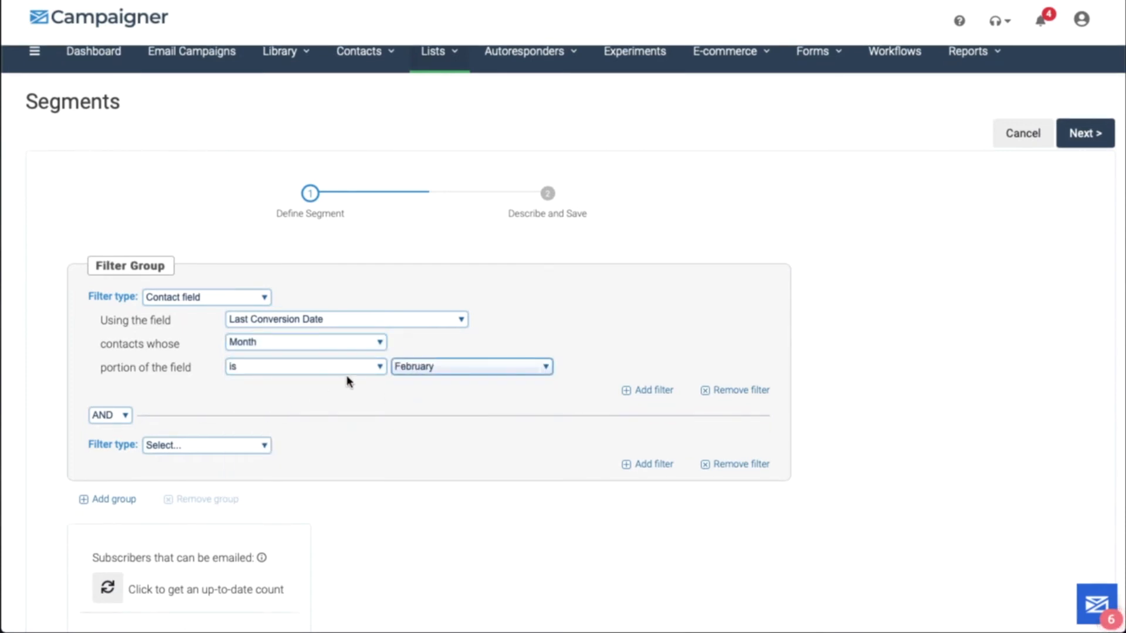
pyautogui.click(303, 342)
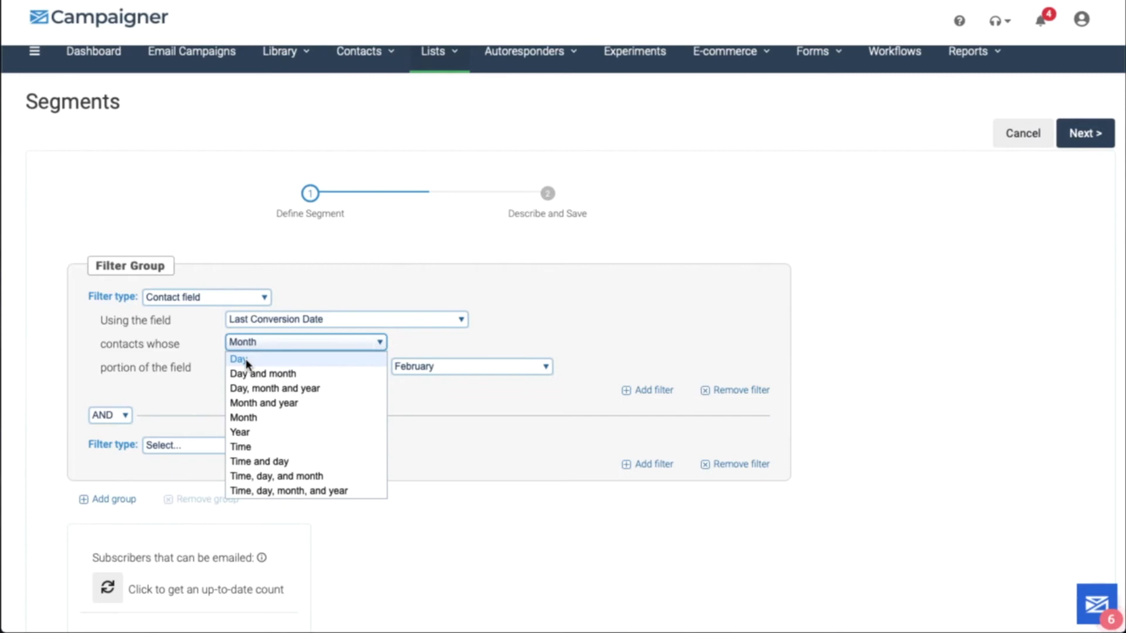
pyautogui.click(238, 359)
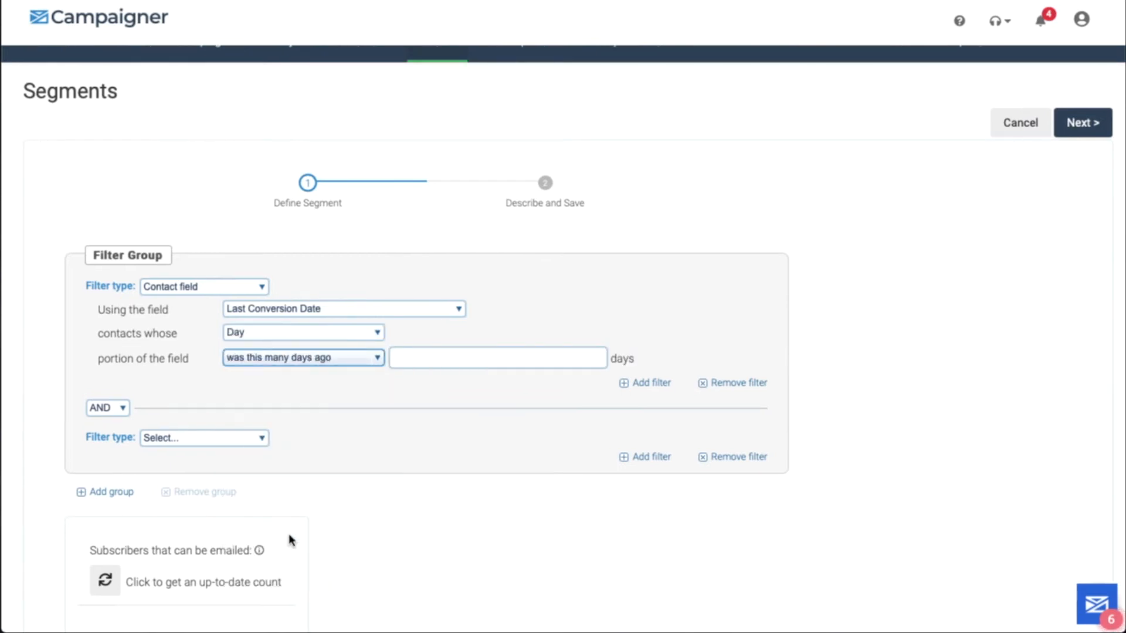
pyautogui.write('5')
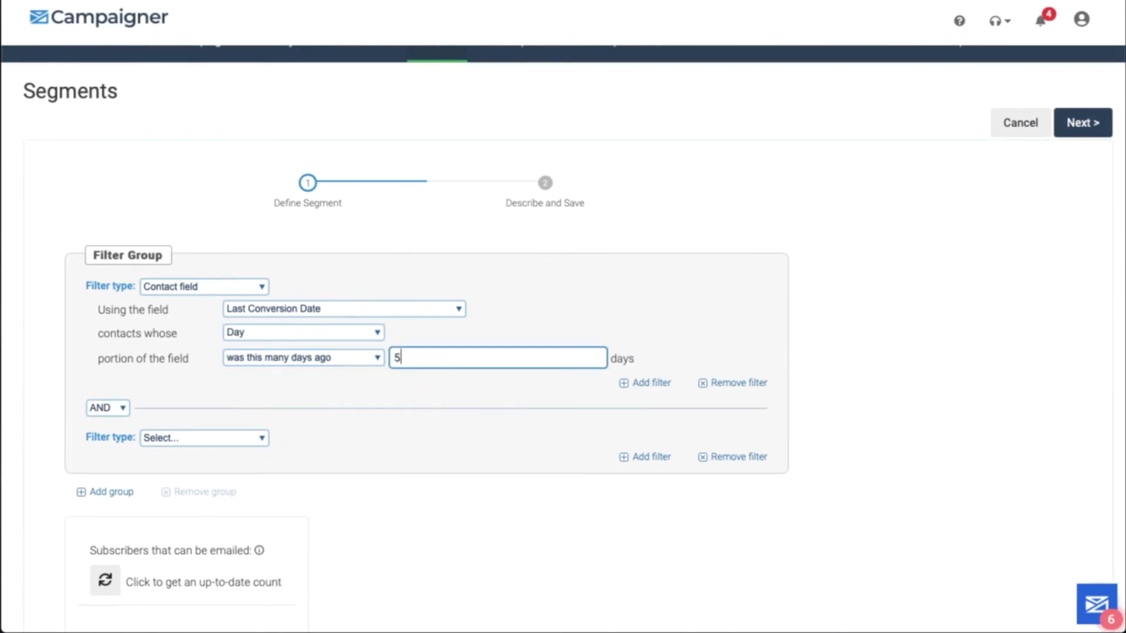
# Step: Add an AND contact-field filter Total Conversion Value 'is greater than' 3
pyautogui.click(204, 438)
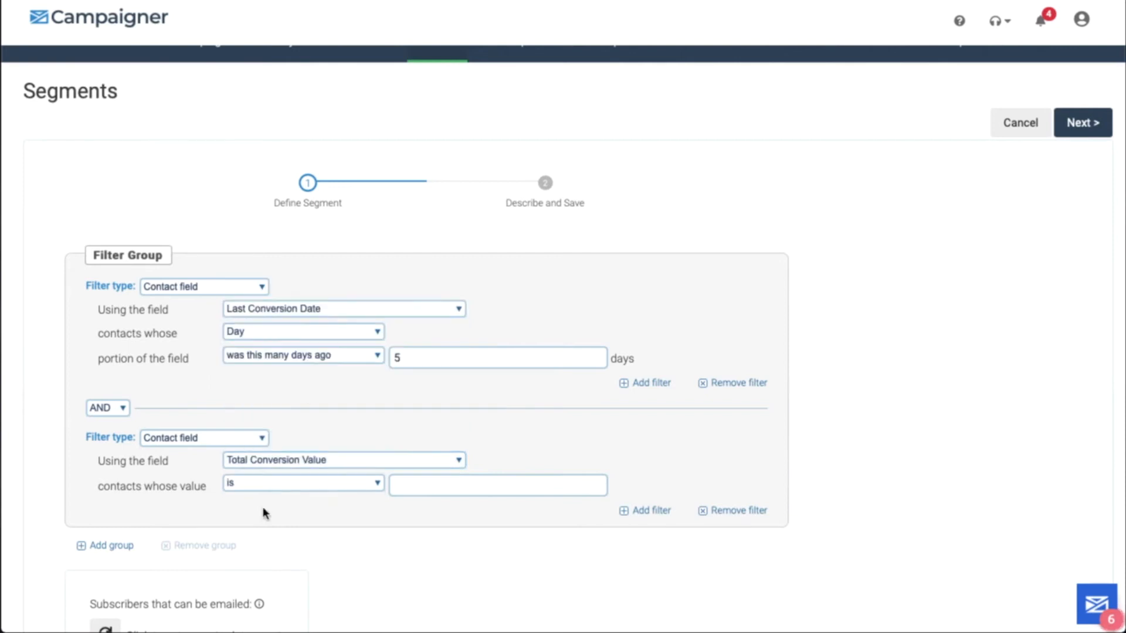
pyautogui.click(301, 482)
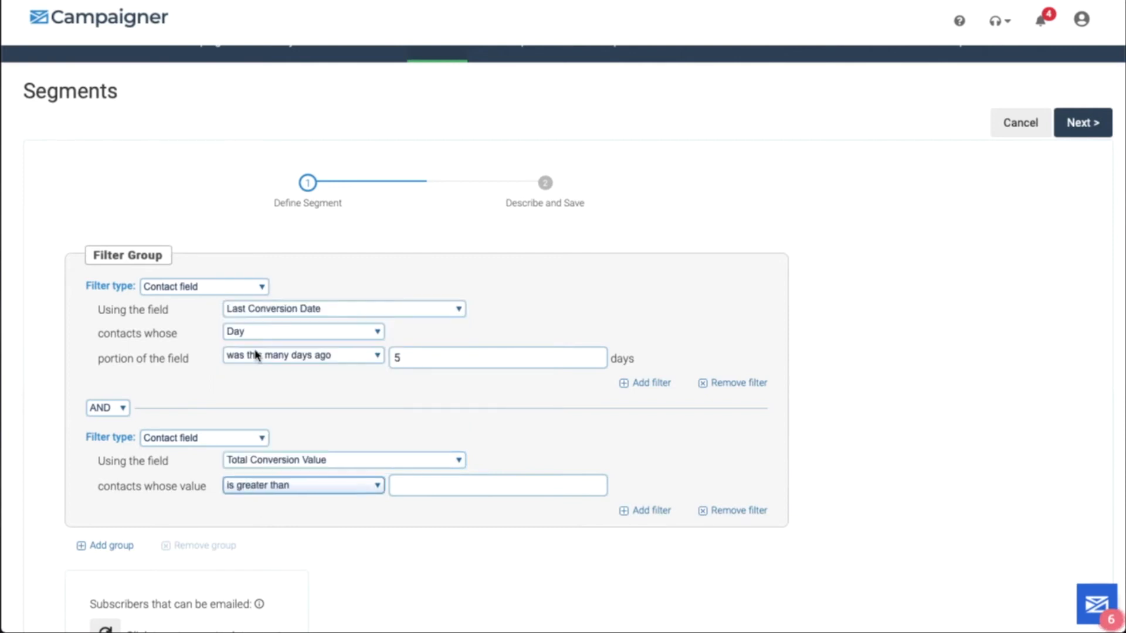
pyautogui.write('3')
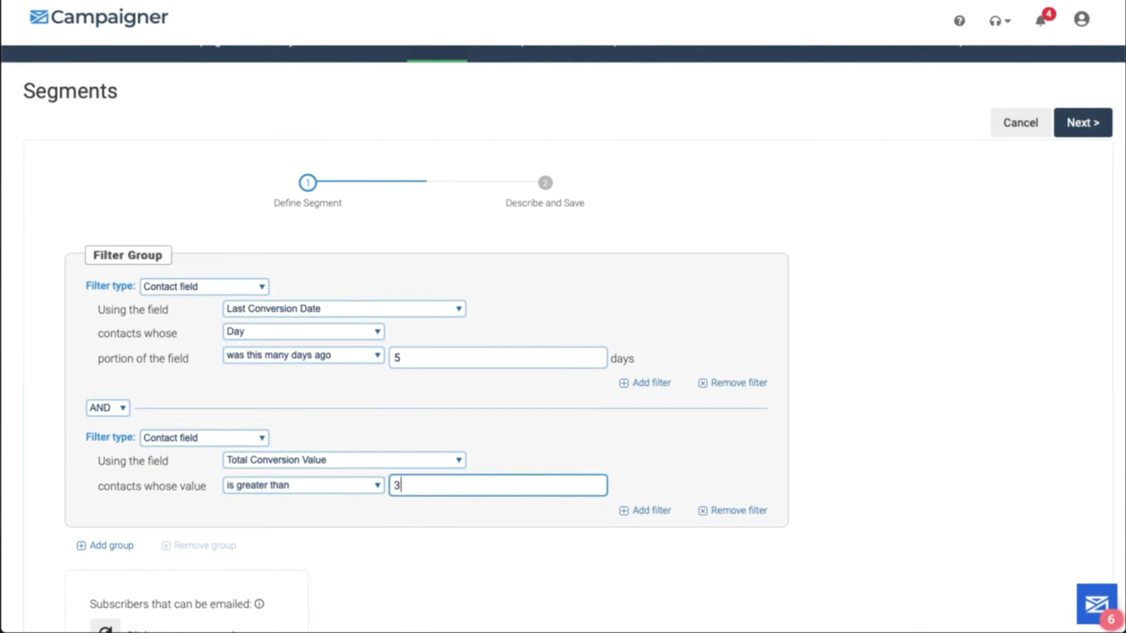
pyautogui.click(203, 286)
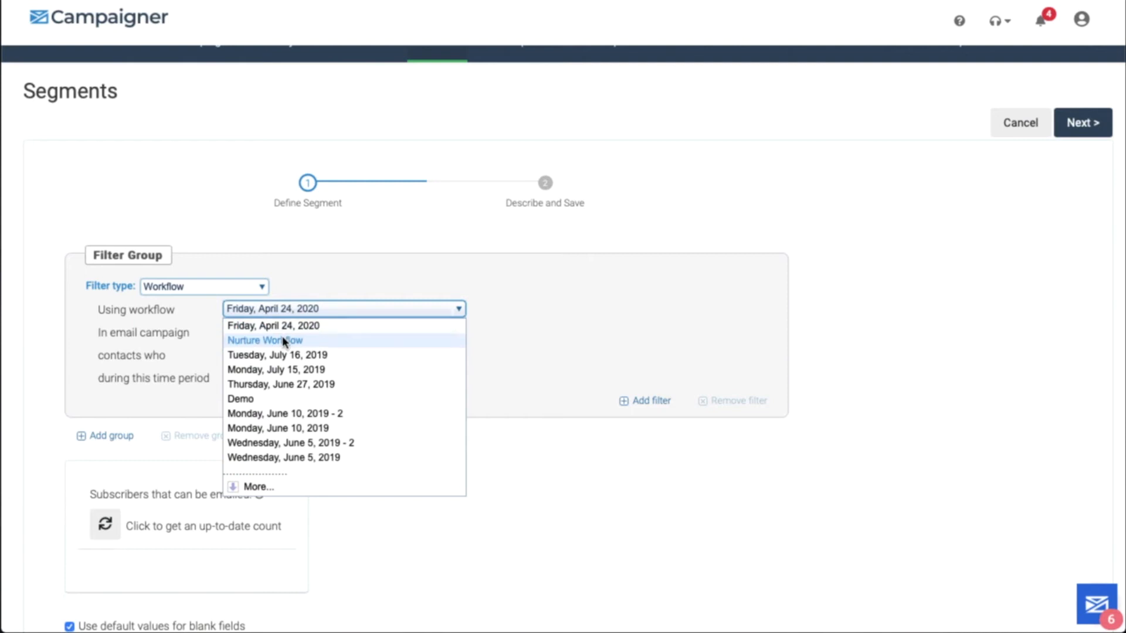
# Step: Filter on Nurture Workflow contacts who Did Convert in the past 30 days, with conversion value within a range
pyautogui.click(264, 340)
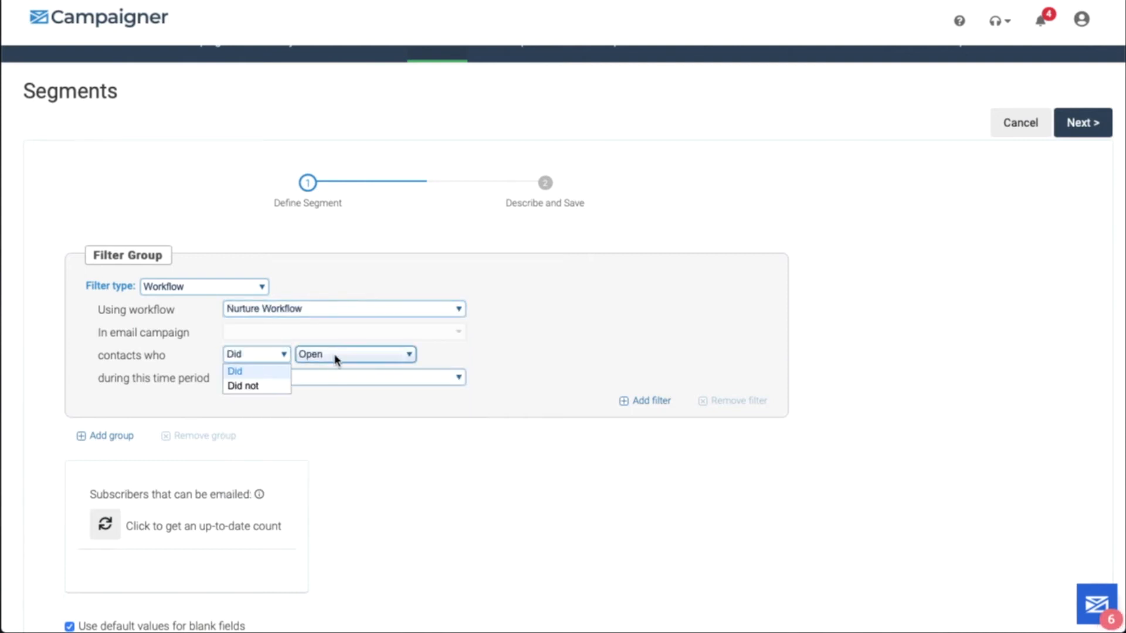
pyautogui.click(352, 354)
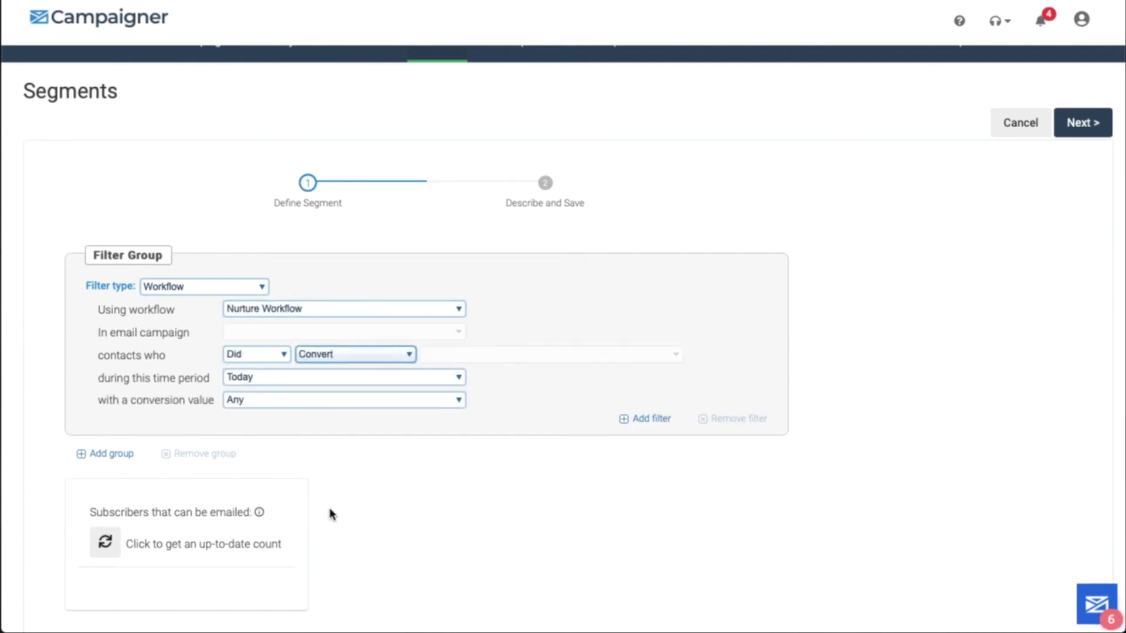
pyautogui.click(342, 377)
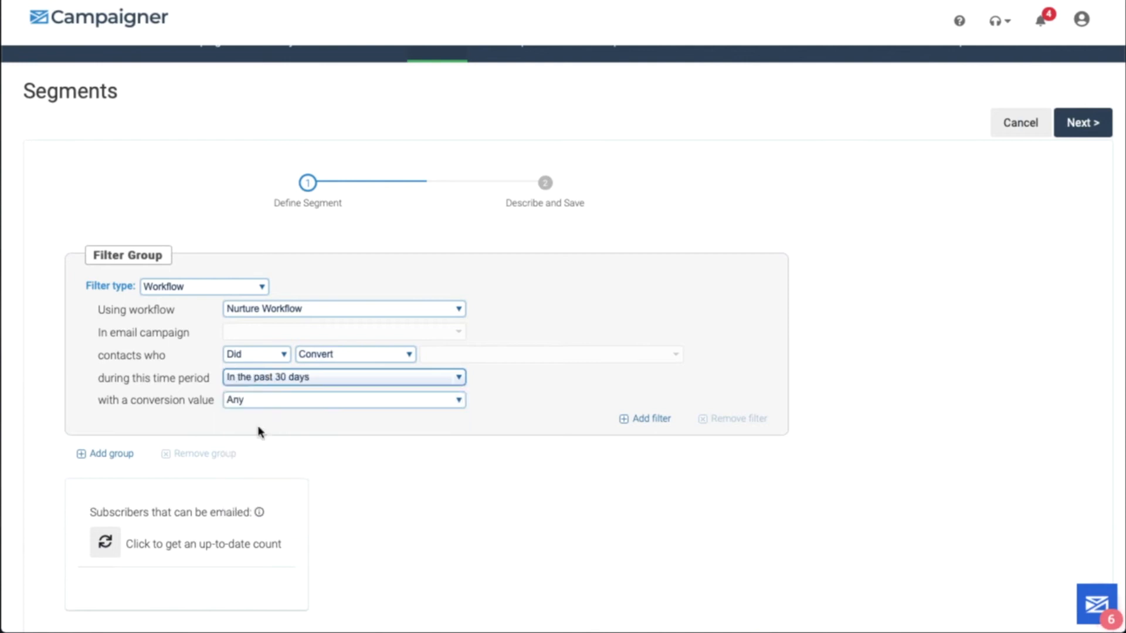
pyautogui.click(342, 400)
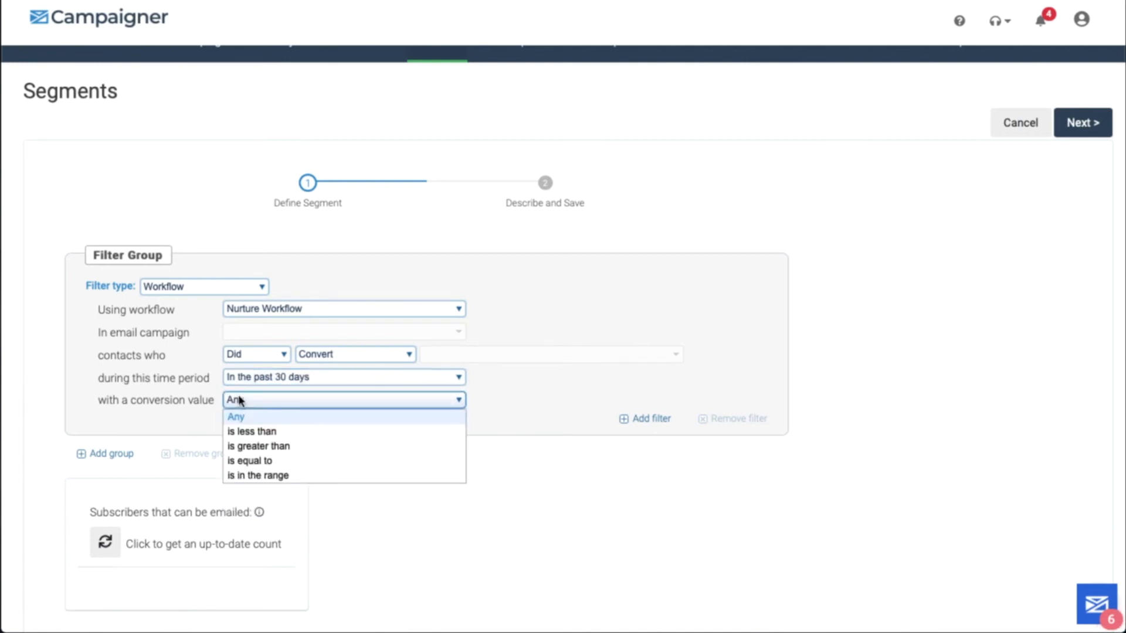
pyautogui.moveTo(258, 445)
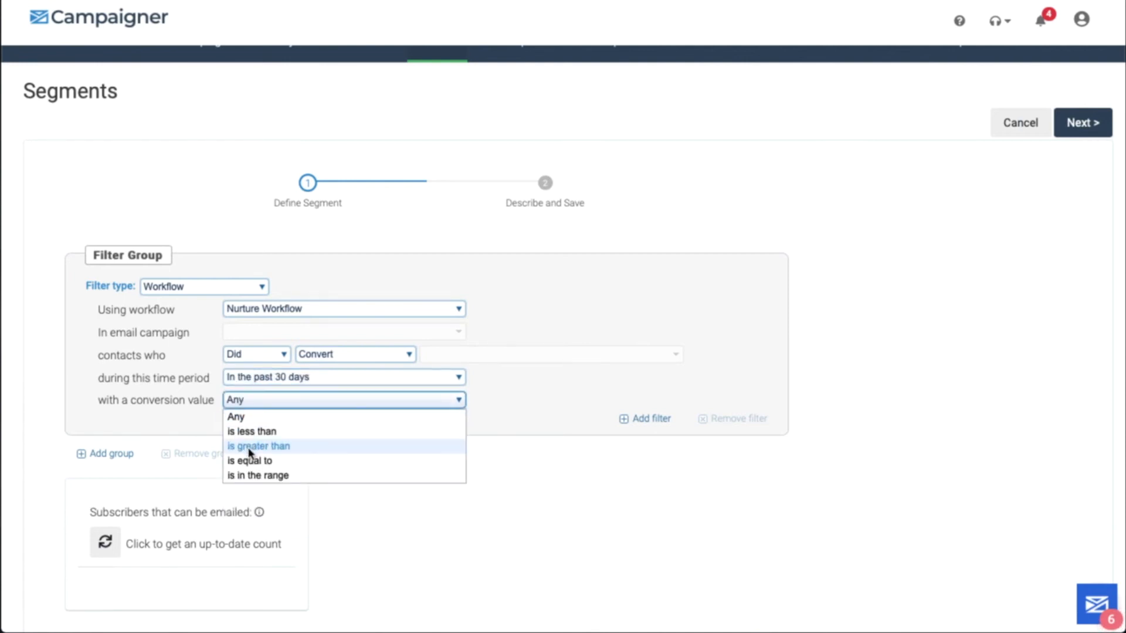
pyautogui.moveTo(310, 475)
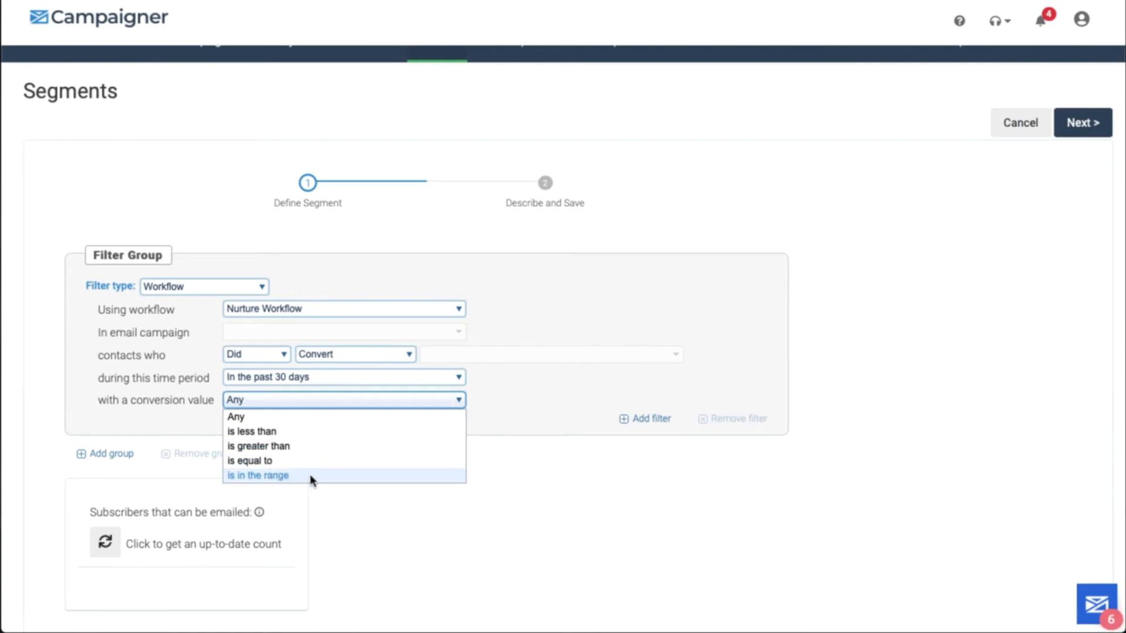
pyautogui.click(235, 416)
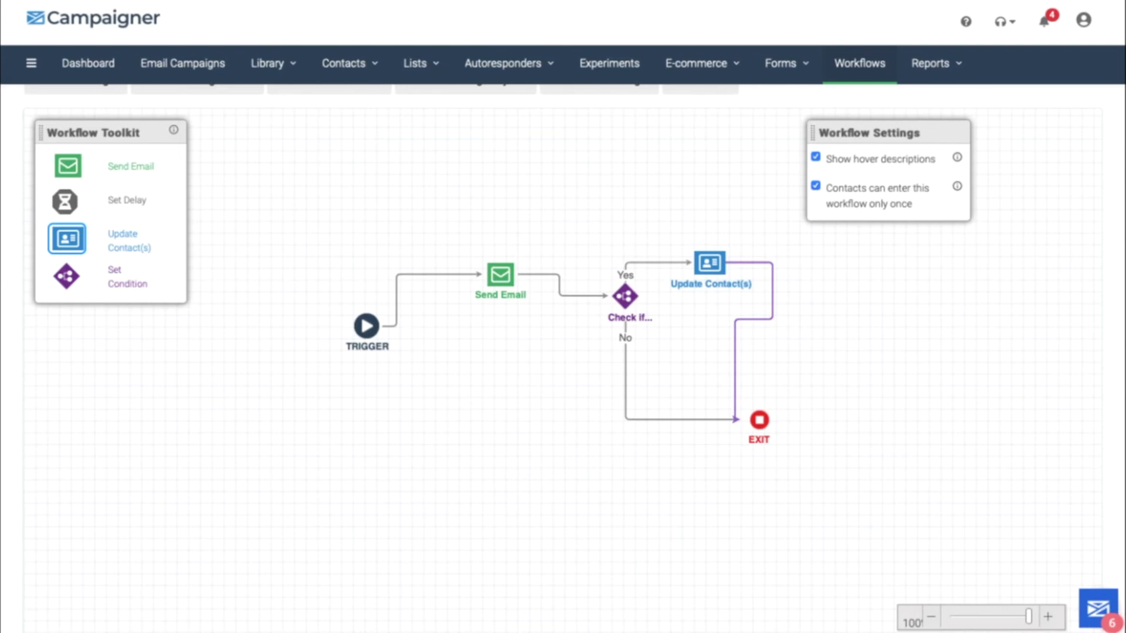
pyautogui.moveTo(292, 239)
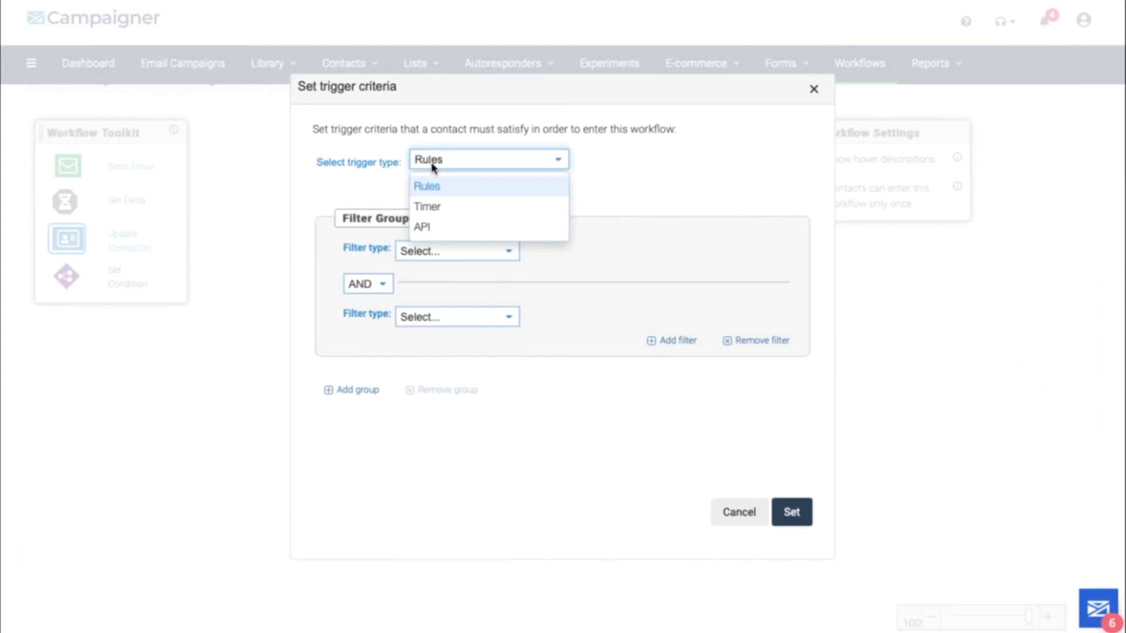
# Step: Keep Rules trigger type and use an Email Action conversion from any link in the campaign
pyautogui.click(456, 251)
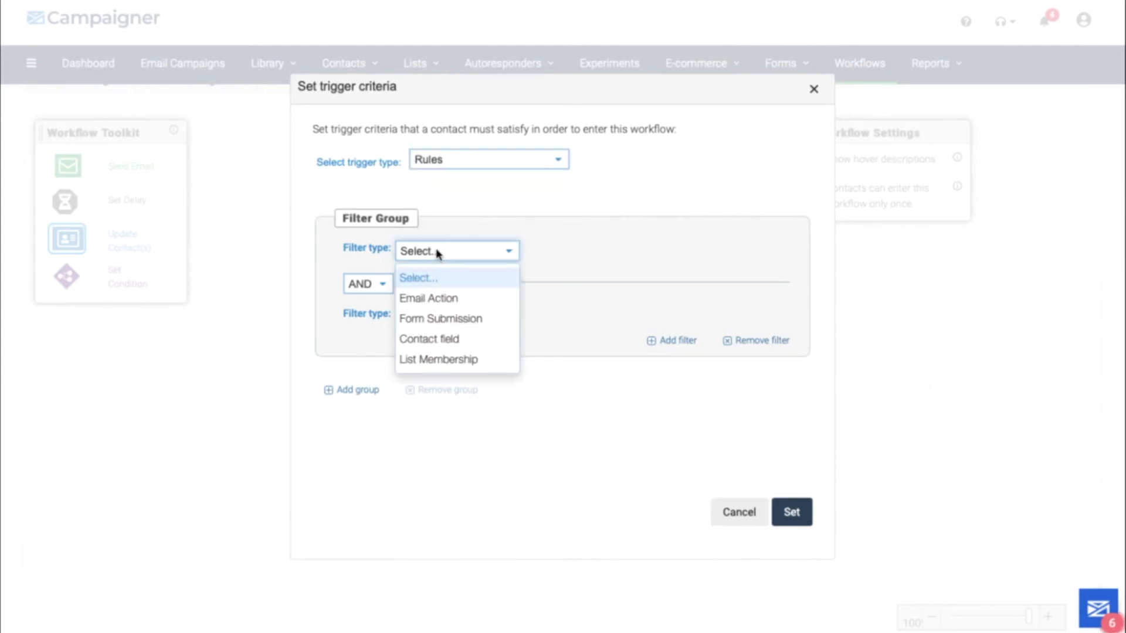
pyautogui.click(428, 298)
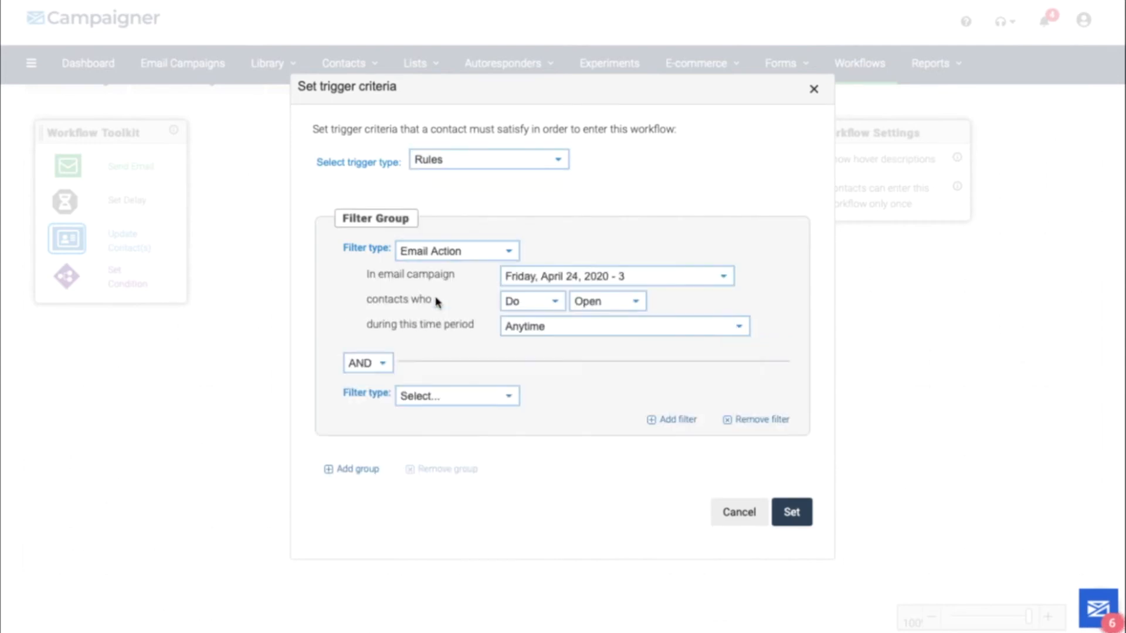
pyautogui.click(614, 275)
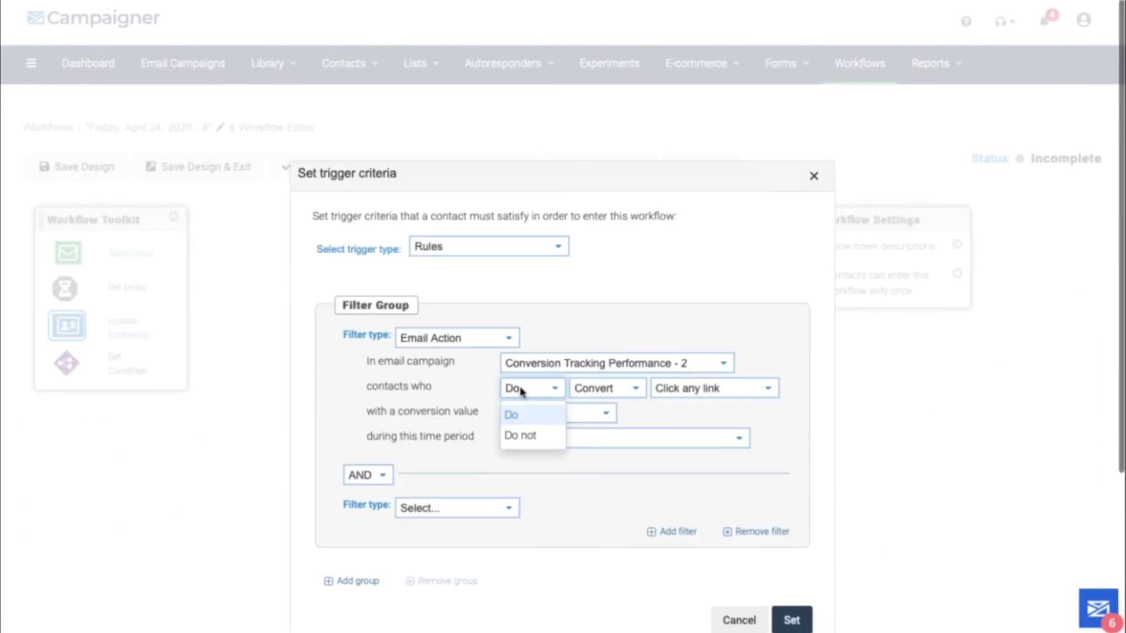
pyautogui.moveTo(715, 394)
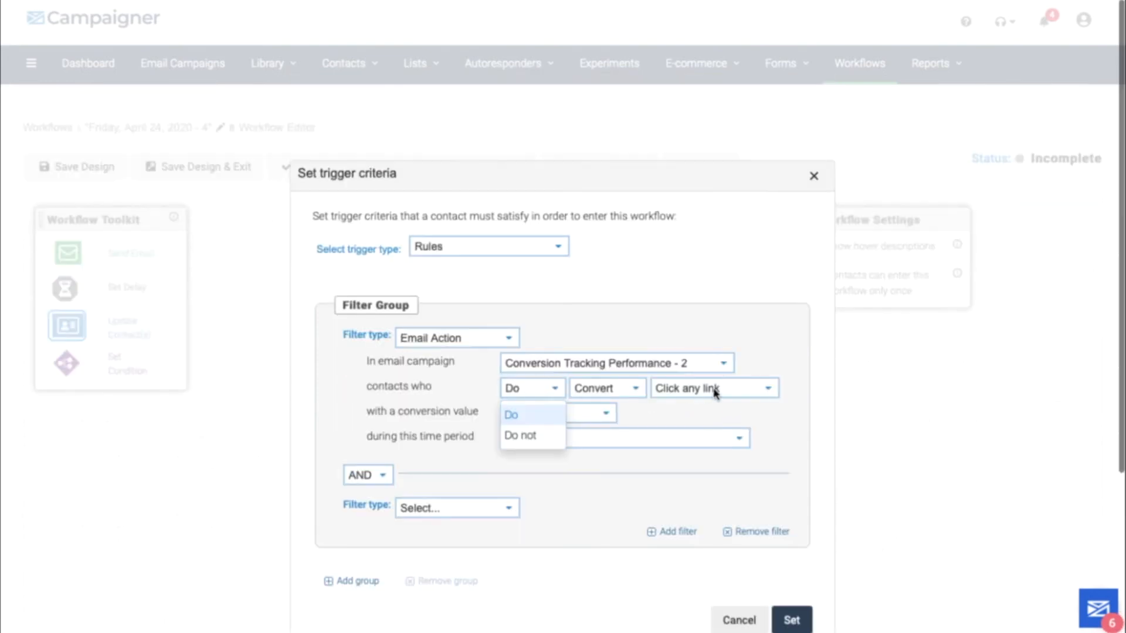
pyautogui.click(712, 388)
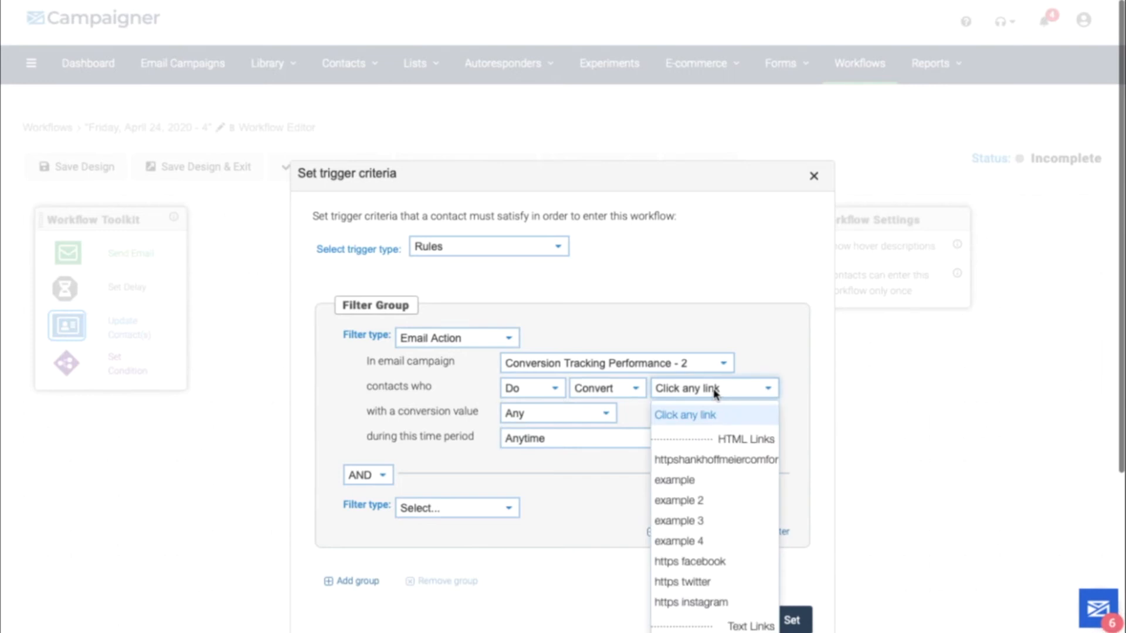
pyautogui.click(555, 412)
pyautogui.write('100')
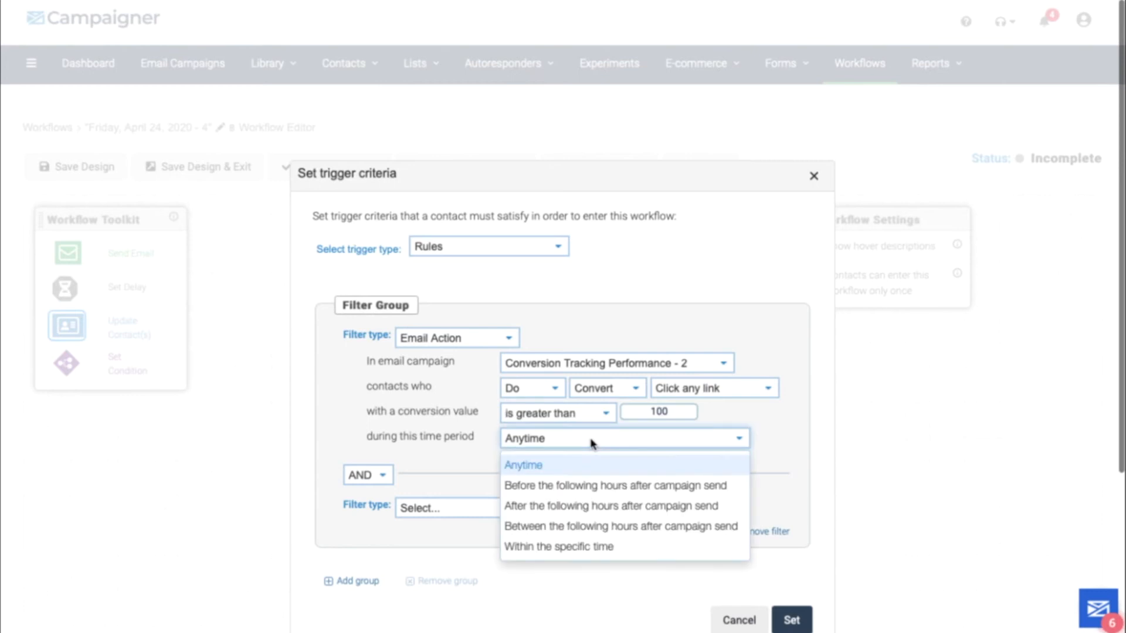
pyautogui.moveTo(591, 486)
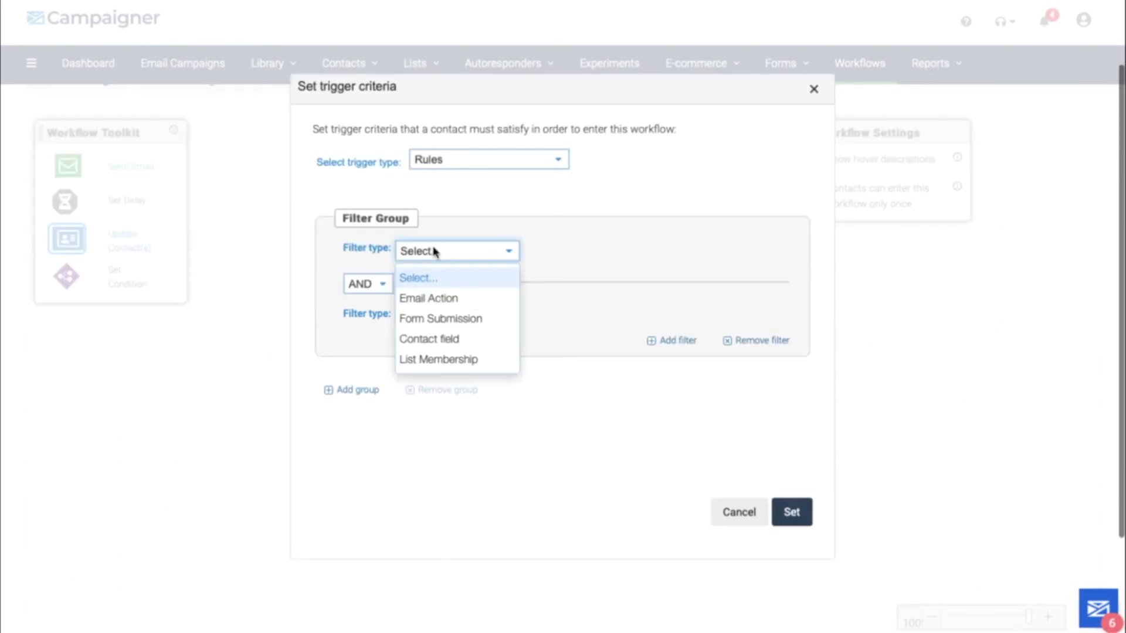
# Step: Trigger on contact field Total Conversion Value changing to greater than 300
pyautogui.click(429, 338)
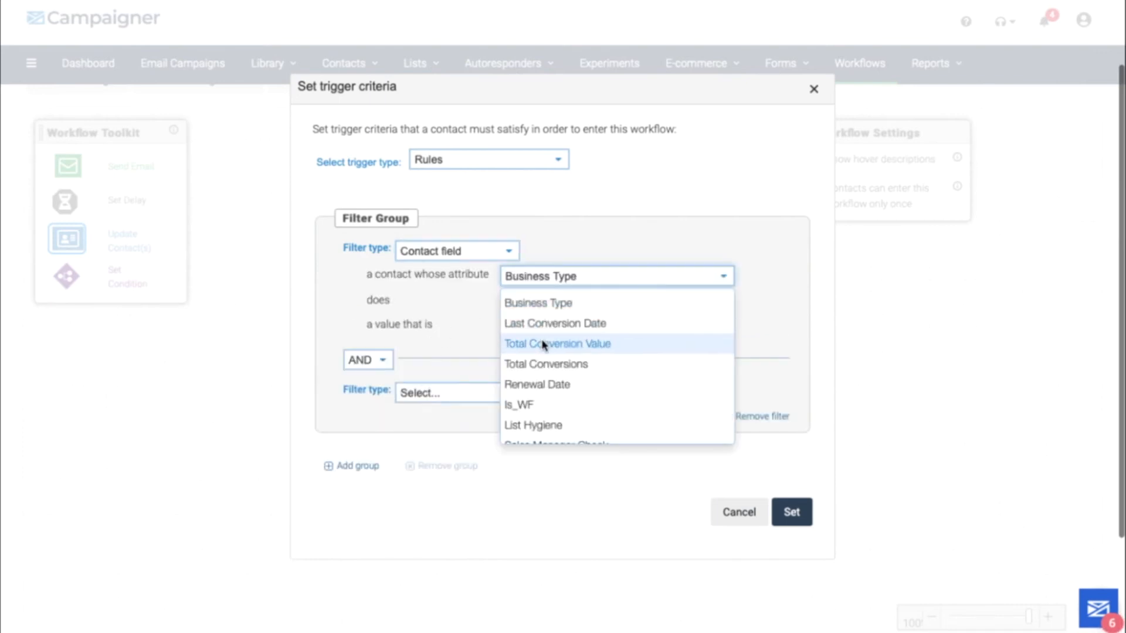
pyautogui.moveTo(545, 363)
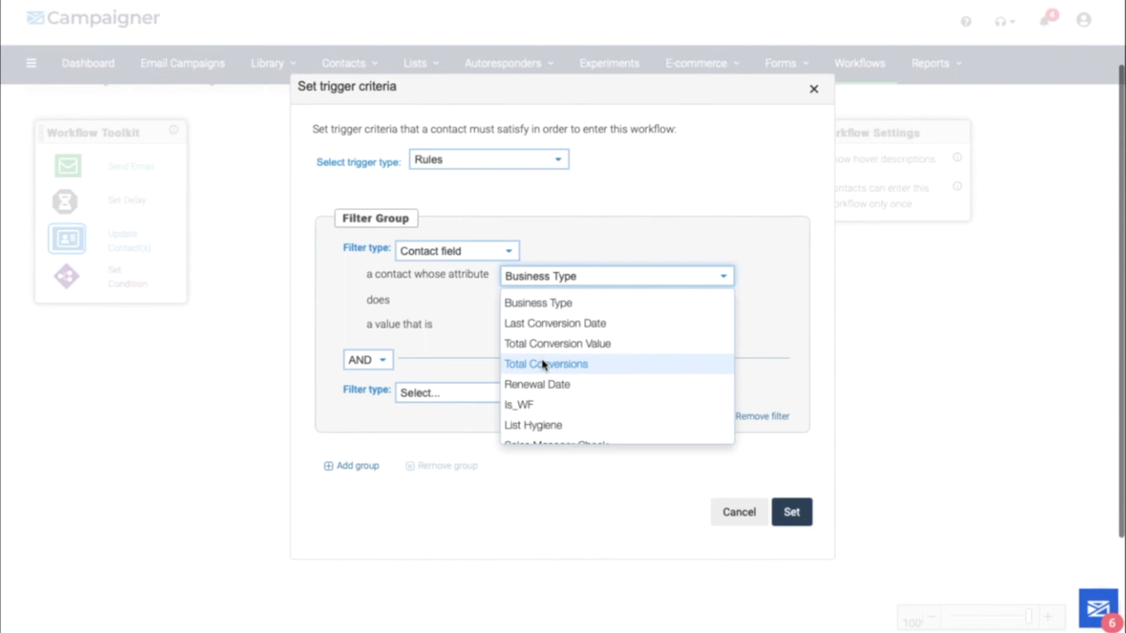
pyautogui.moveTo(543, 343)
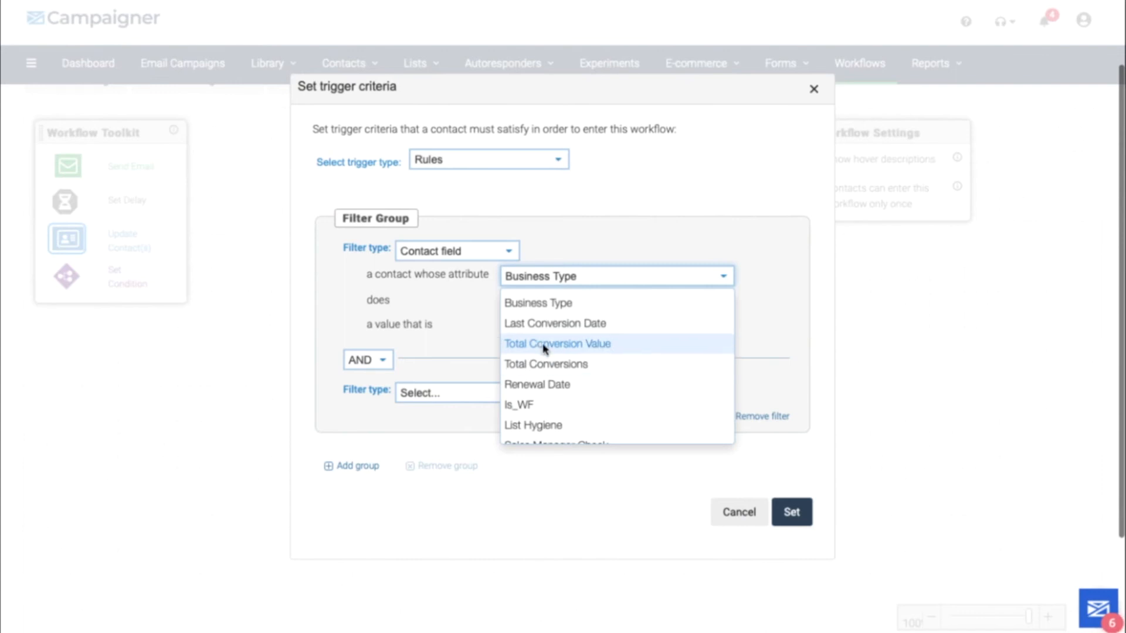
pyautogui.click(557, 344)
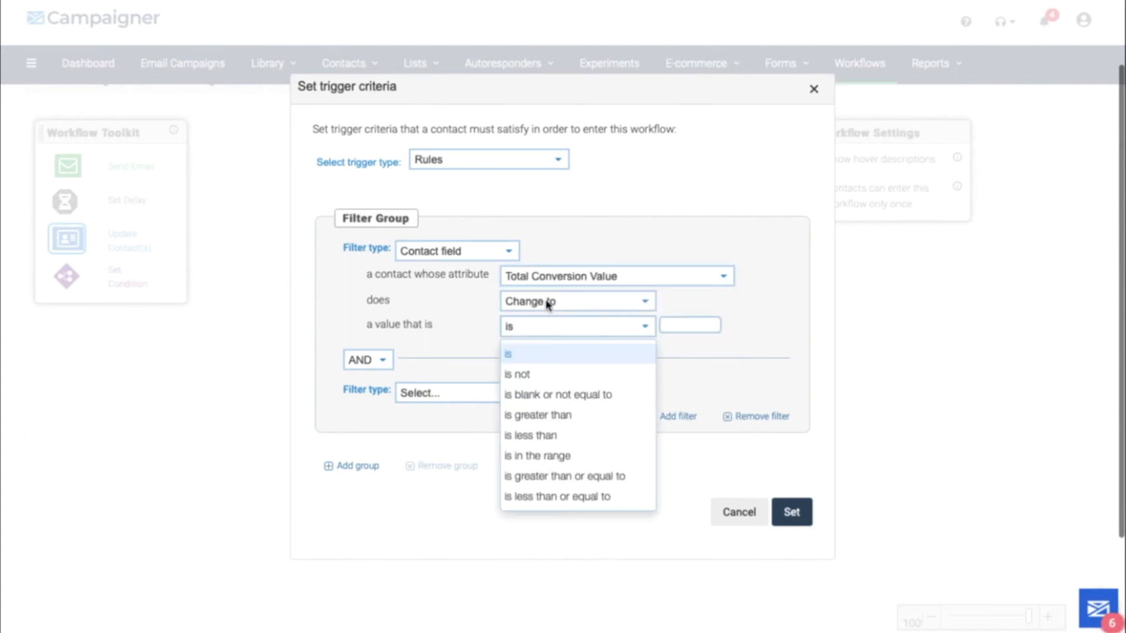
pyautogui.click(537, 414)
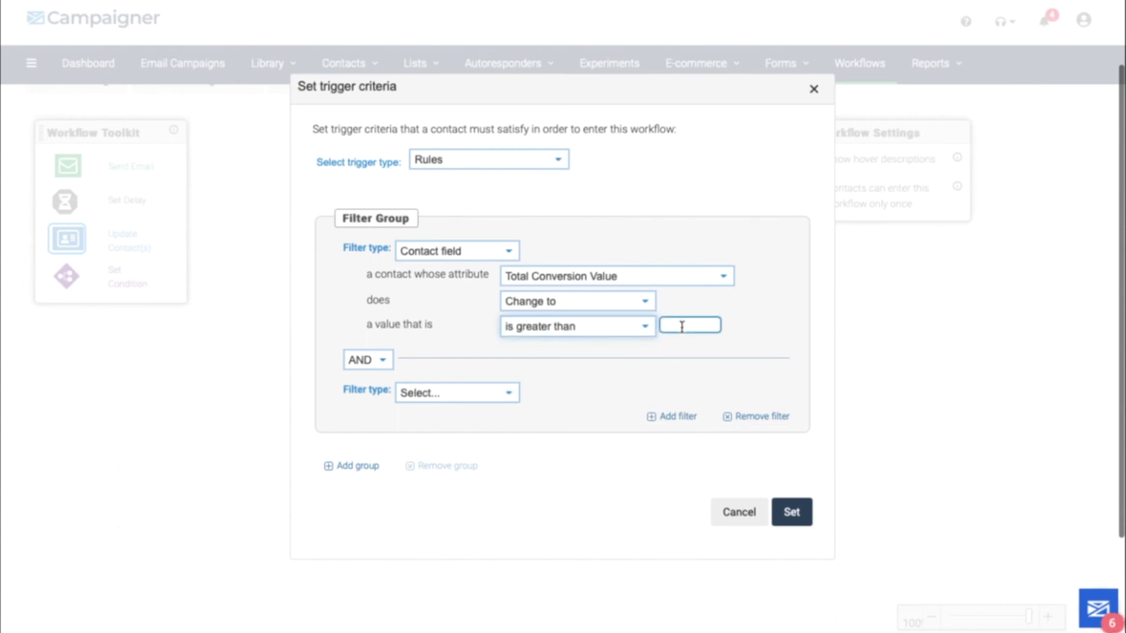
pyautogui.write('300')
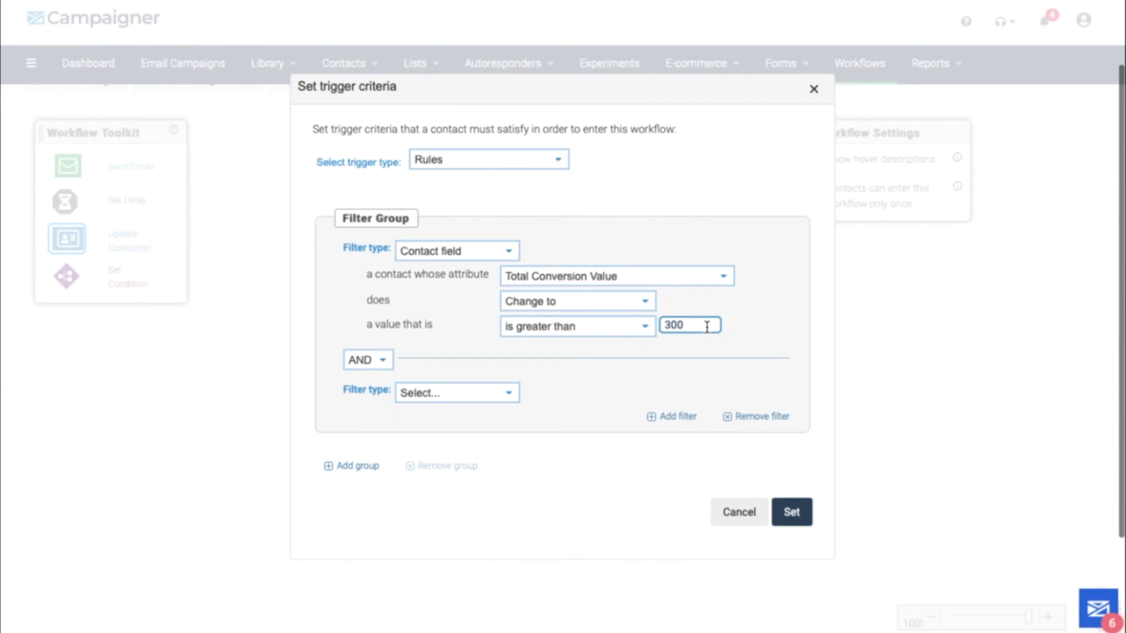
pyautogui.click(488, 160)
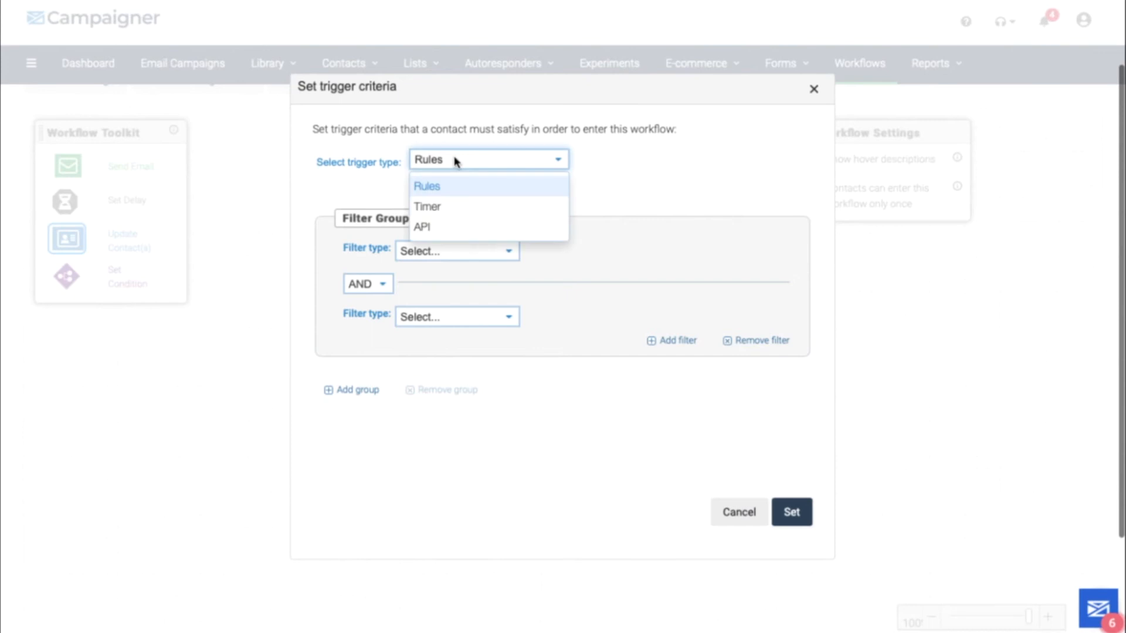
# Step: Switch to a Timer trigger on a daily schedule for Conversion Greater than 300 and set it
pyautogui.click(427, 206)
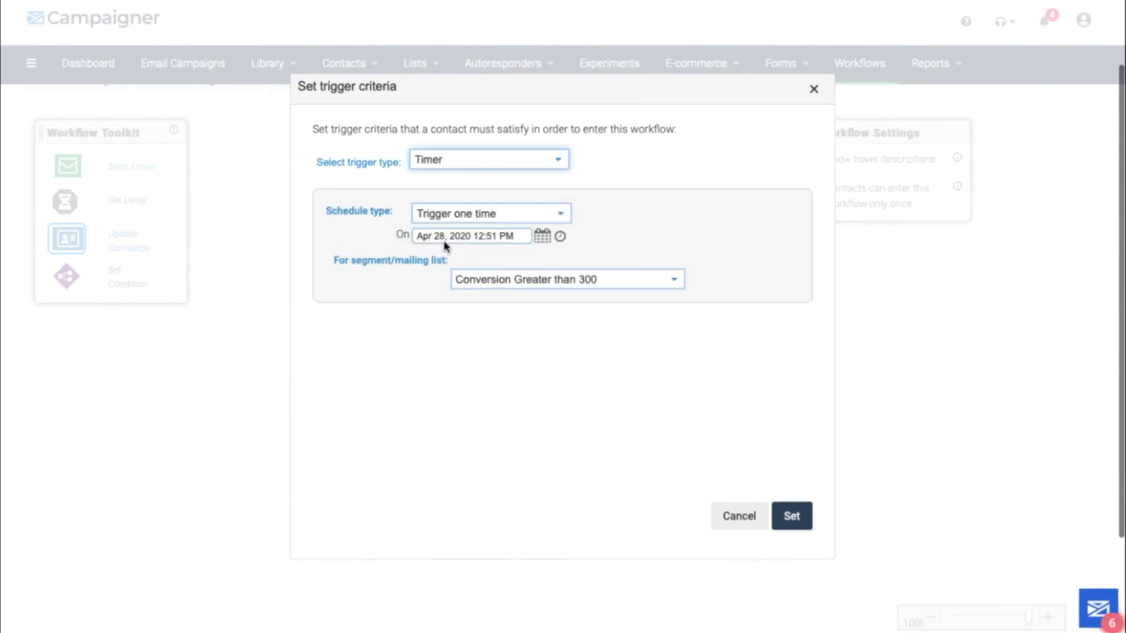
pyautogui.click(491, 214)
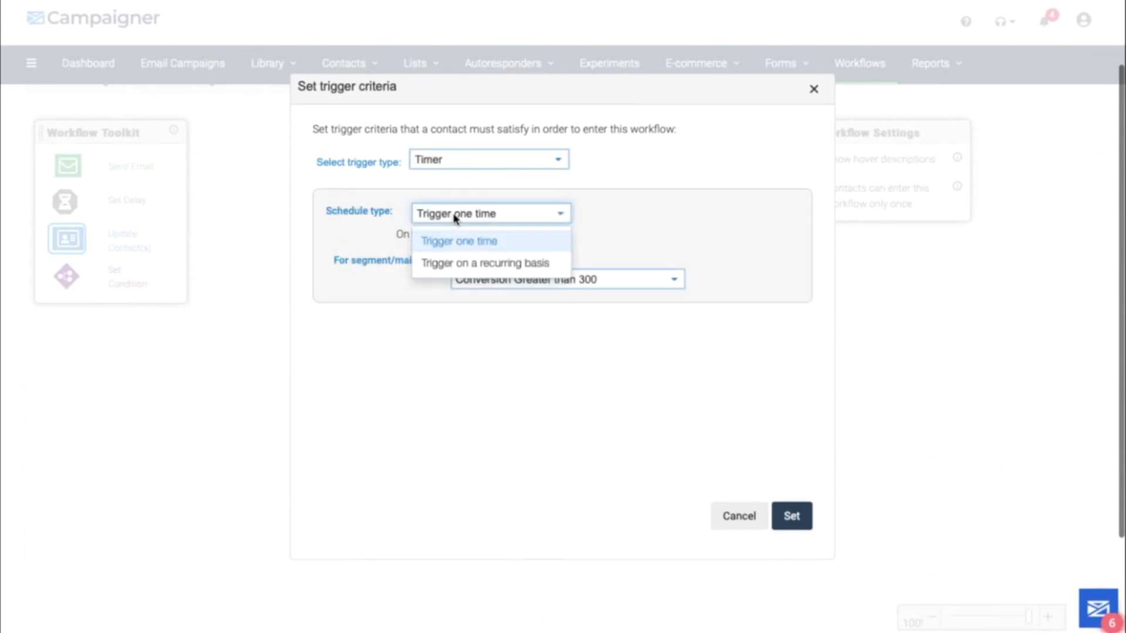
pyautogui.click(484, 262)
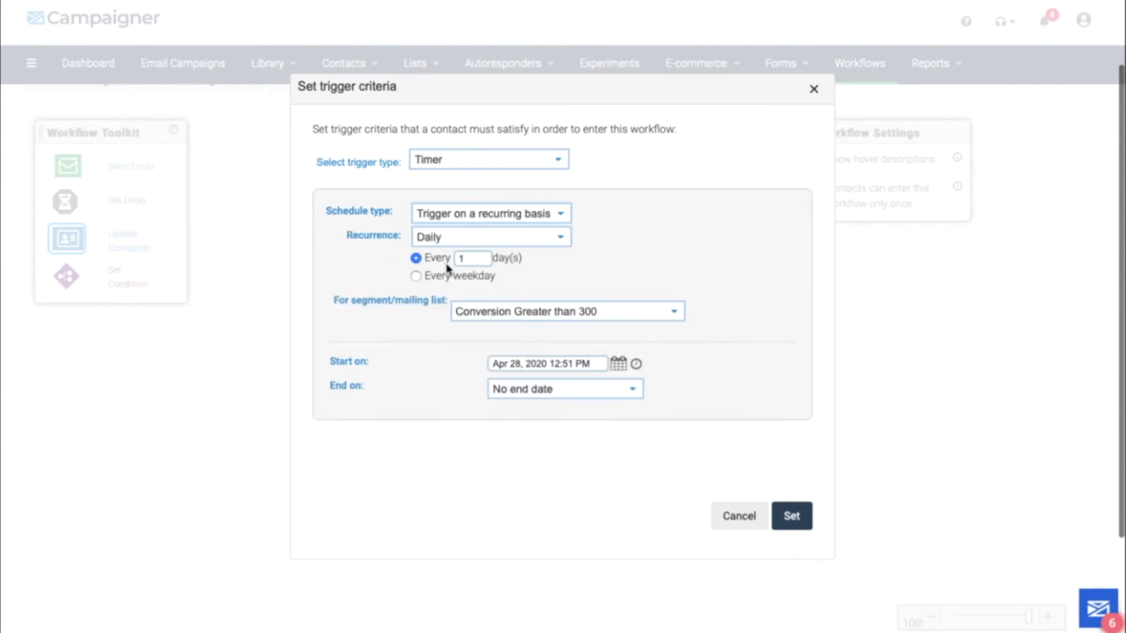
pyautogui.moveTo(452, 237)
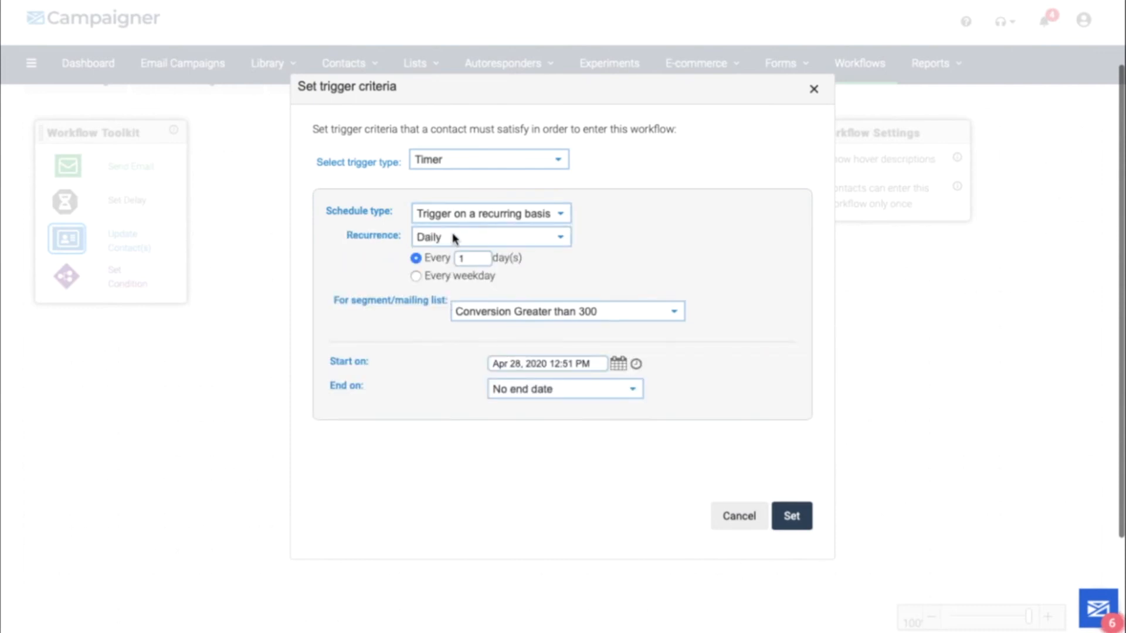
pyautogui.moveTo(504, 318)
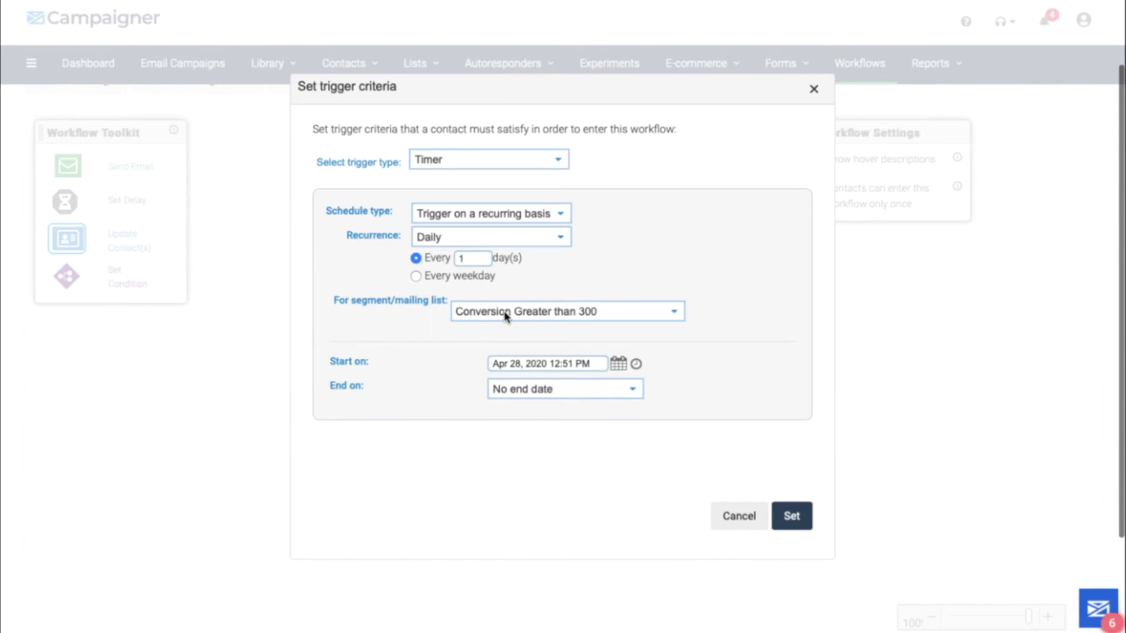
pyautogui.moveTo(530, 388)
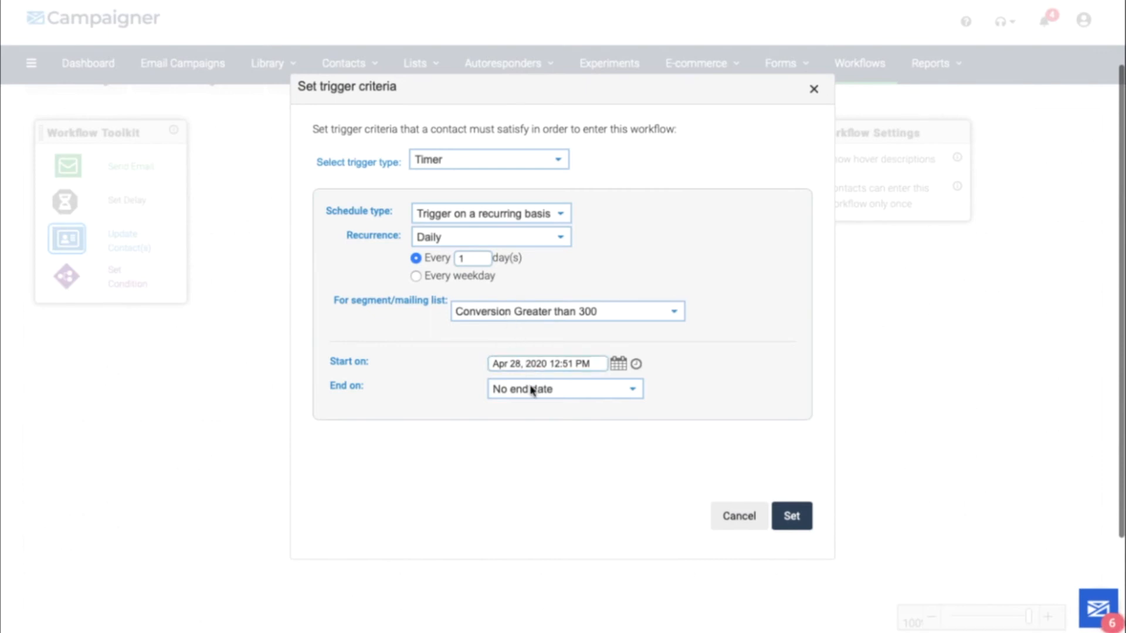
pyautogui.click(790, 516)
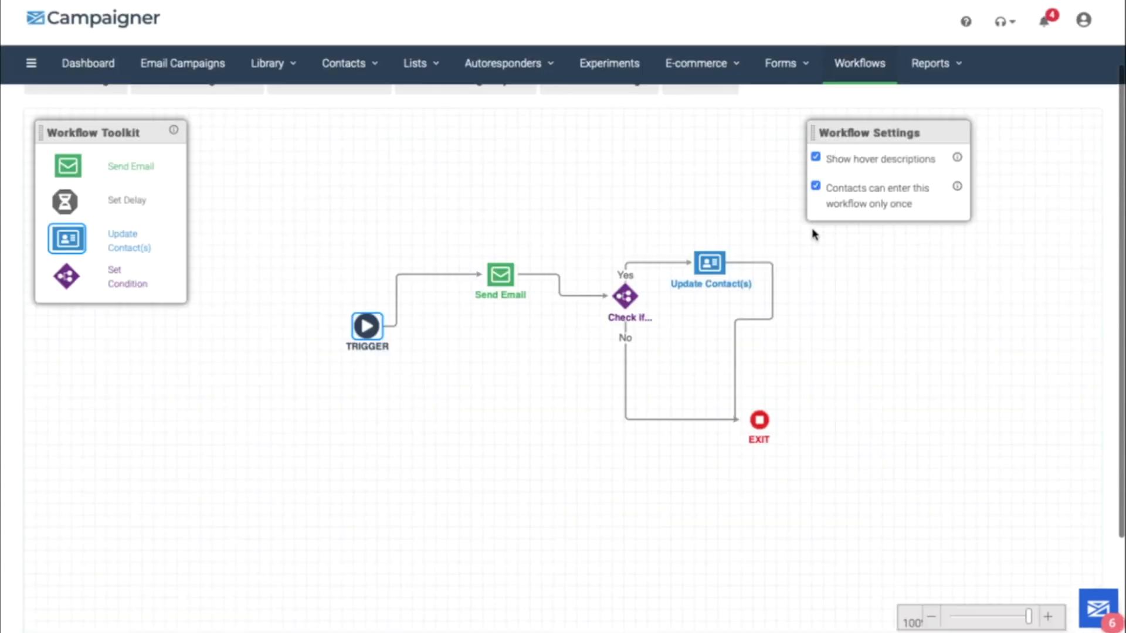
pyautogui.moveTo(815, 216)
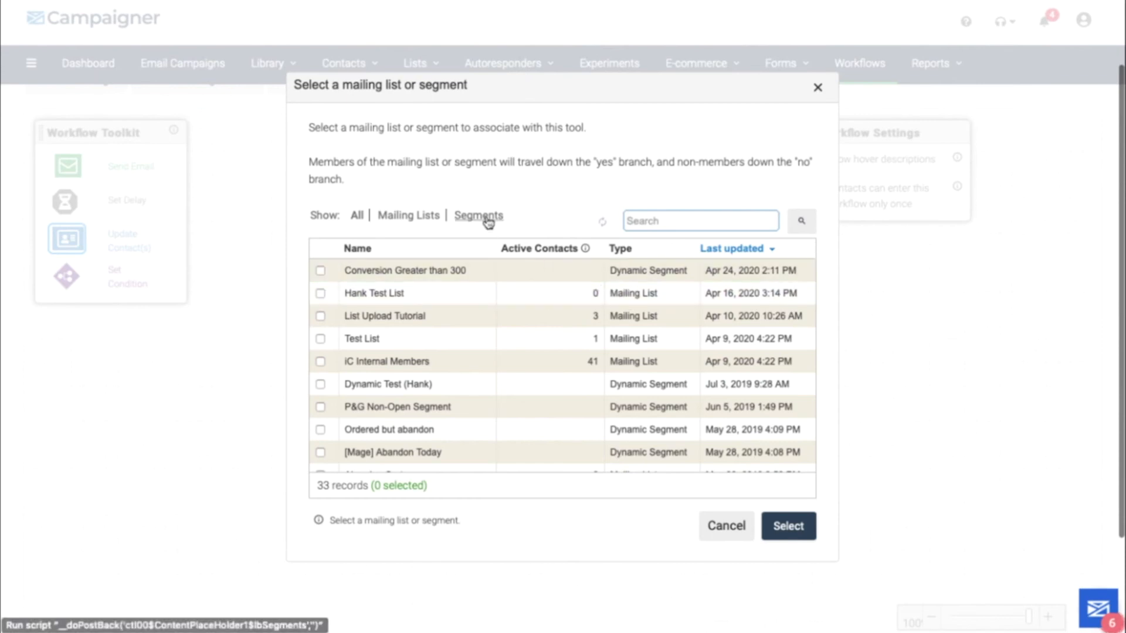
# Step: Show only segments in the condition picker to find Conversion Greater than 300
pyautogui.click(479, 216)
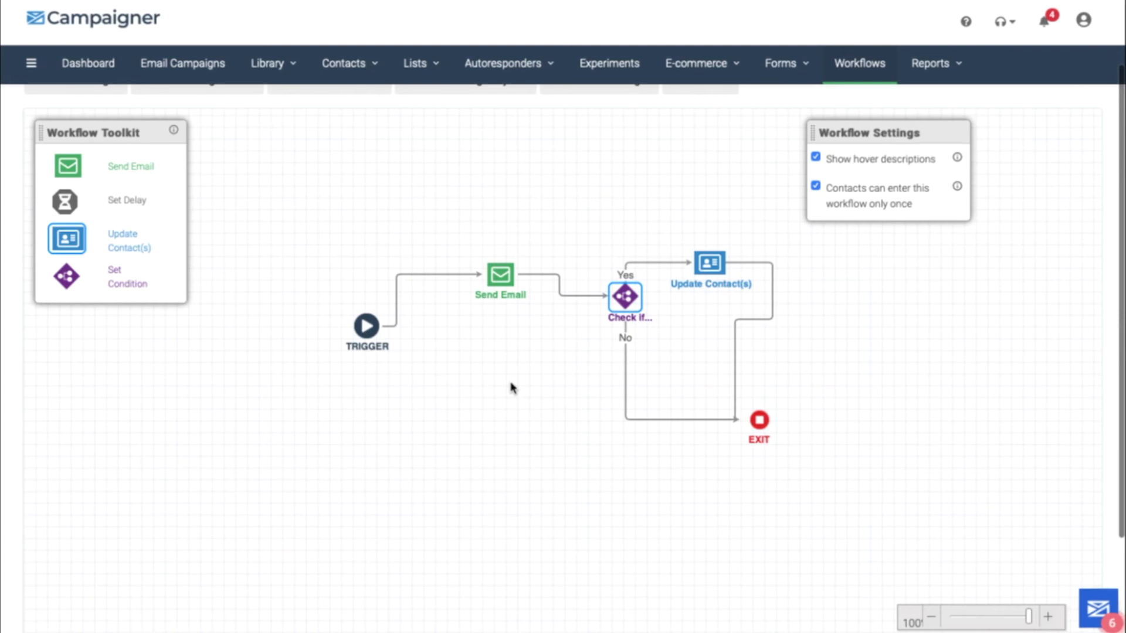
pyautogui.moveTo(624, 297)
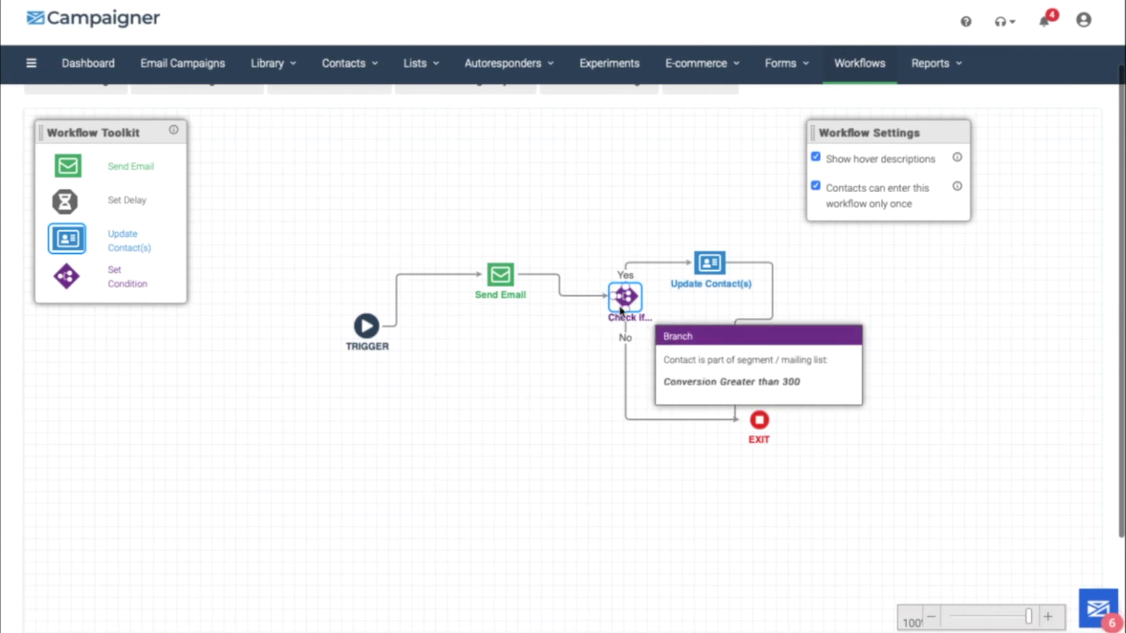
pyautogui.moveTo(710, 264)
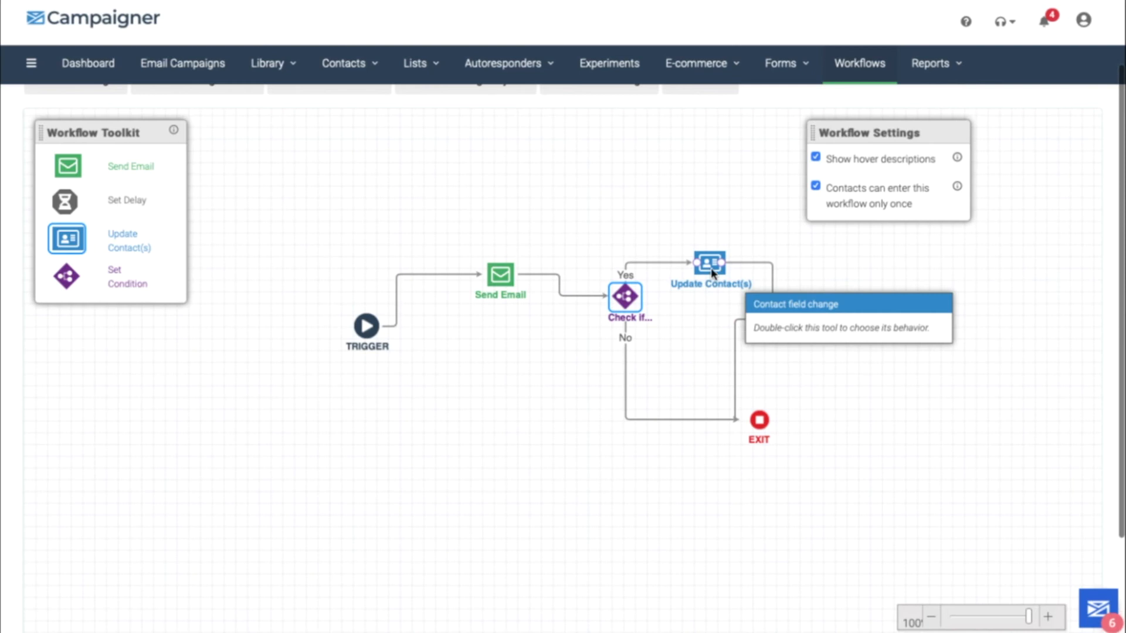
pyautogui.moveTo(702, 446)
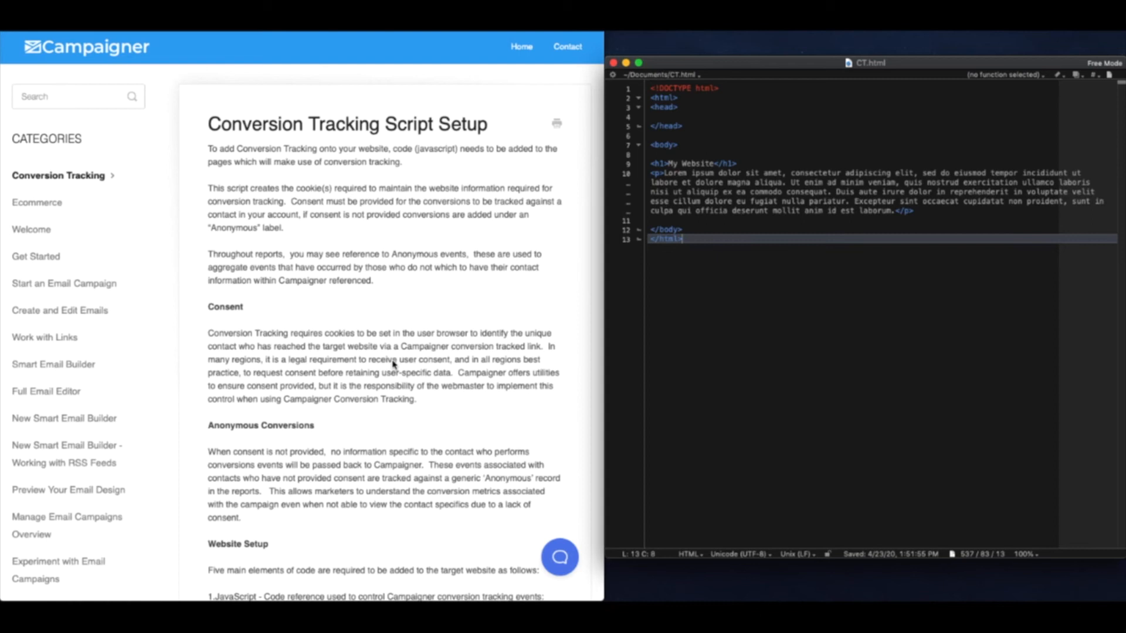
# Step: Insert the conversiontracking.campaigner.com js.min.js script reference in the CT.html head
pyautogui.scroll(-3)
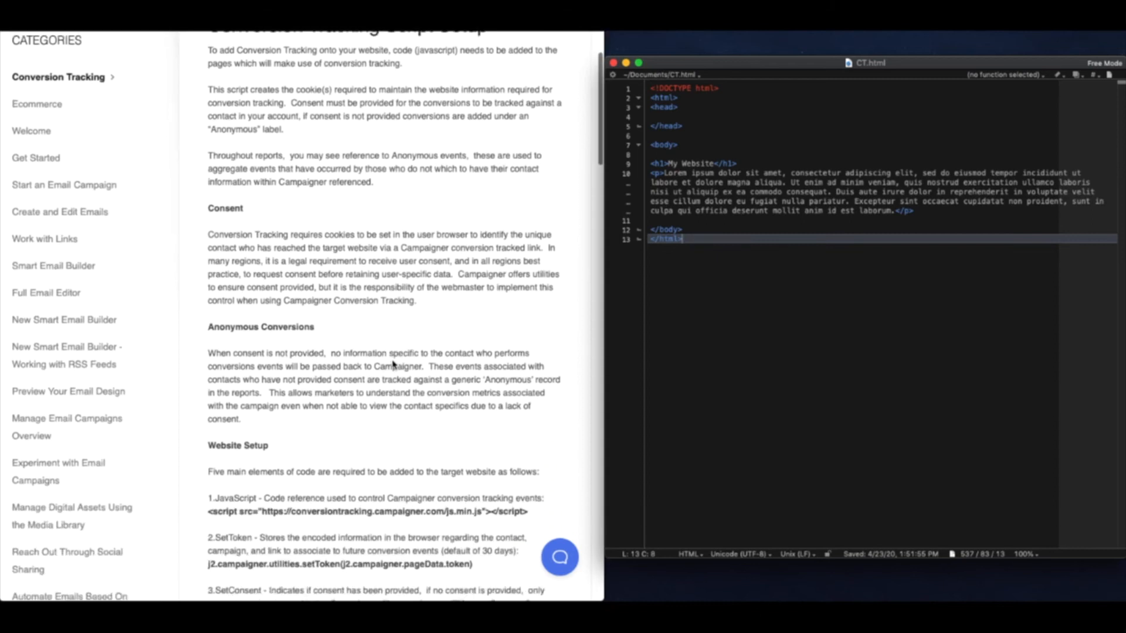
pyautogui.scroll(-3)
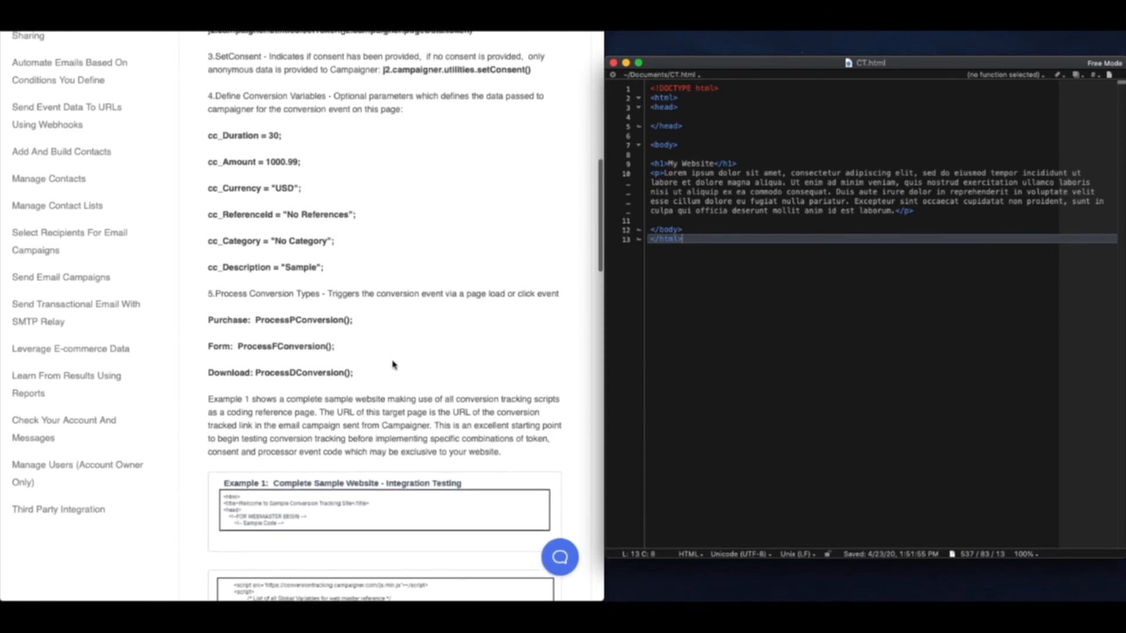
pyautogui.scroll(-3)
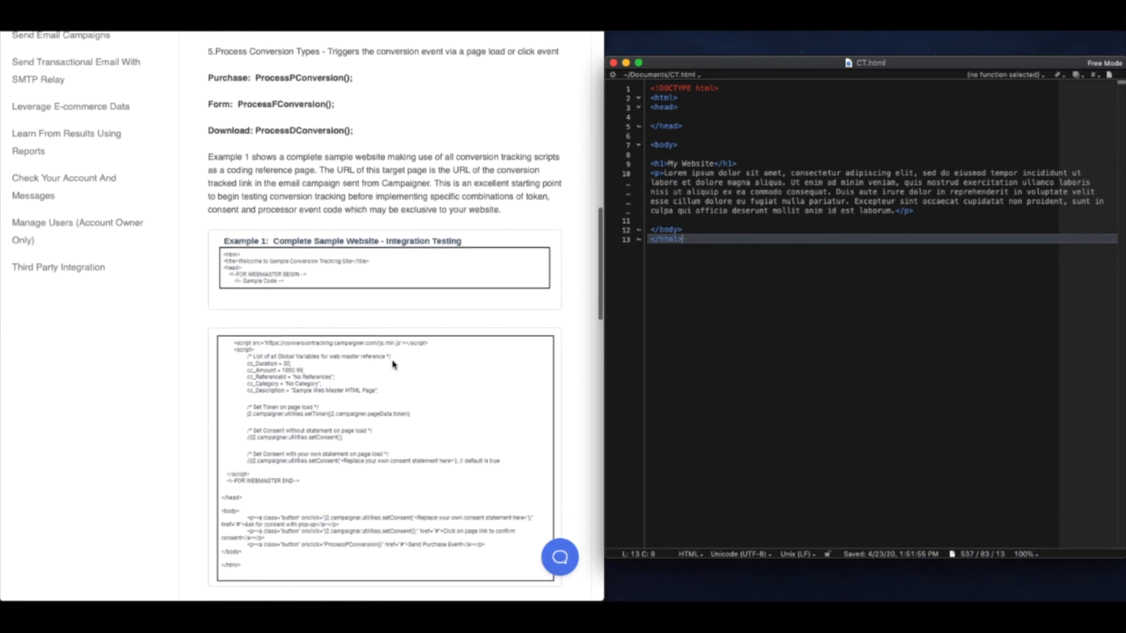
pyautogui.scroll(3)
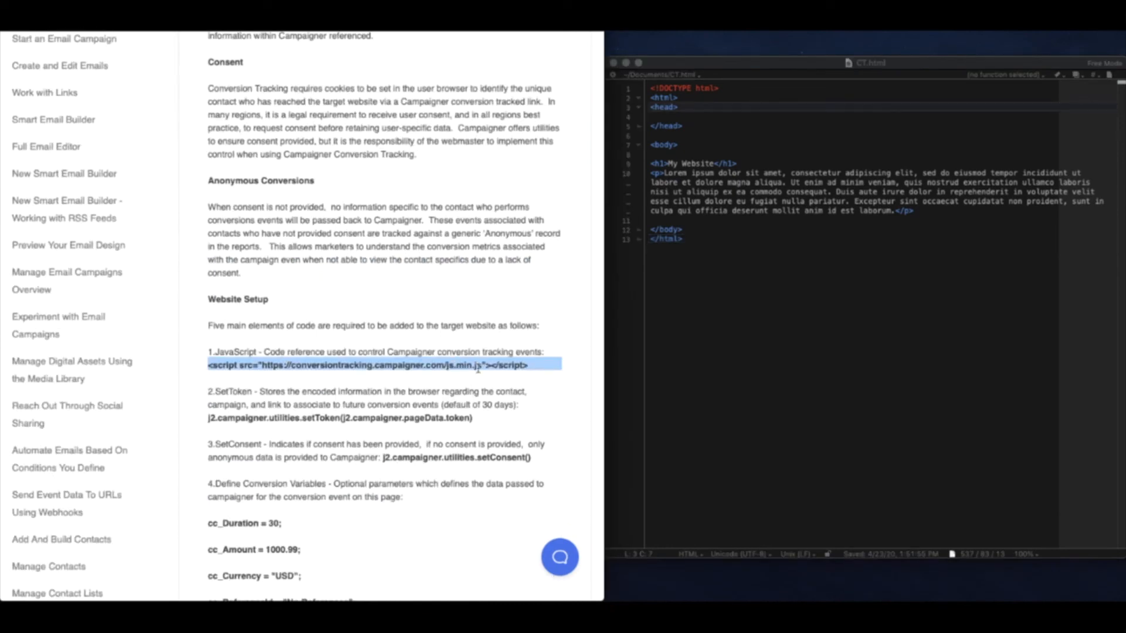
pyautogui.click(679, 107)
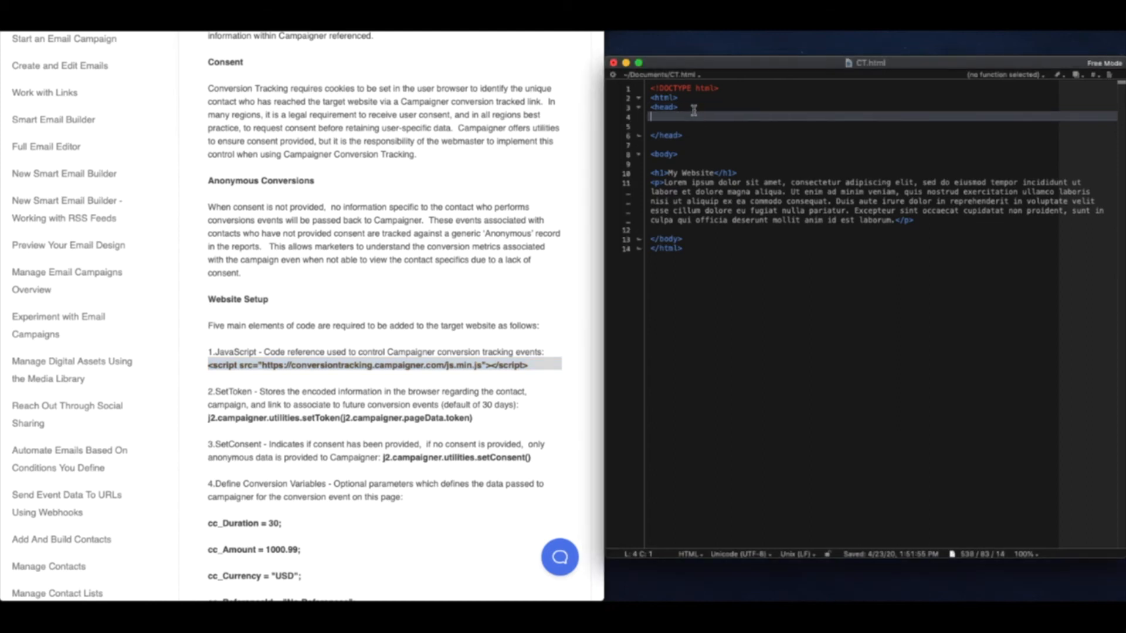
pyautogui.write('<script src="https://conversiontracking.campaigner.com/js.min.js"></script>')
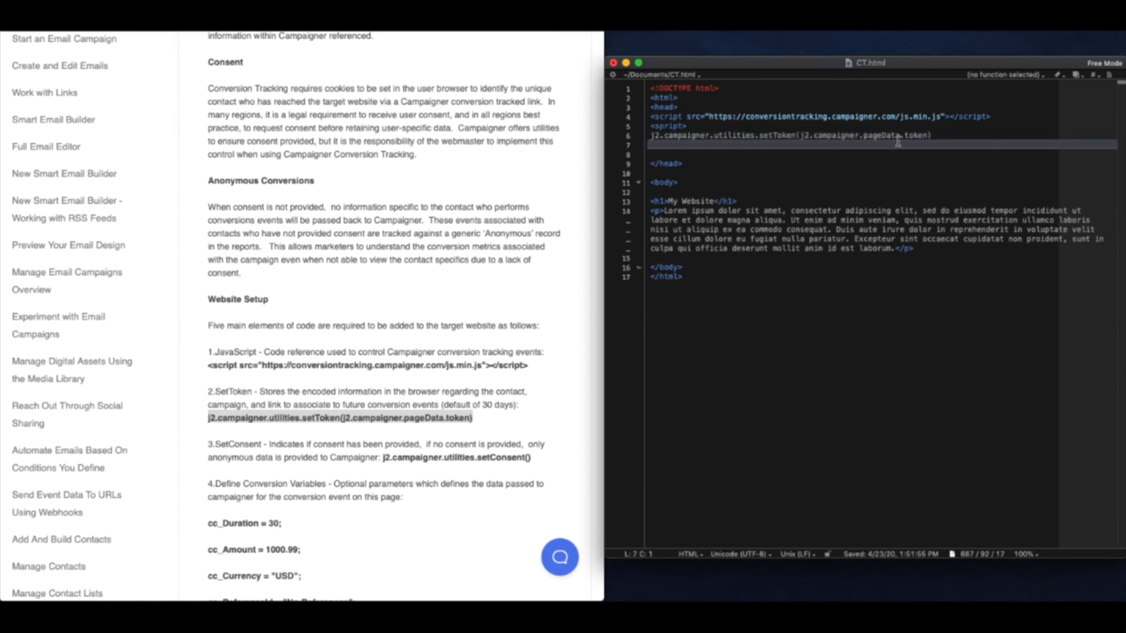
pyautogui.scroll(-3)
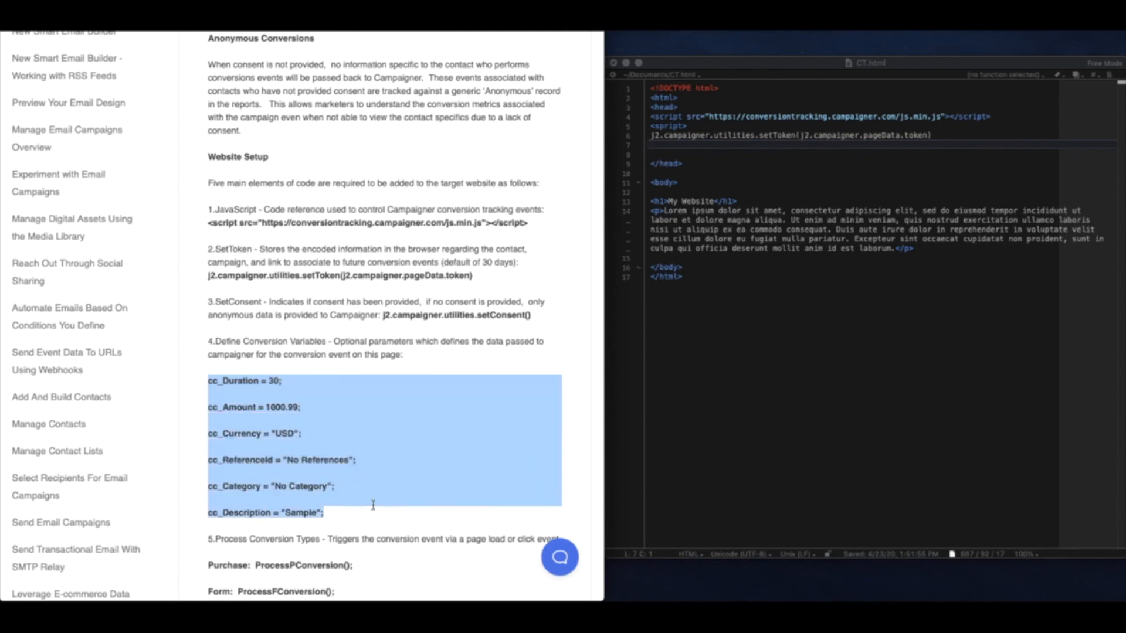
pyautogui.moveTo(773, 153)
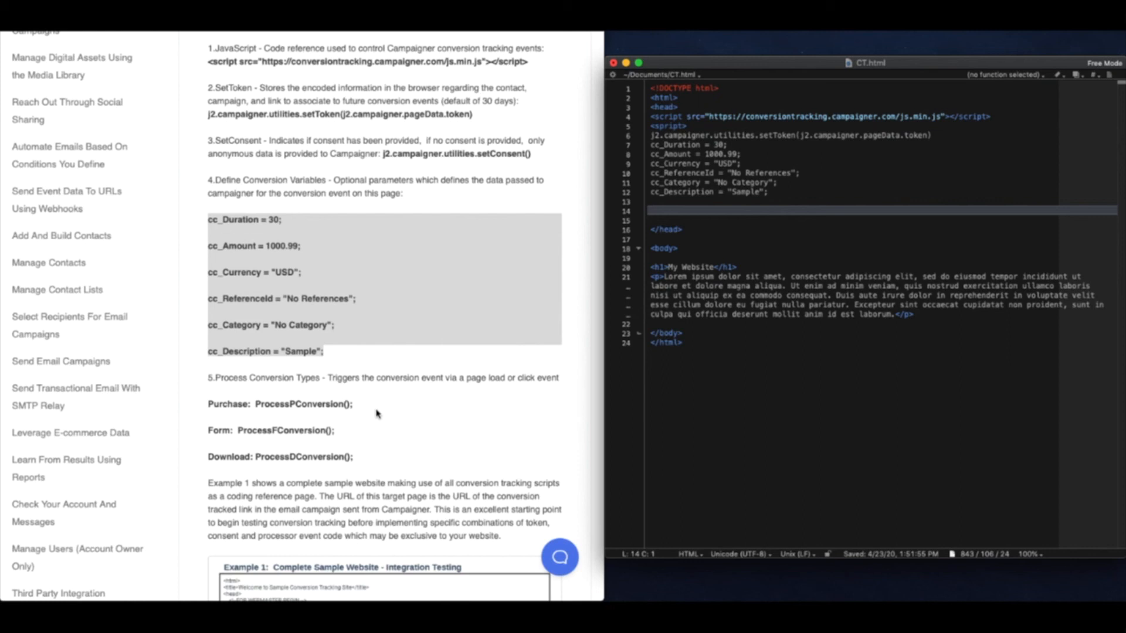
pyautogui.moveTo(240, 431)
pyautogui.write('</script>')
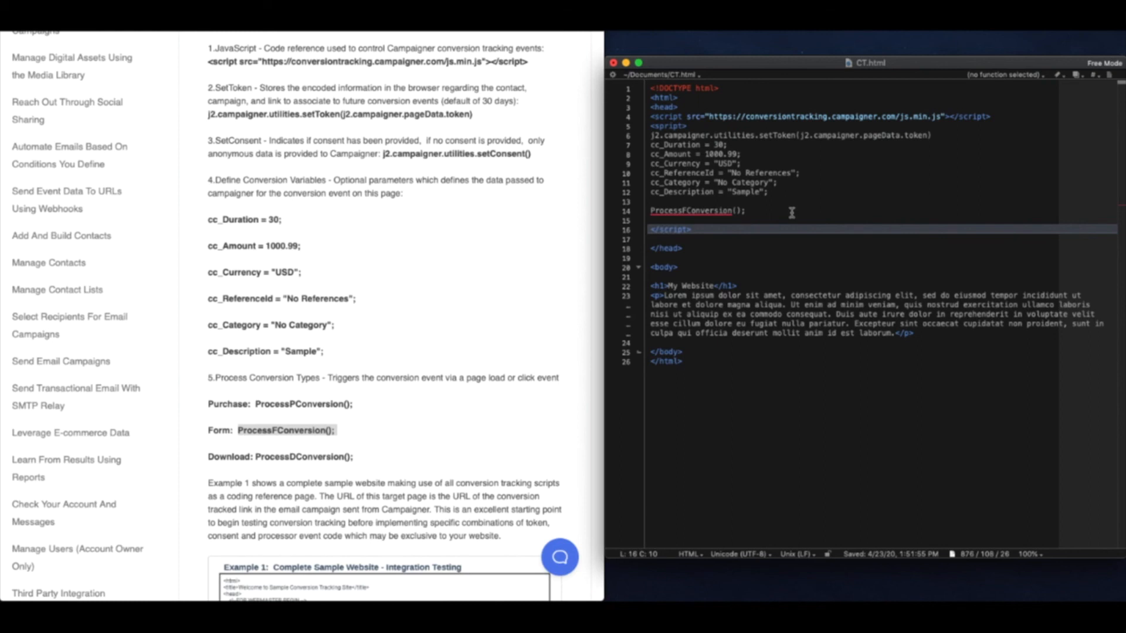
# Step: Review the cc_ conversion variables and ProcessFConversion call closing the head script block
pyautogui.scroll(-3)
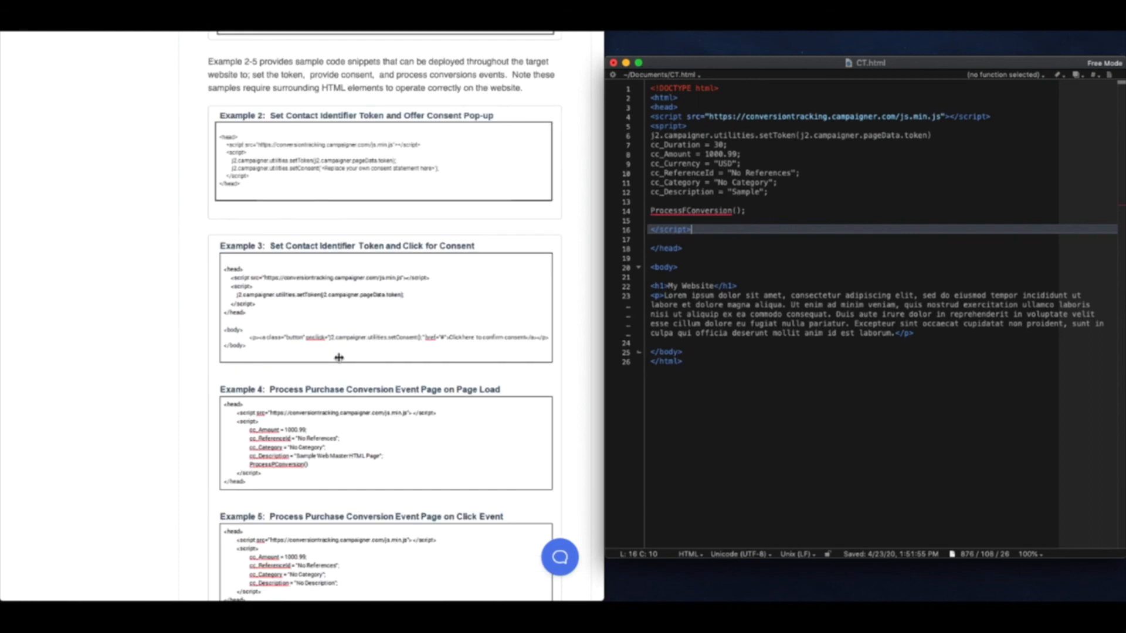
pyautogui.moveTo(320, 322)
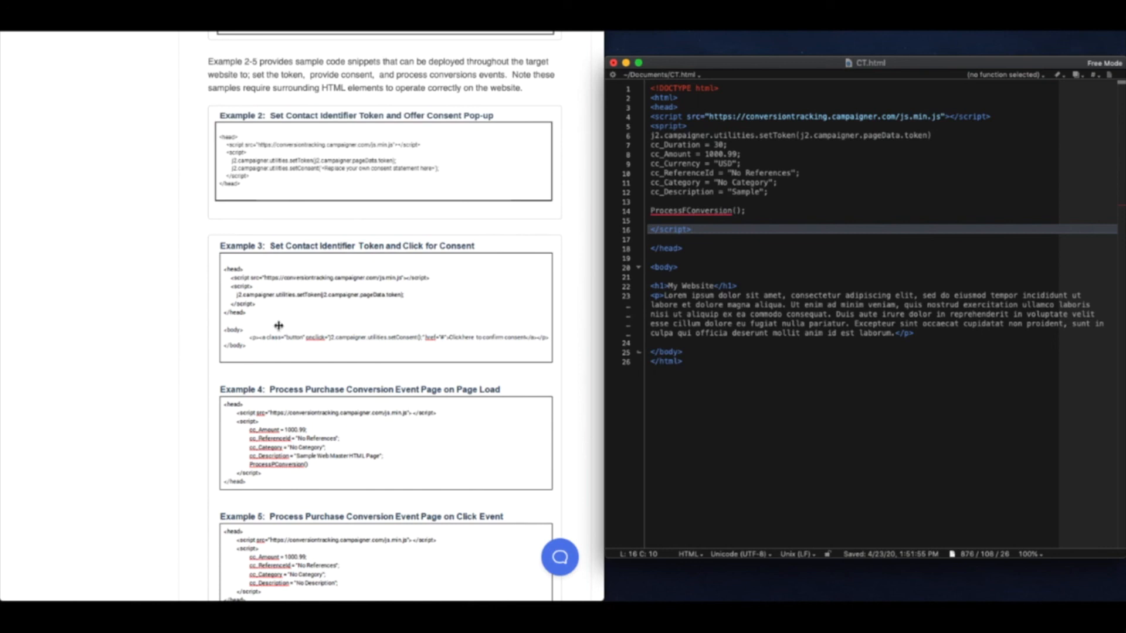
pyautogui.moveTo(363, 353)
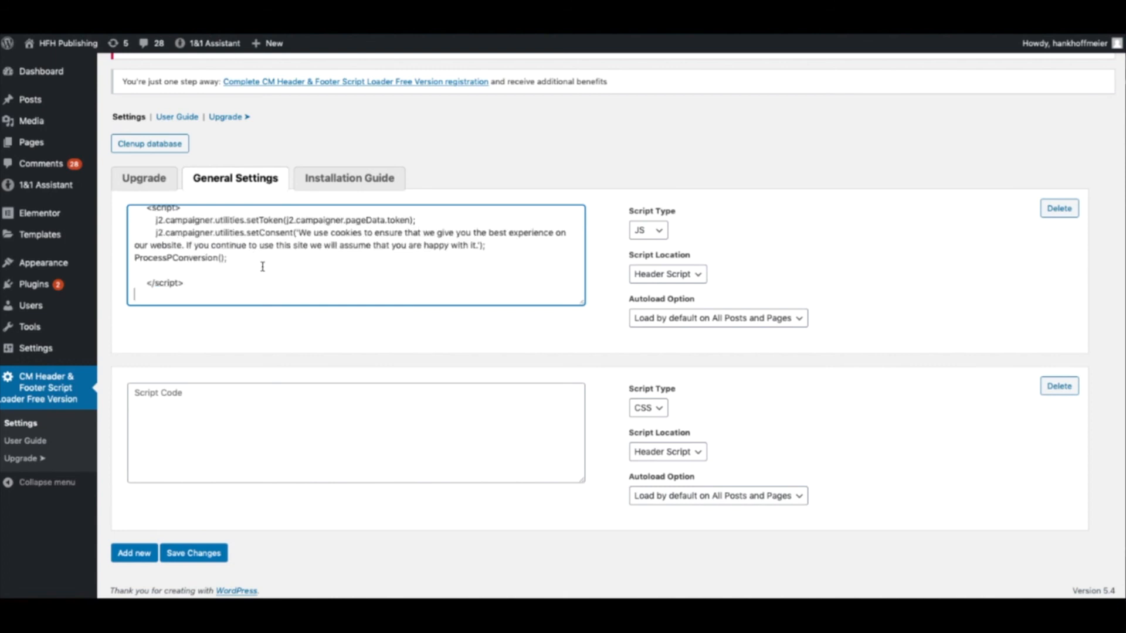
pyautogui.moveTo(623, 246)
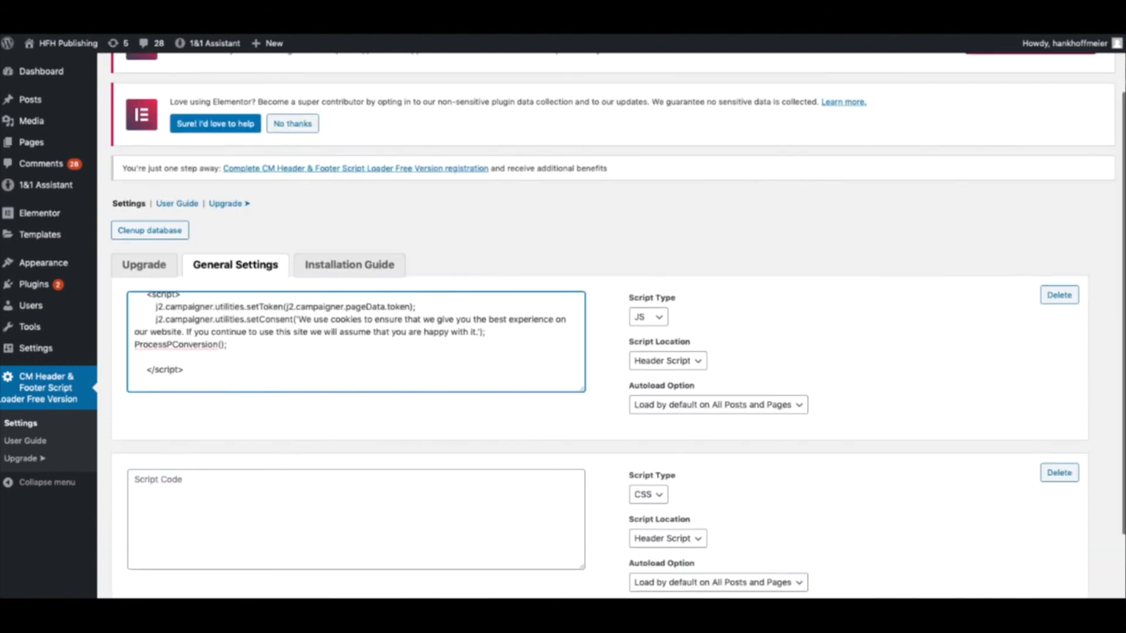
# Step: Review the JS header script settings loading the tracking script on all posts and pages
pyautogui.scroll(3)
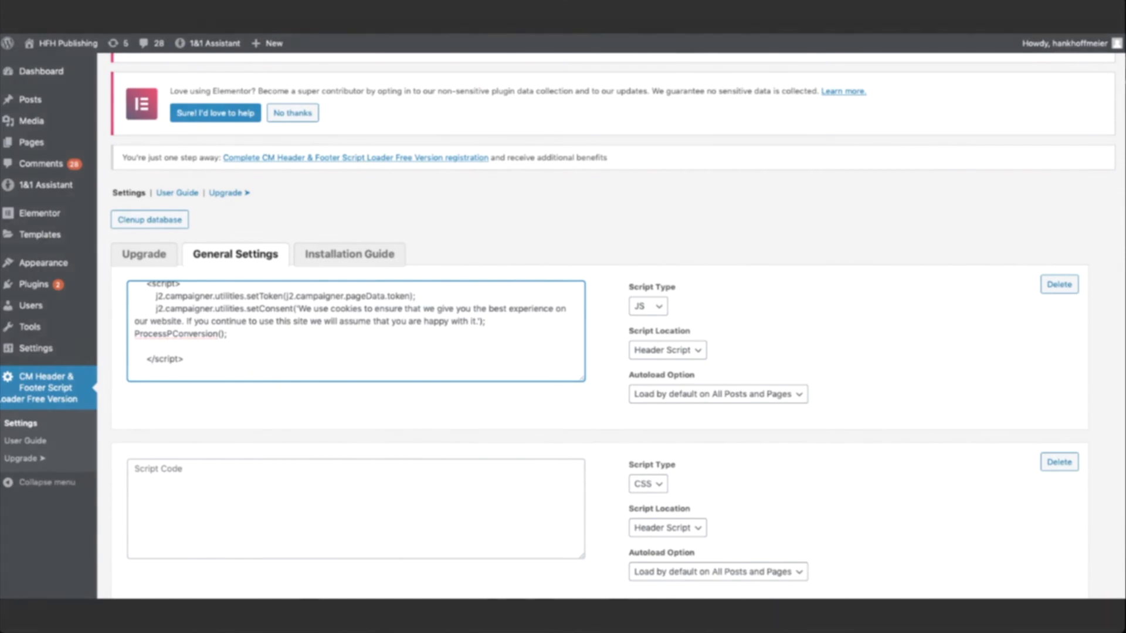